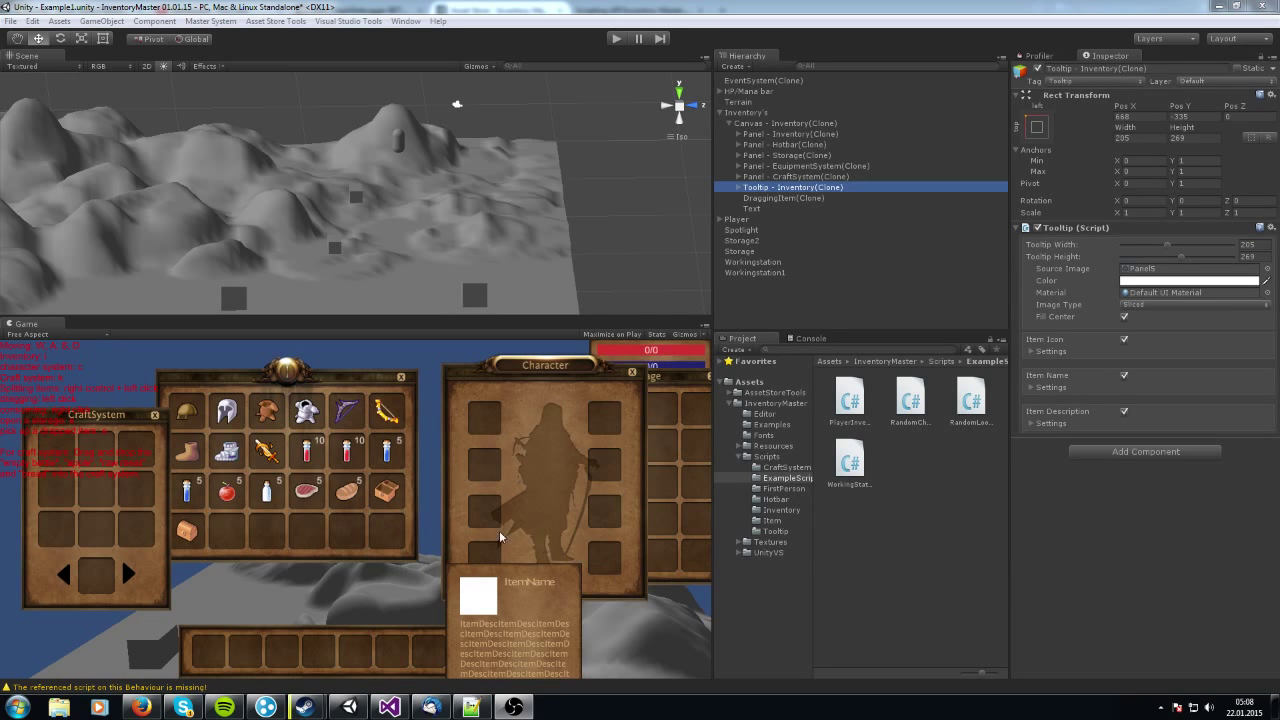
mouse_move(425, 538)
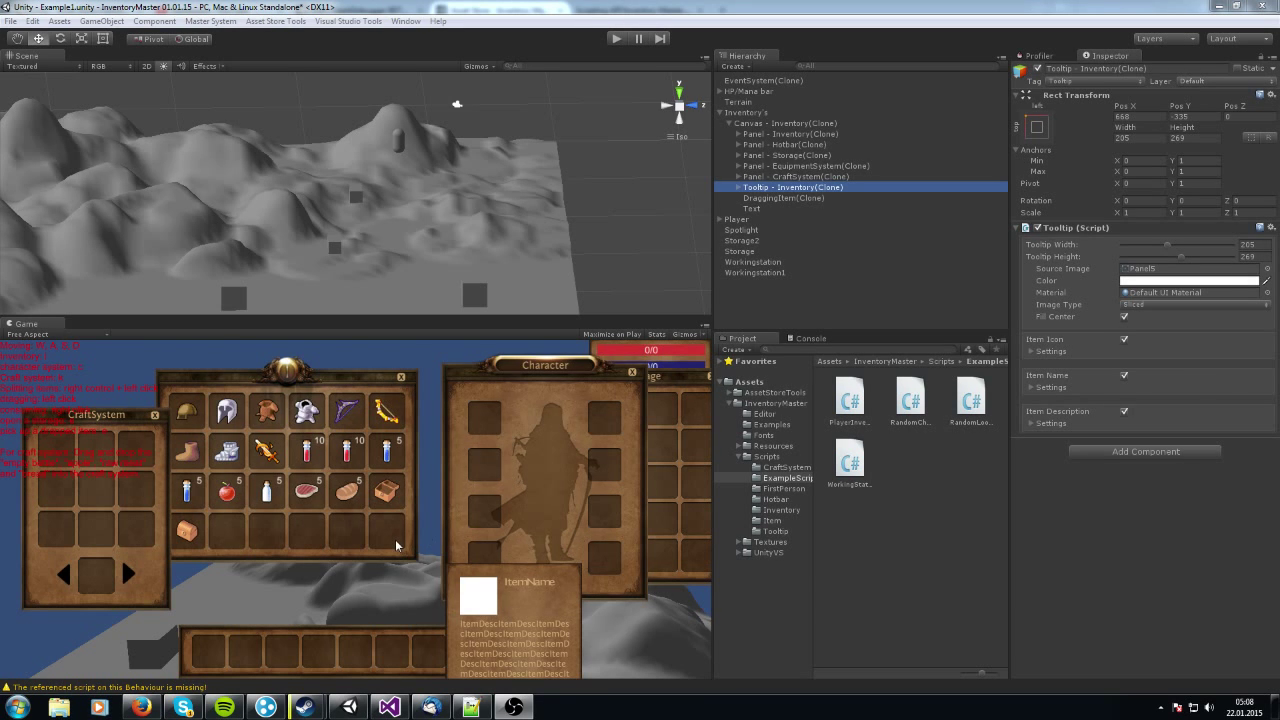
mouse_move(285, 398)
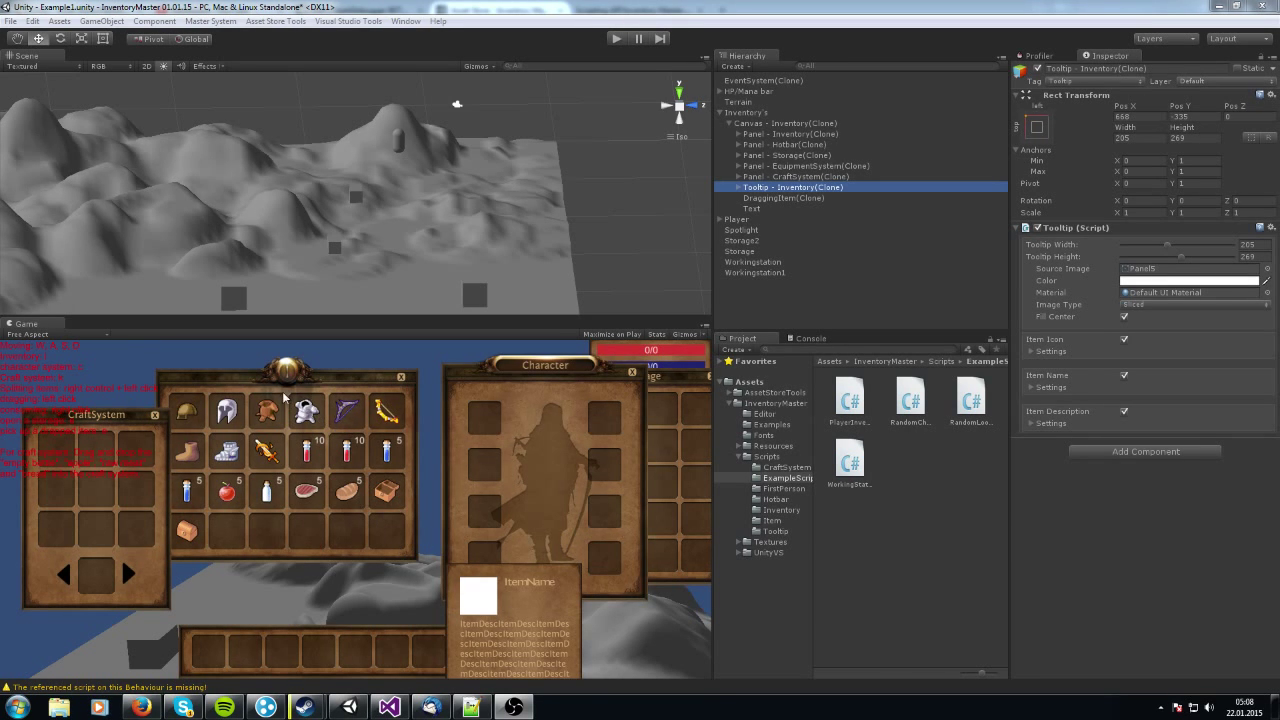
mouse_move(388, 518)
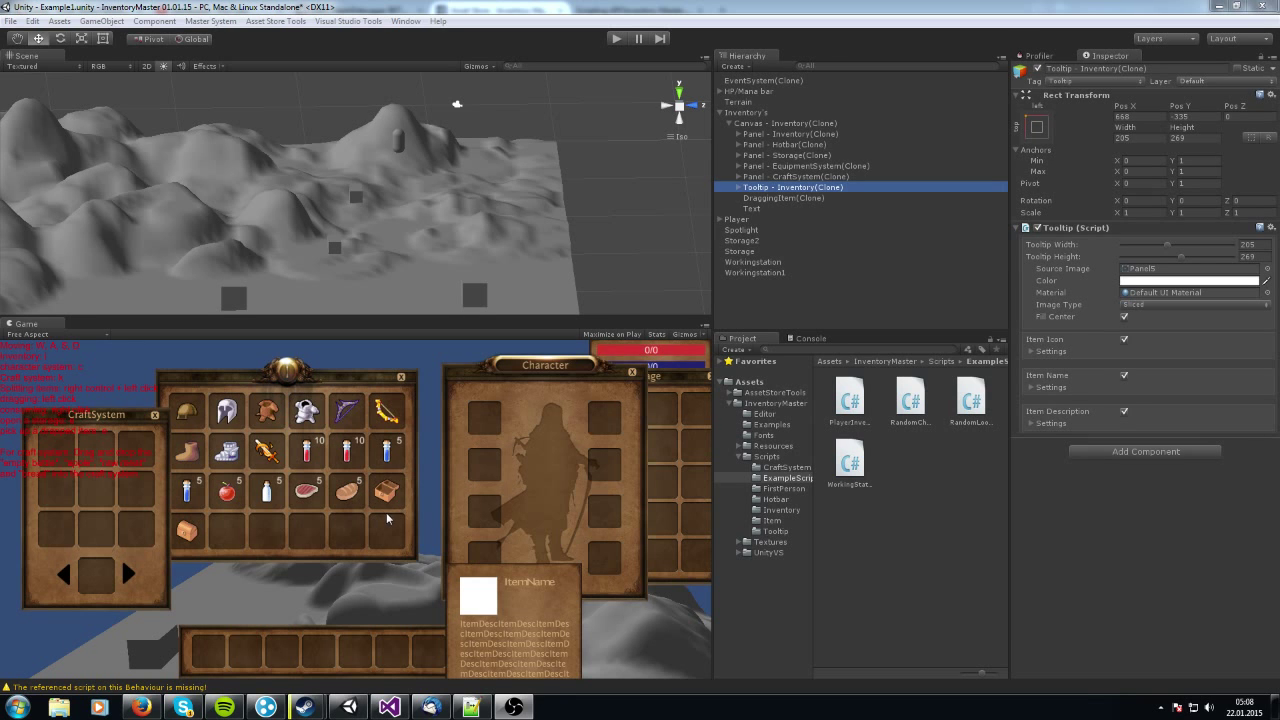
mouse_move(218, 31)
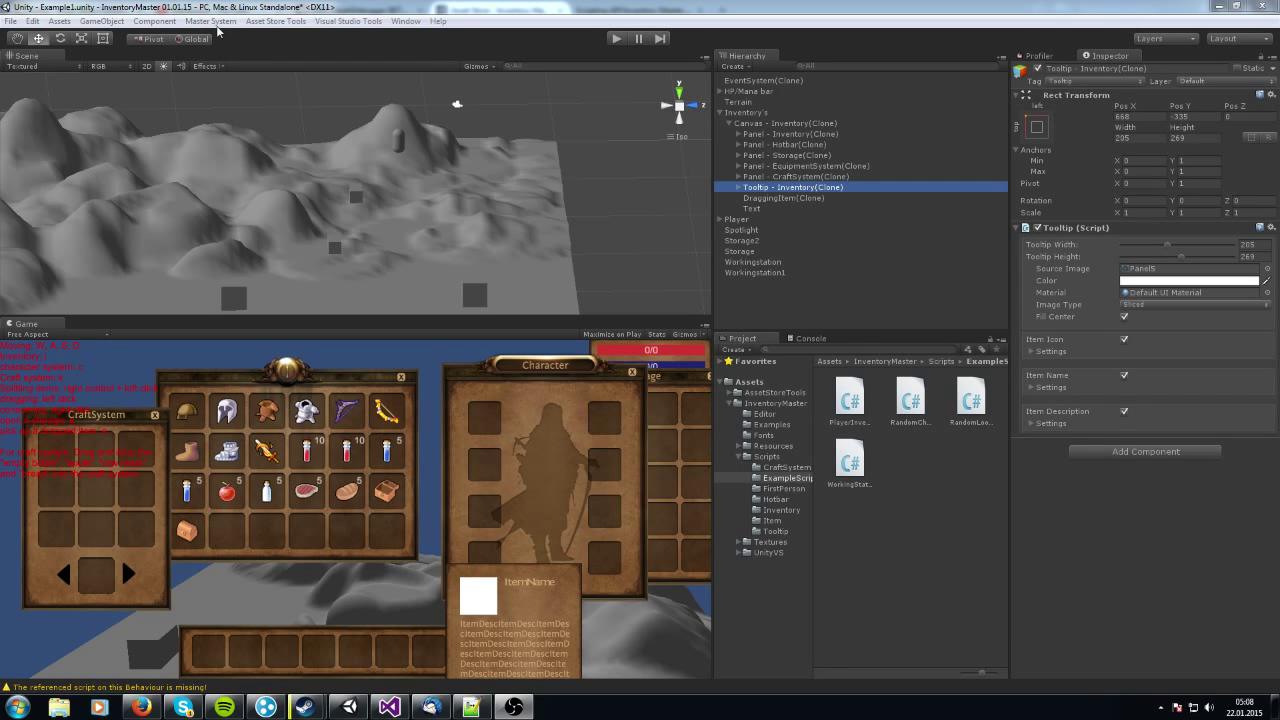
Inspect the Backpack item's attributes in the item database, then close the database
left_click(210, 21)
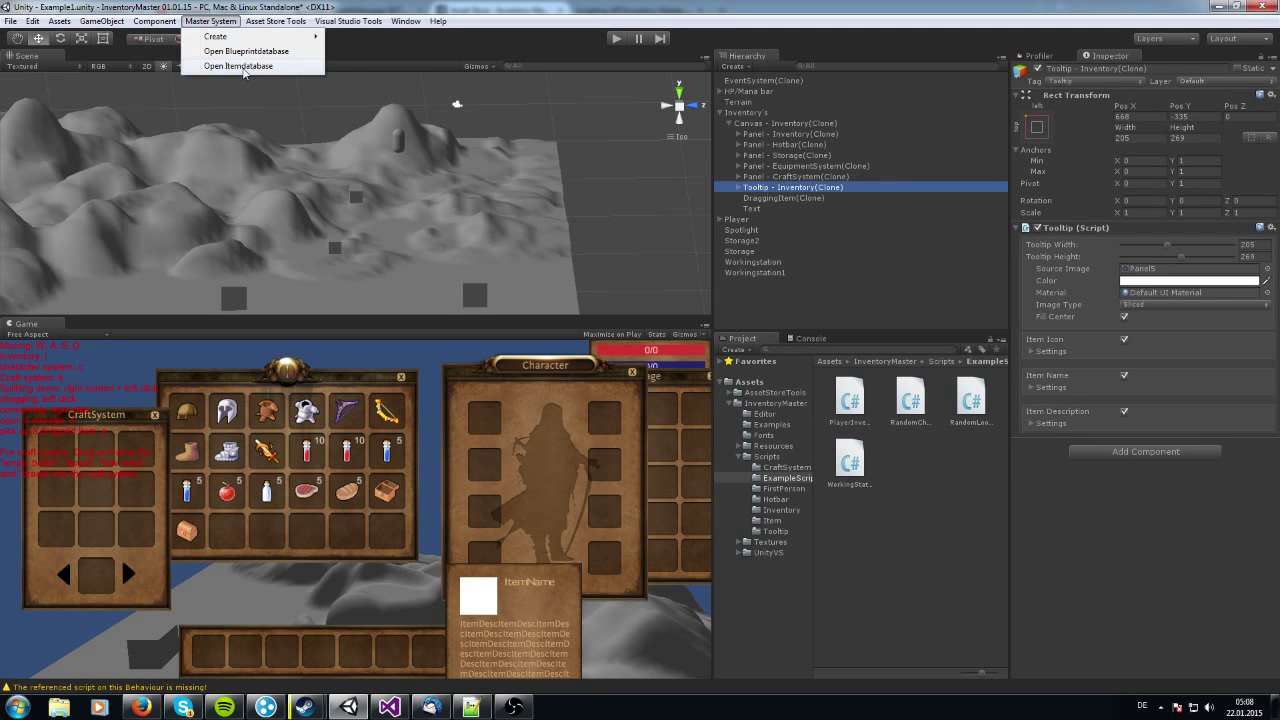
left_click(238, 66)
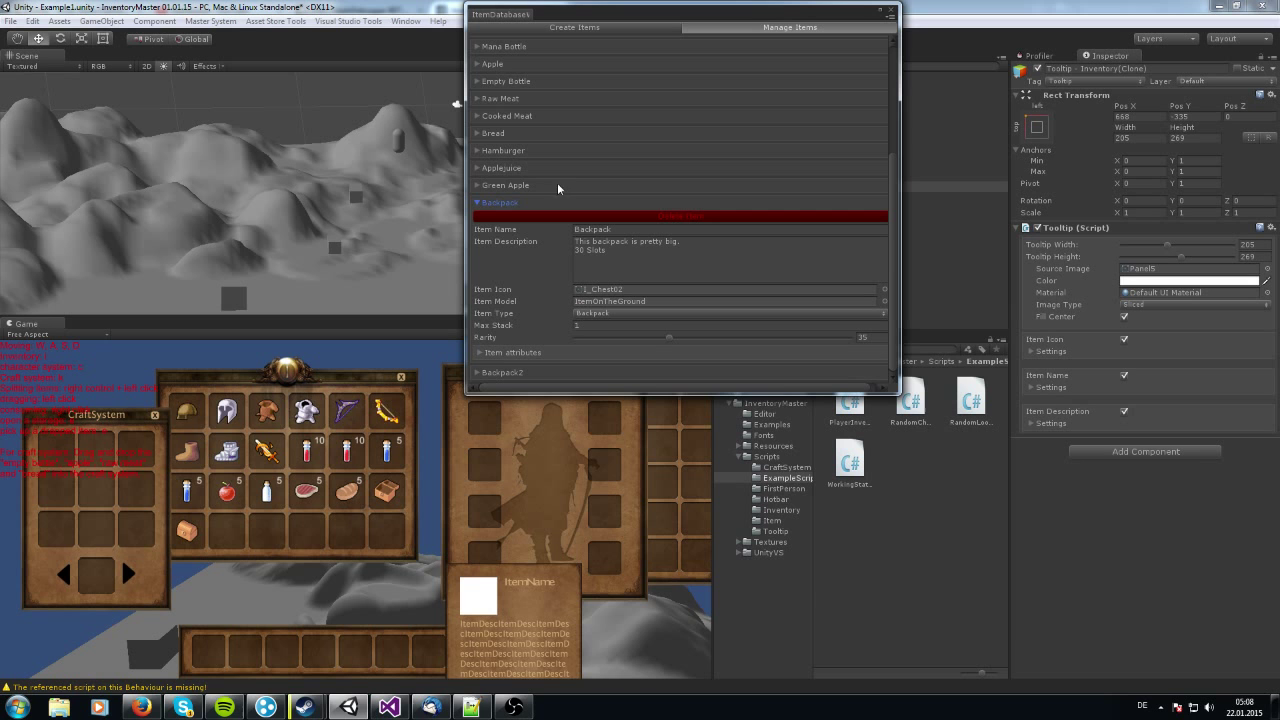
mouse_move(503, 365)
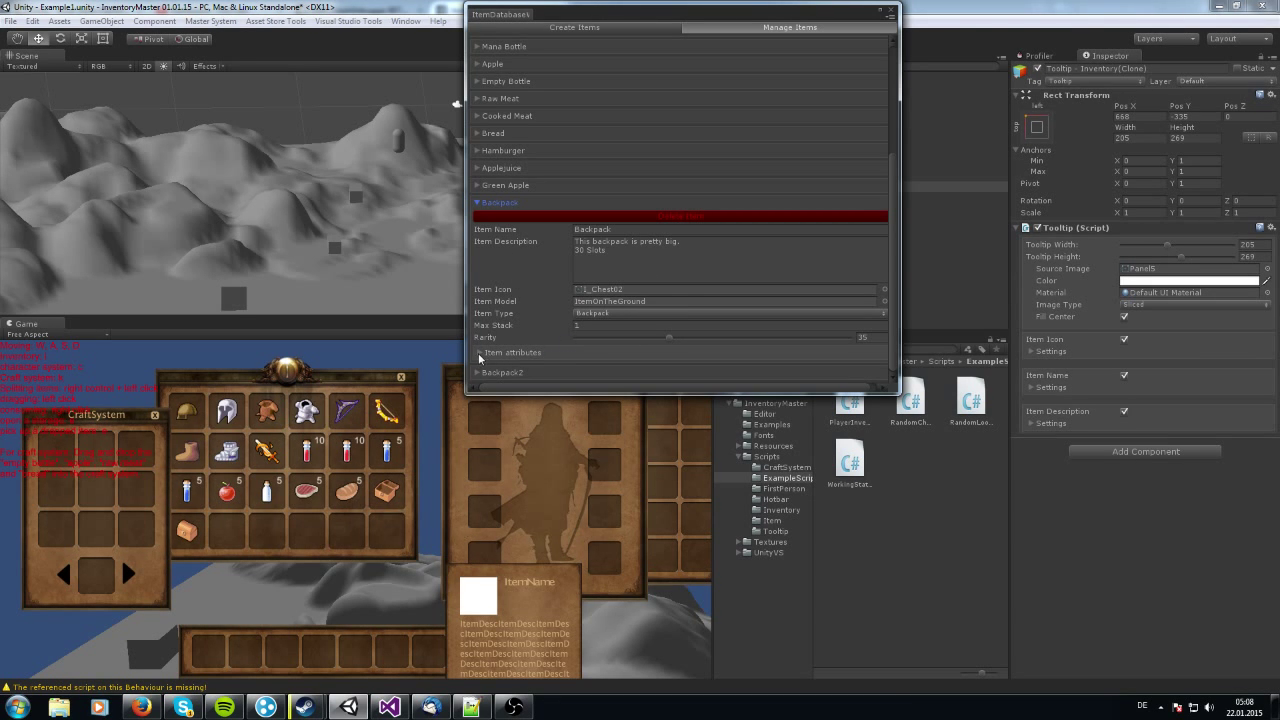
left_click(483, 352)
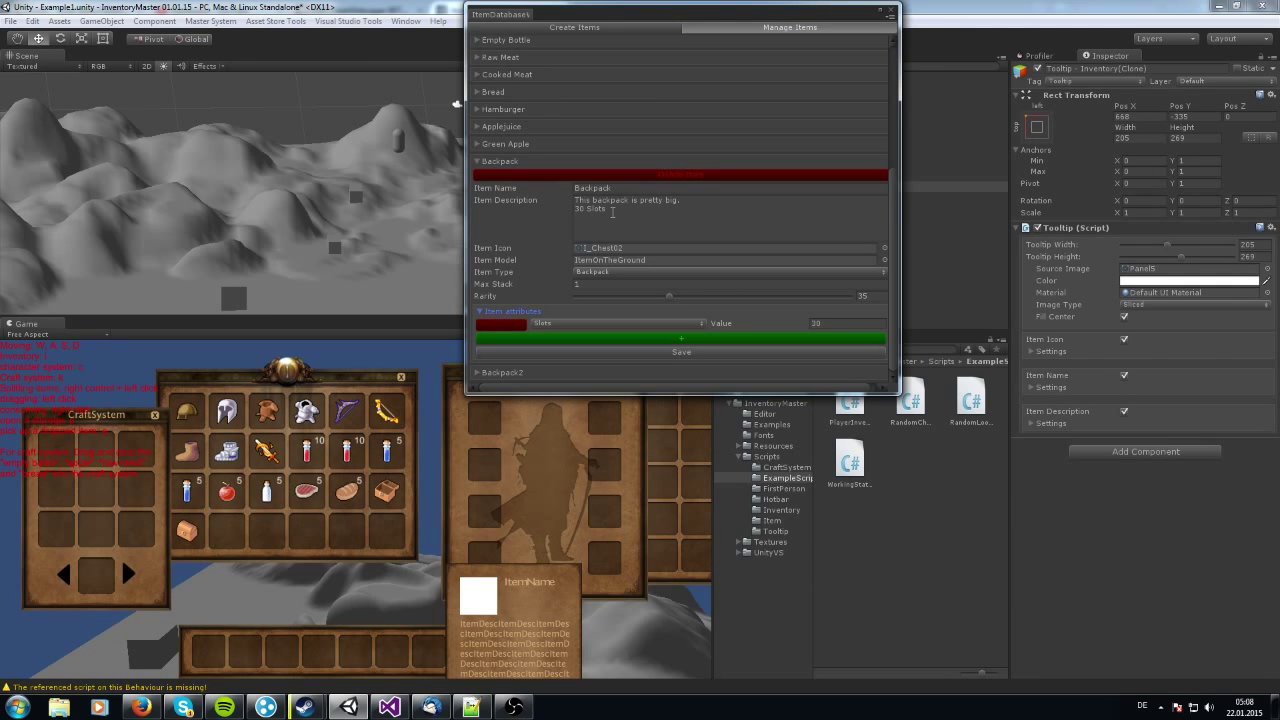
mouse_move(545, 331)
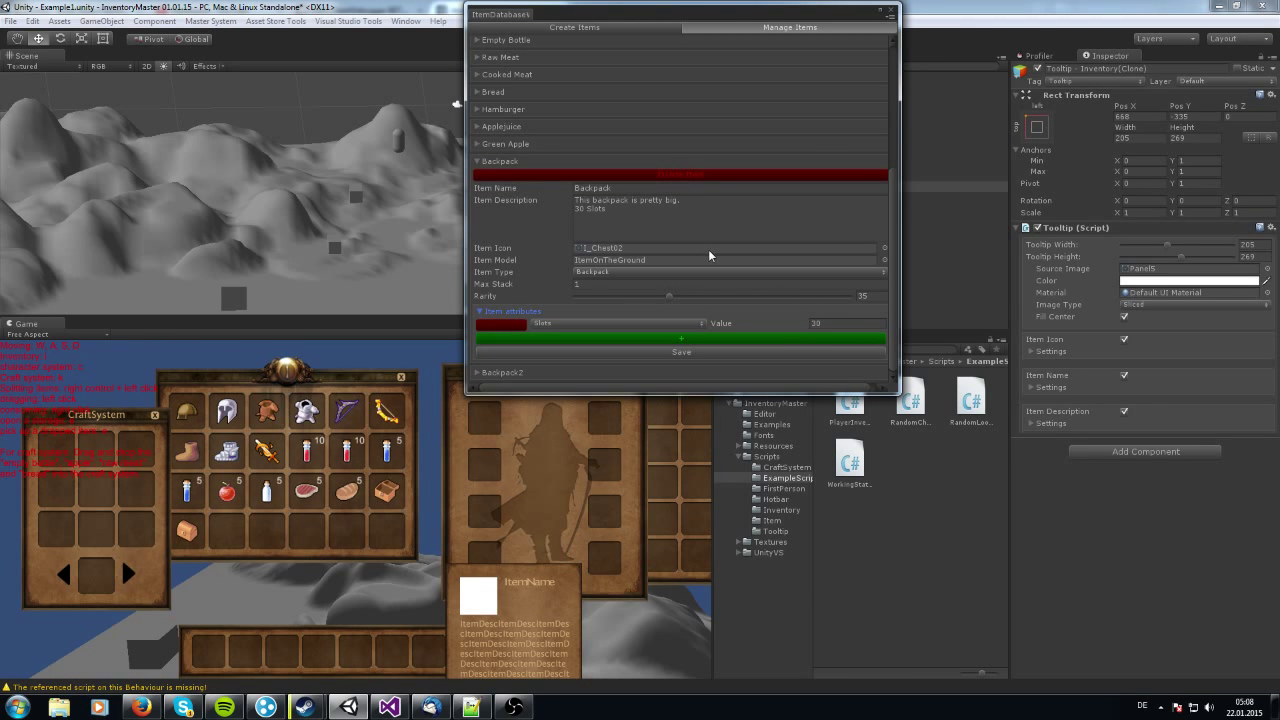
scroll("down", 3)
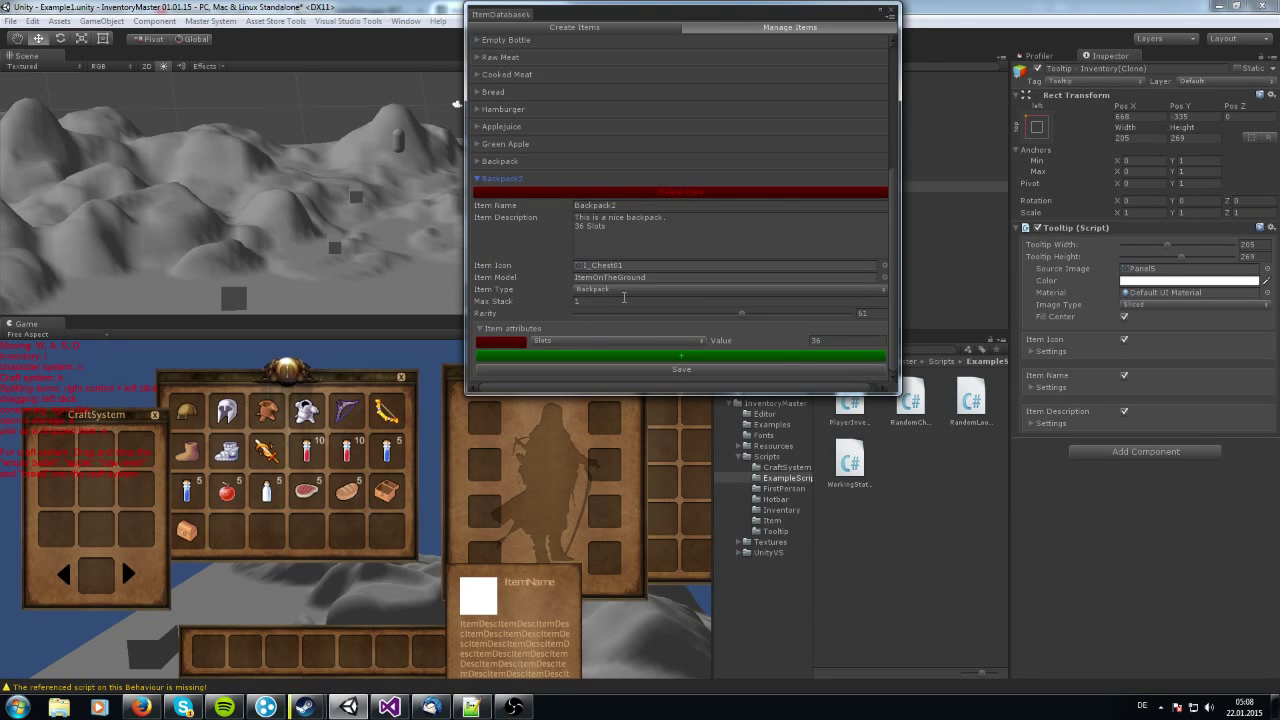
mouse_move(605, 293)
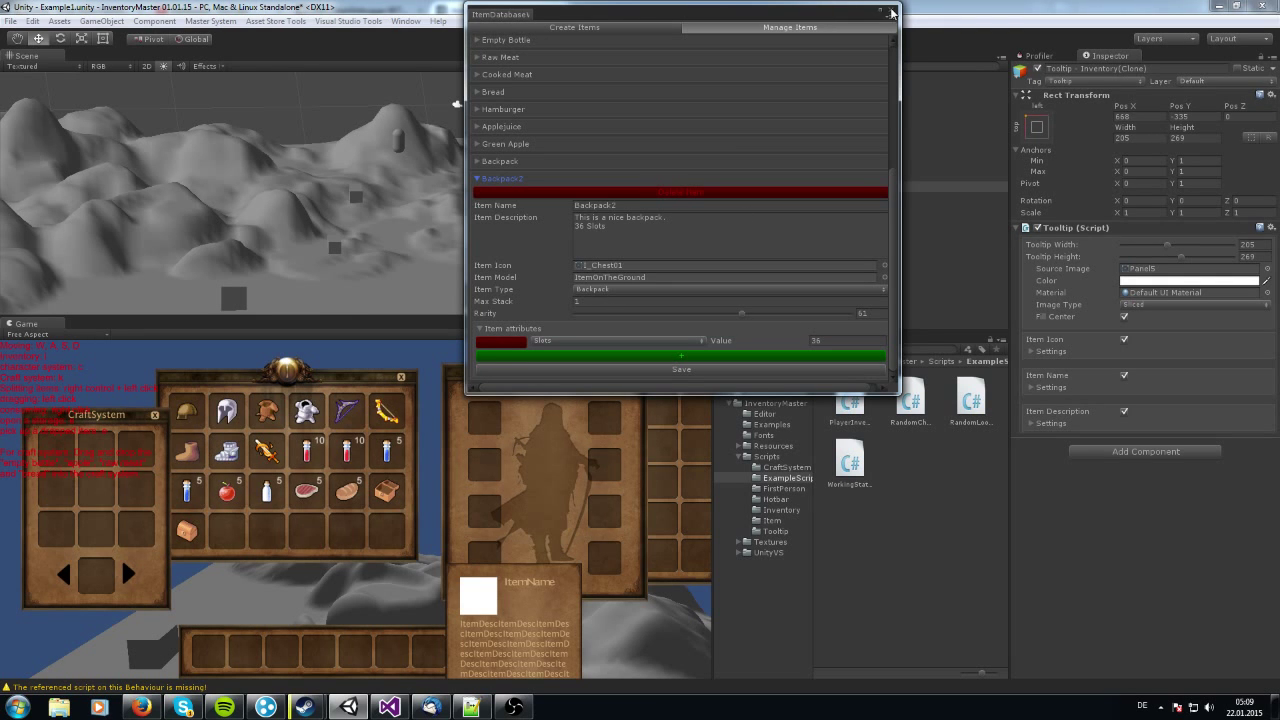
left_click(889, 13)
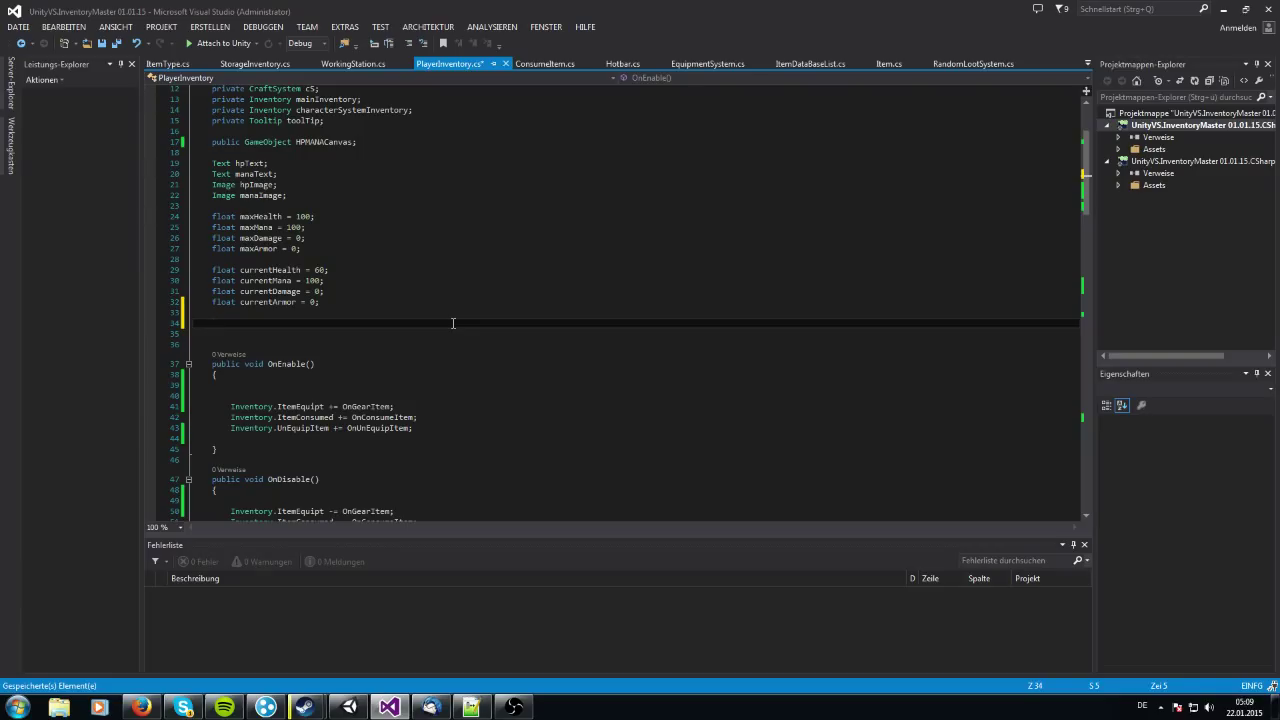
Declare 'int normalSize = 24;' below currentArmor in PlayerInventory.cs
type("int norma")
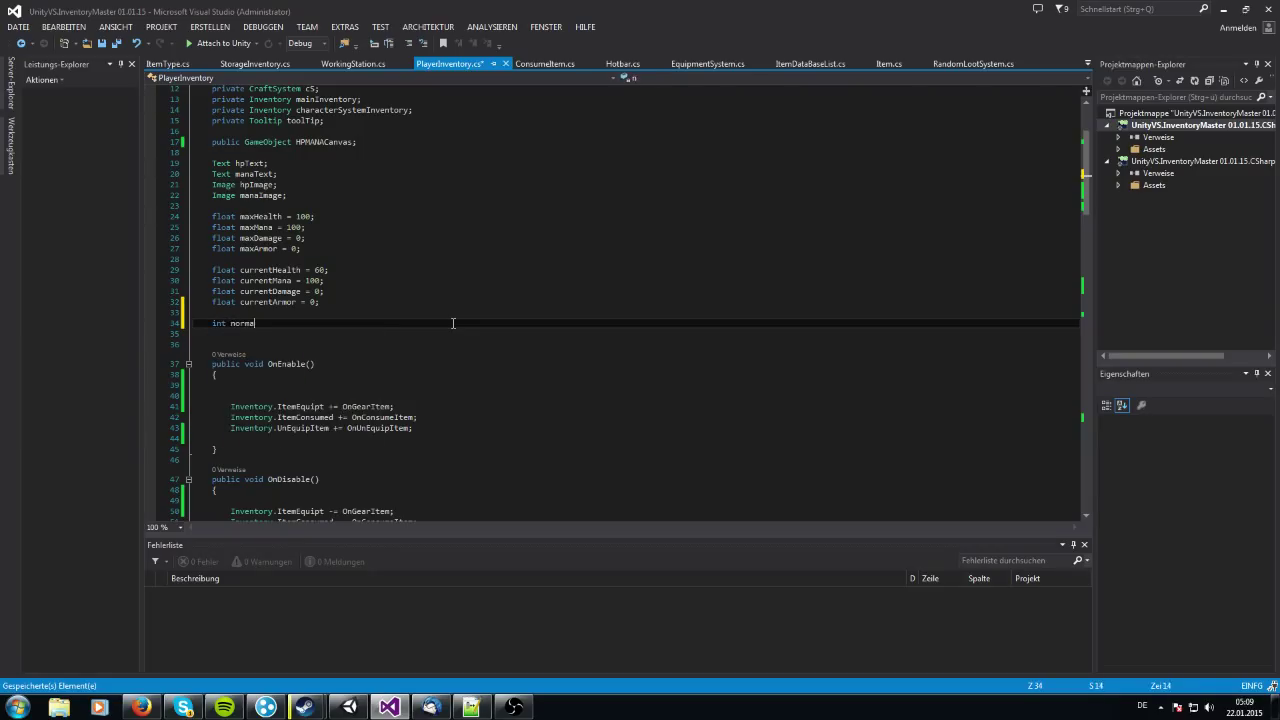
type("lSize")
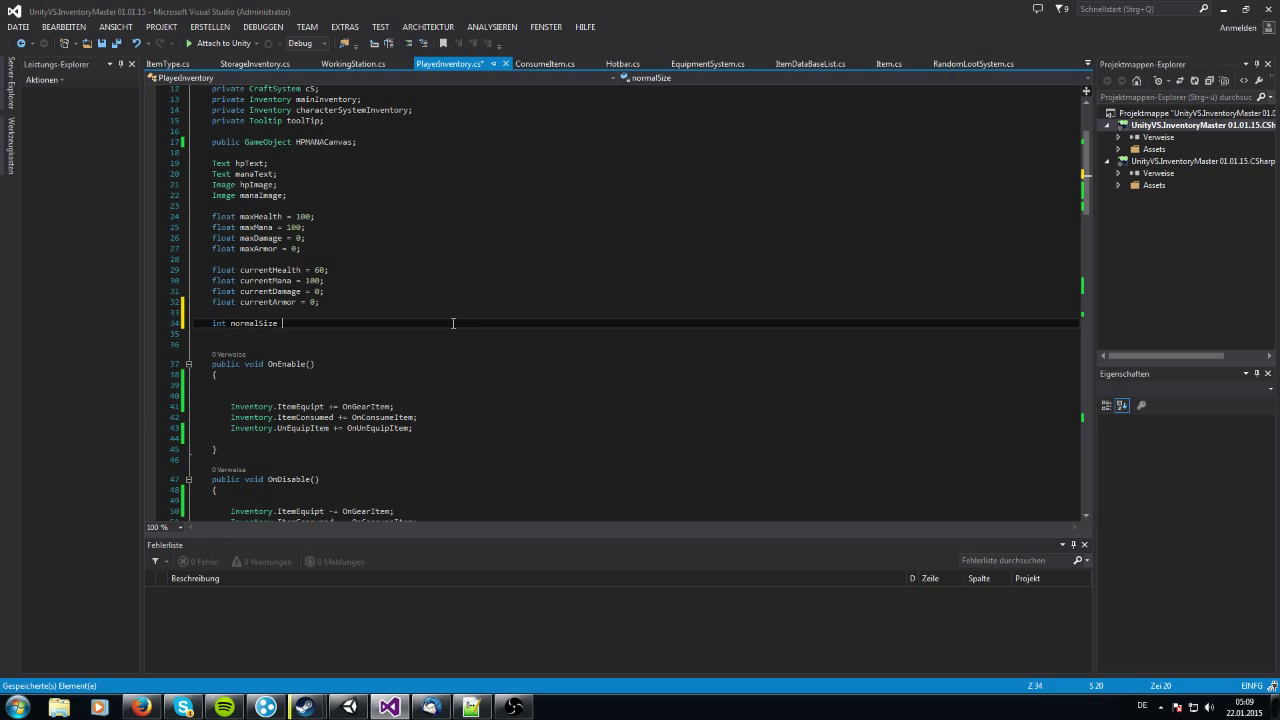
type("= 24;")
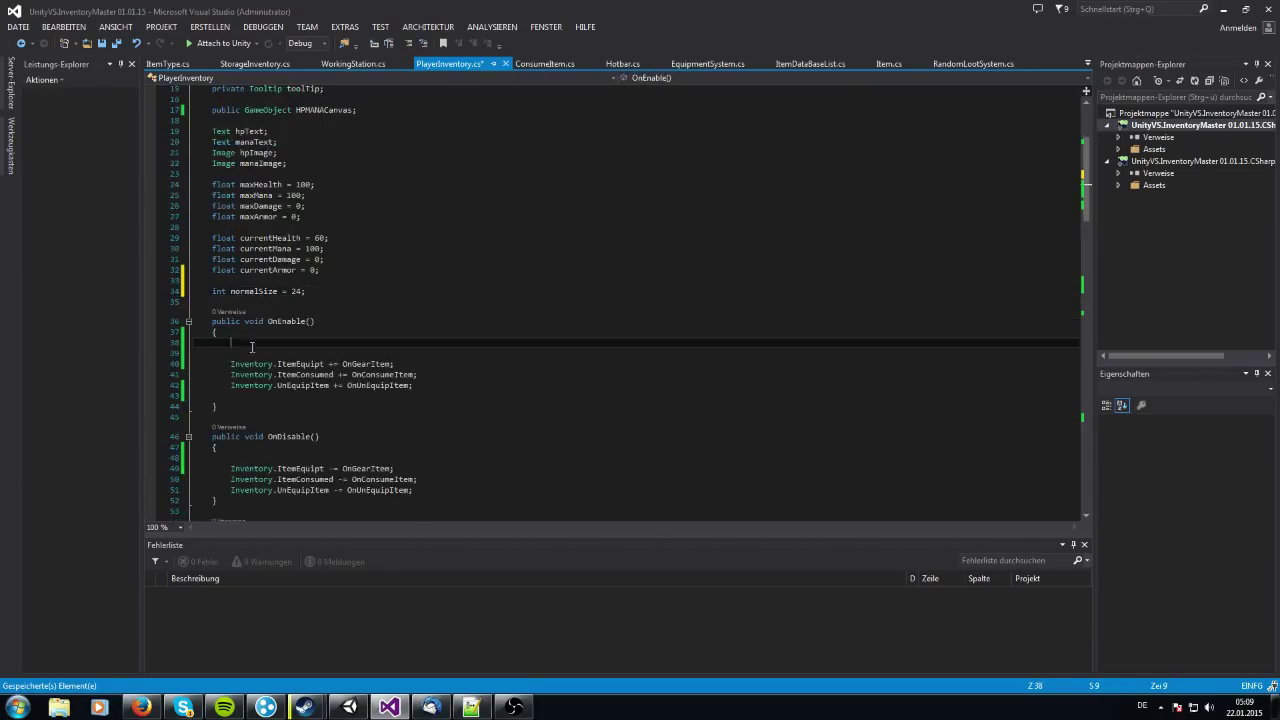
mouse_move(454, 367)
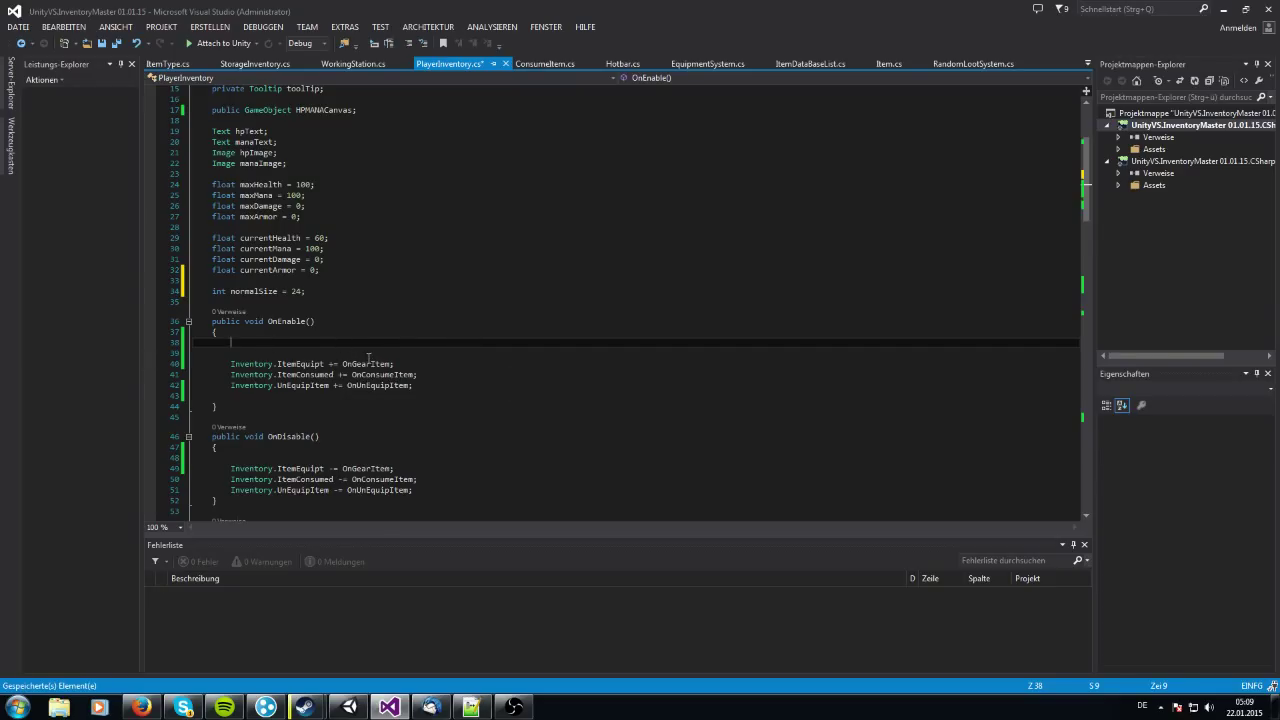
In OnEnable, subscribe OnBackpack to Inventory.ItemEquipt
type("Inventory.")
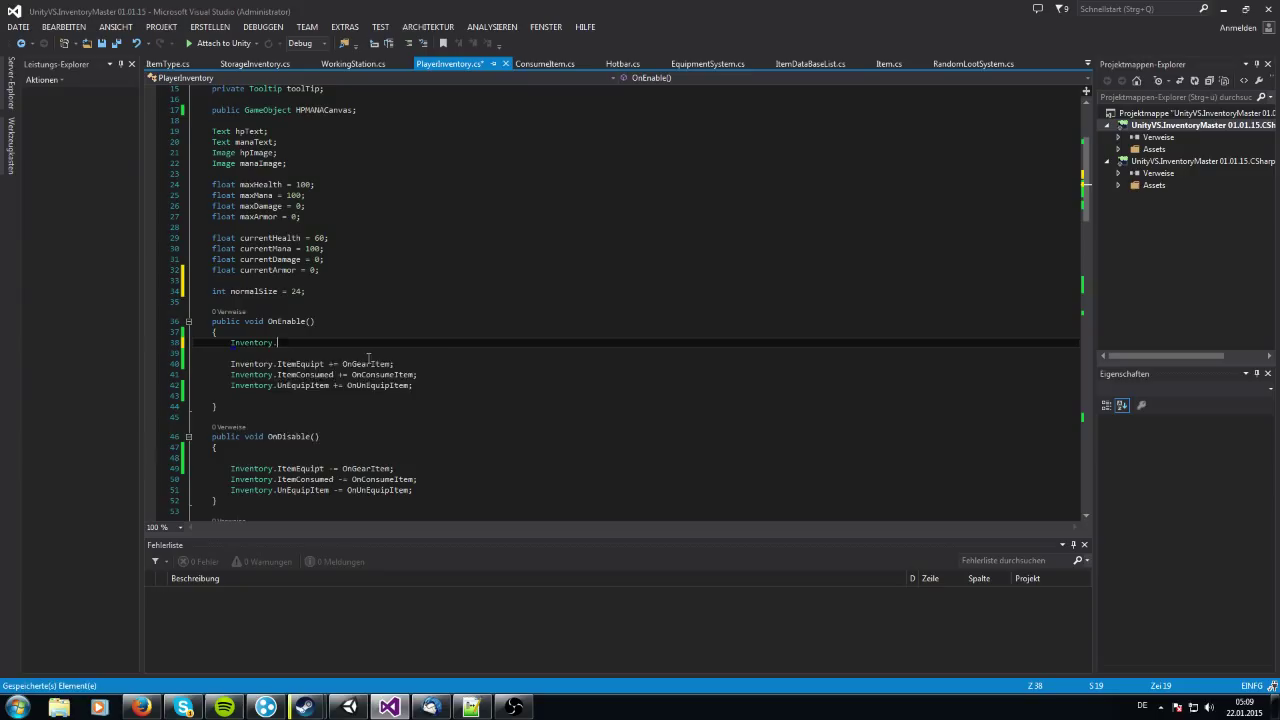
type(".")
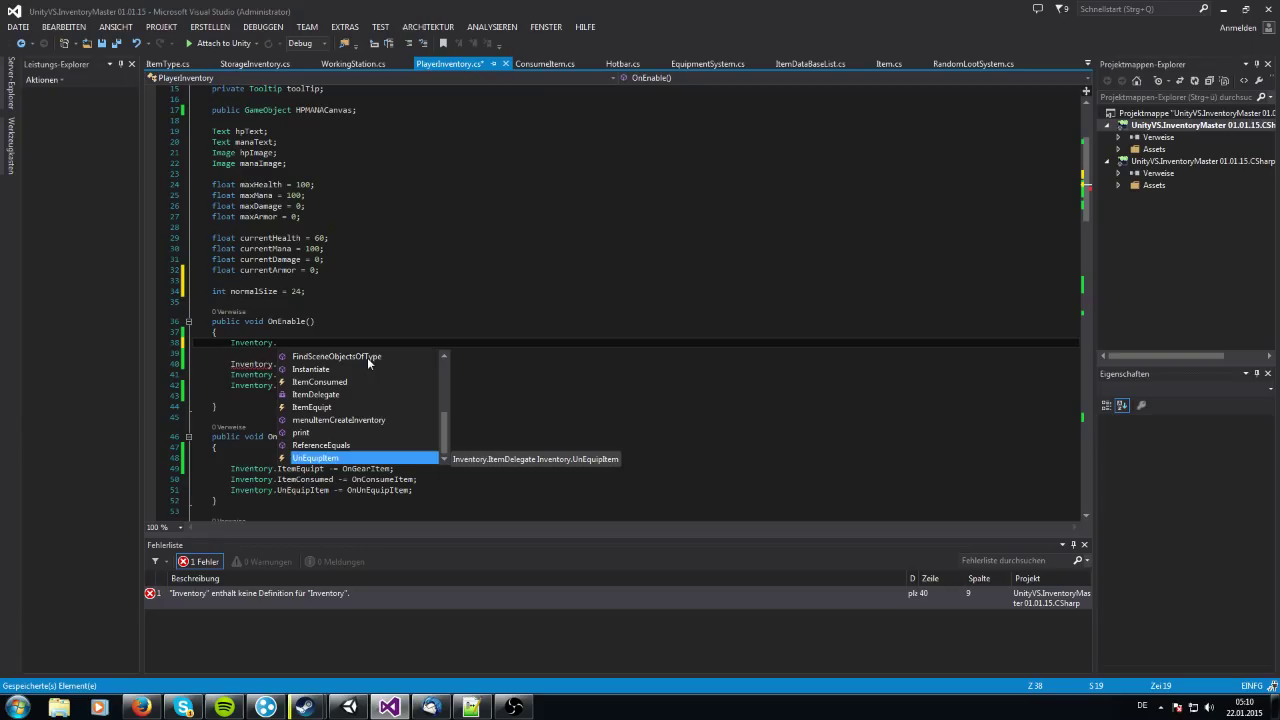
type("O")
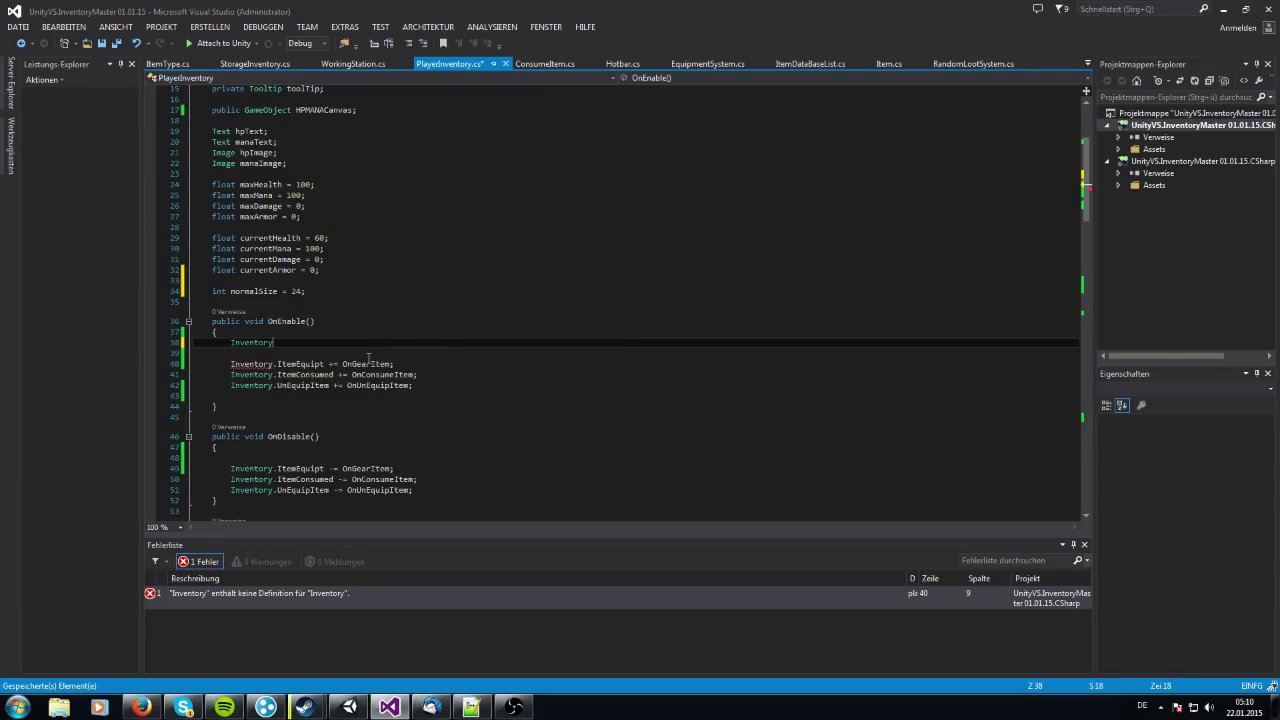
type(".ItemEquipt")
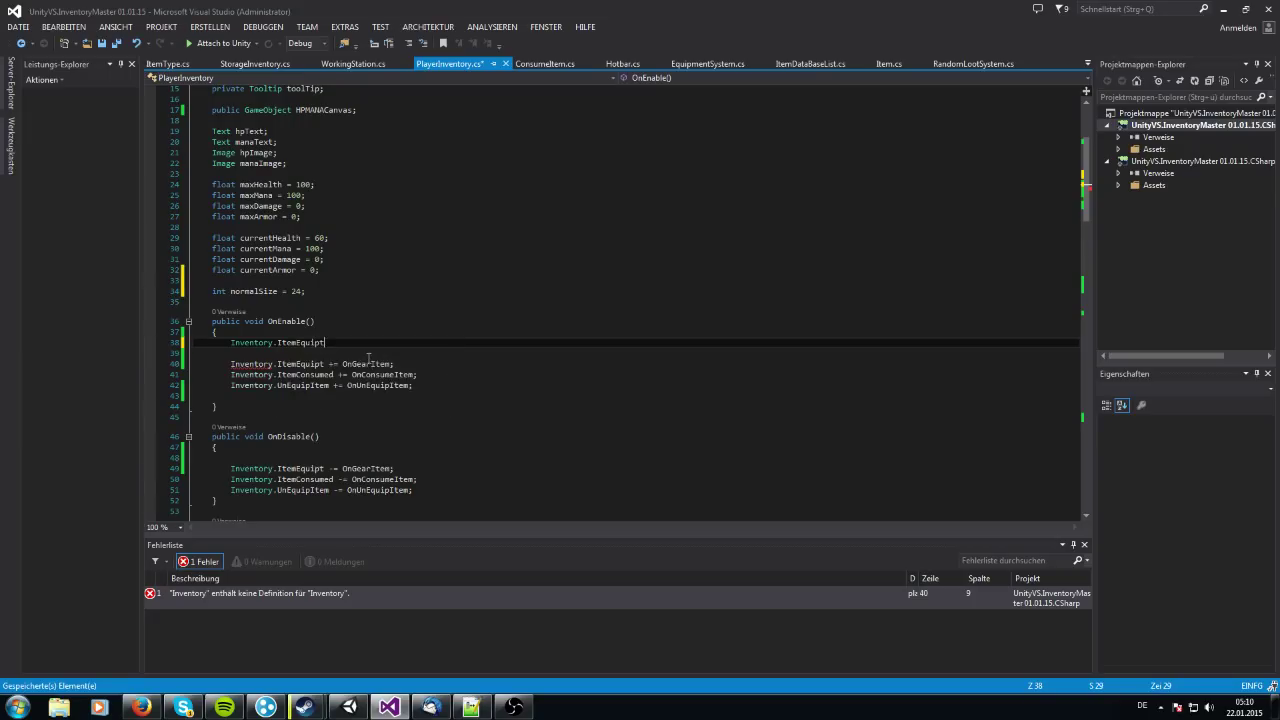
type("+=")
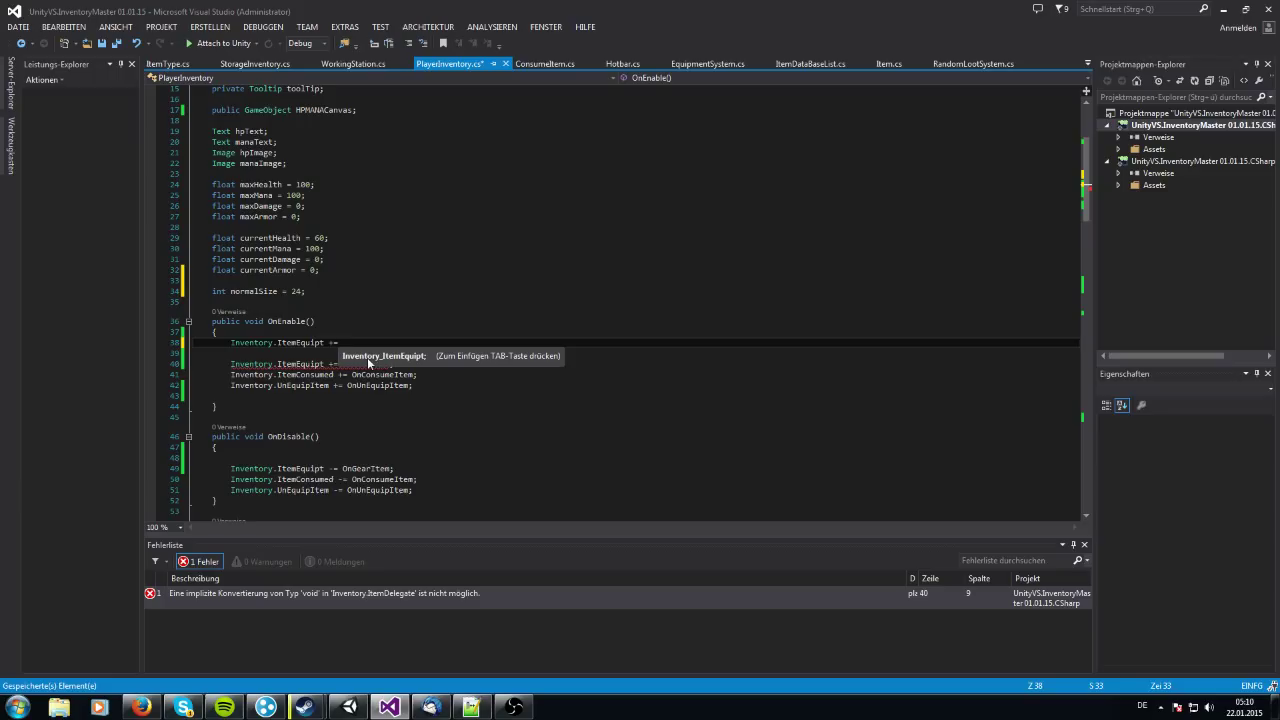
mouse_move(433, 318)
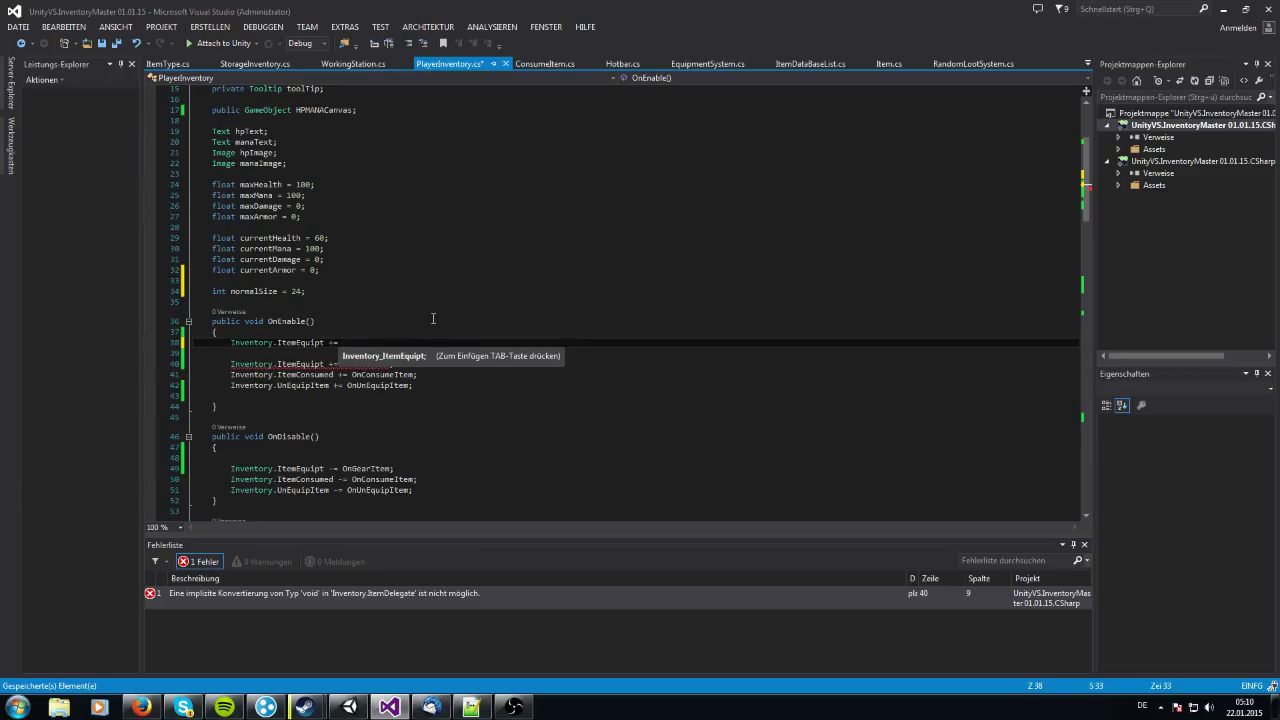
type("Obn")
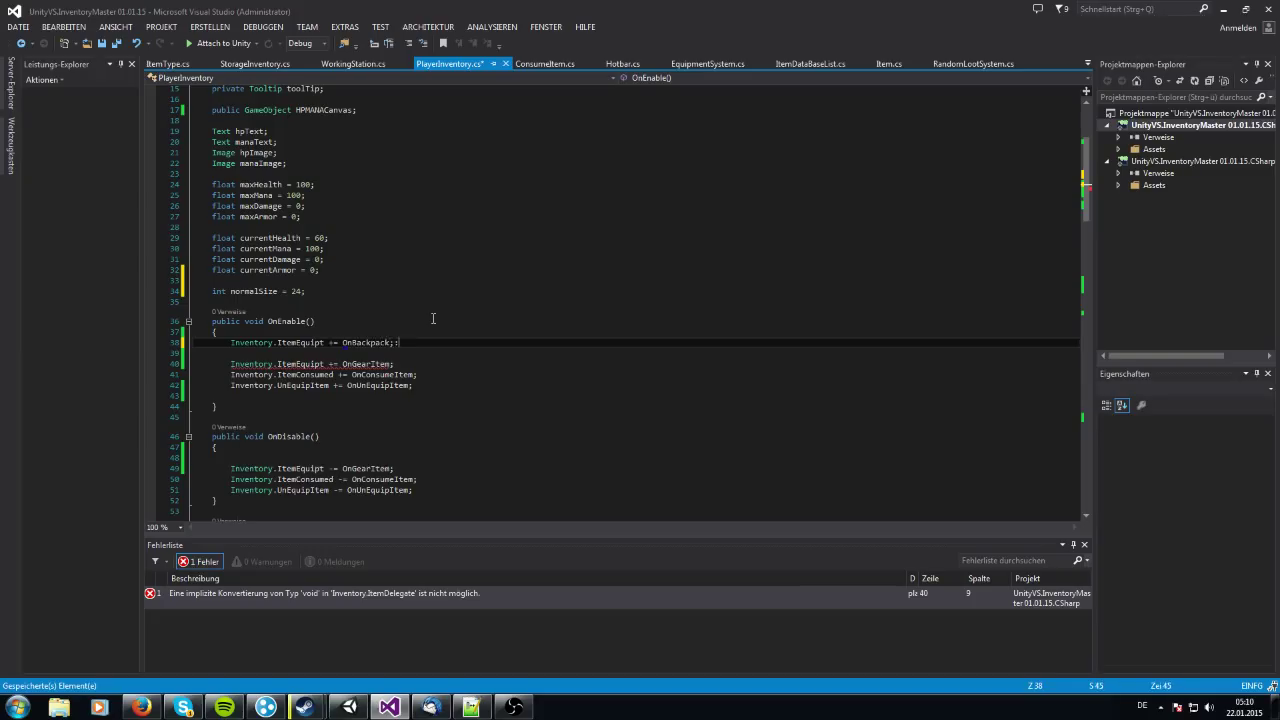
Subscribe UnEquipBackpack to Inventory.UnEquipItem, with matching -= unsubscriptions in OnDisable
type("Inventory")
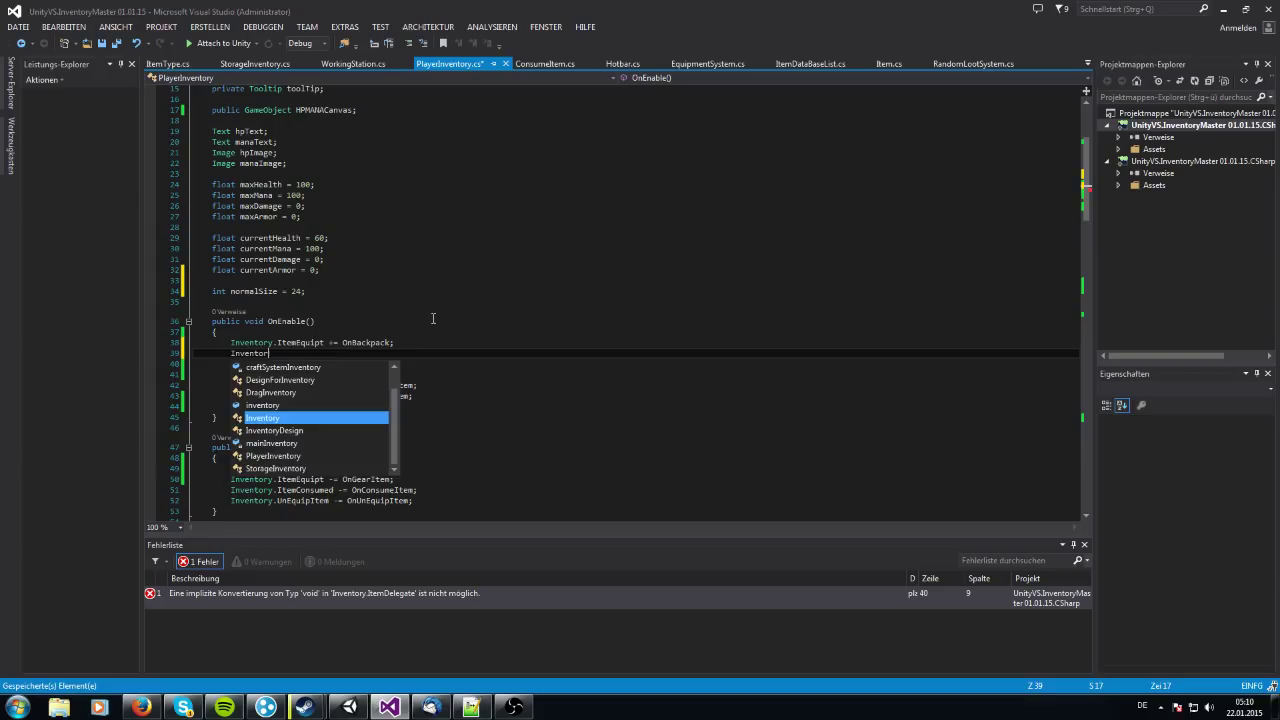
type(".")
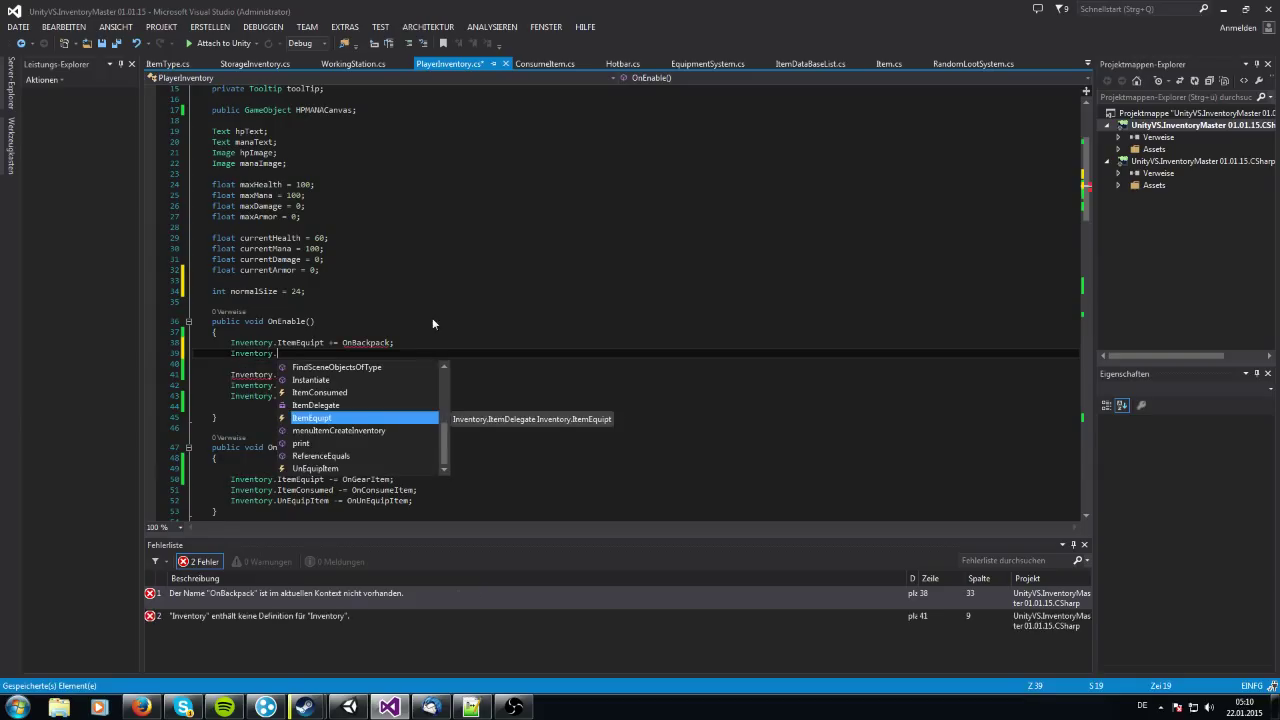
type("UnEquipItem +=")
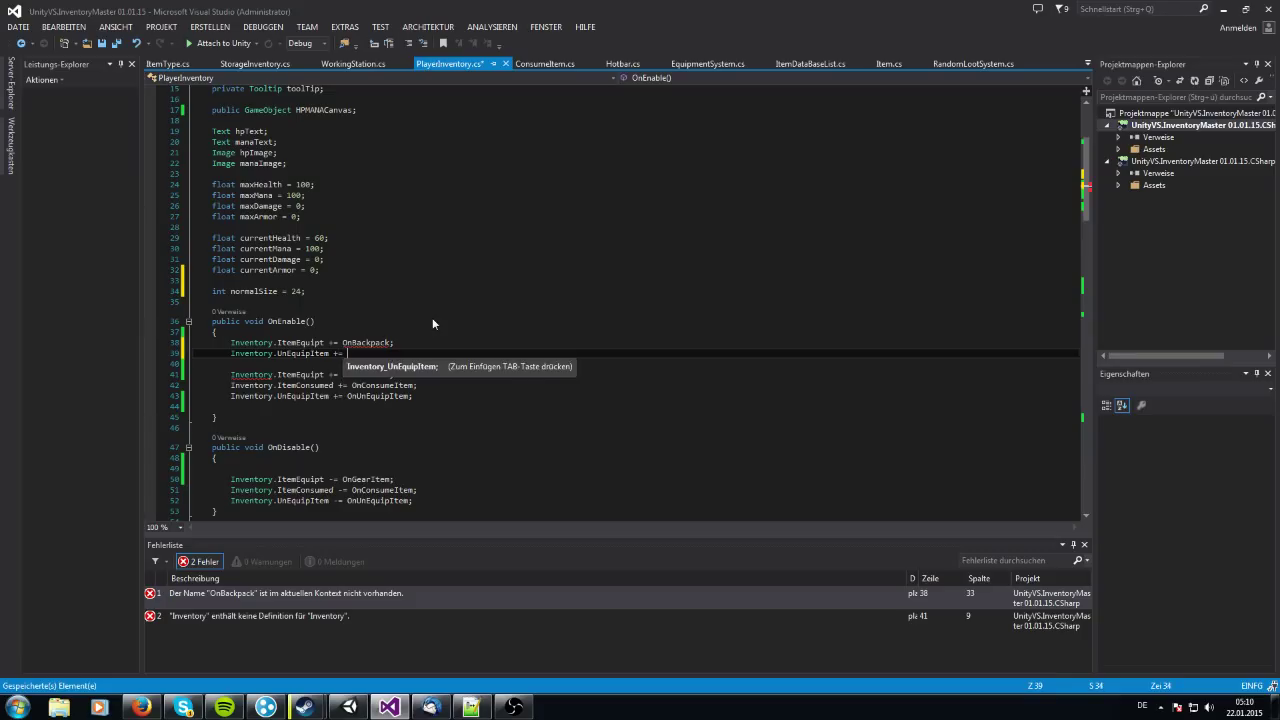
type("U")
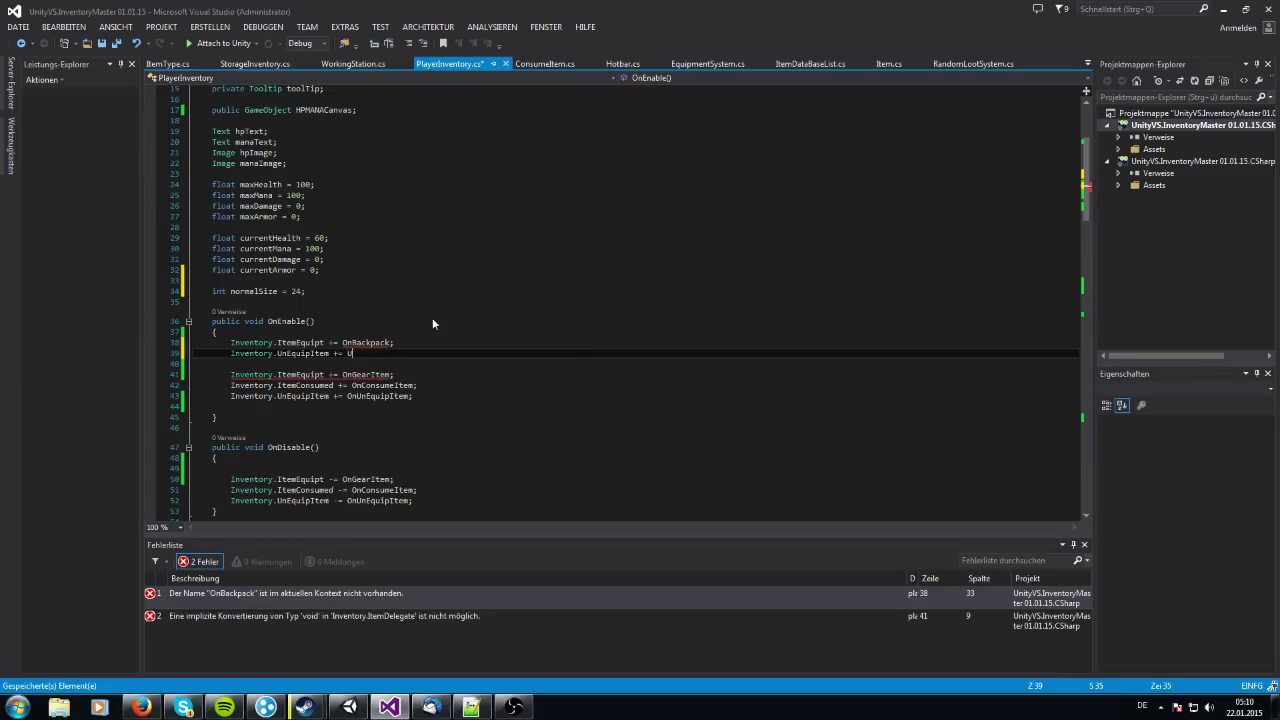
type("nEquipBackpack;")
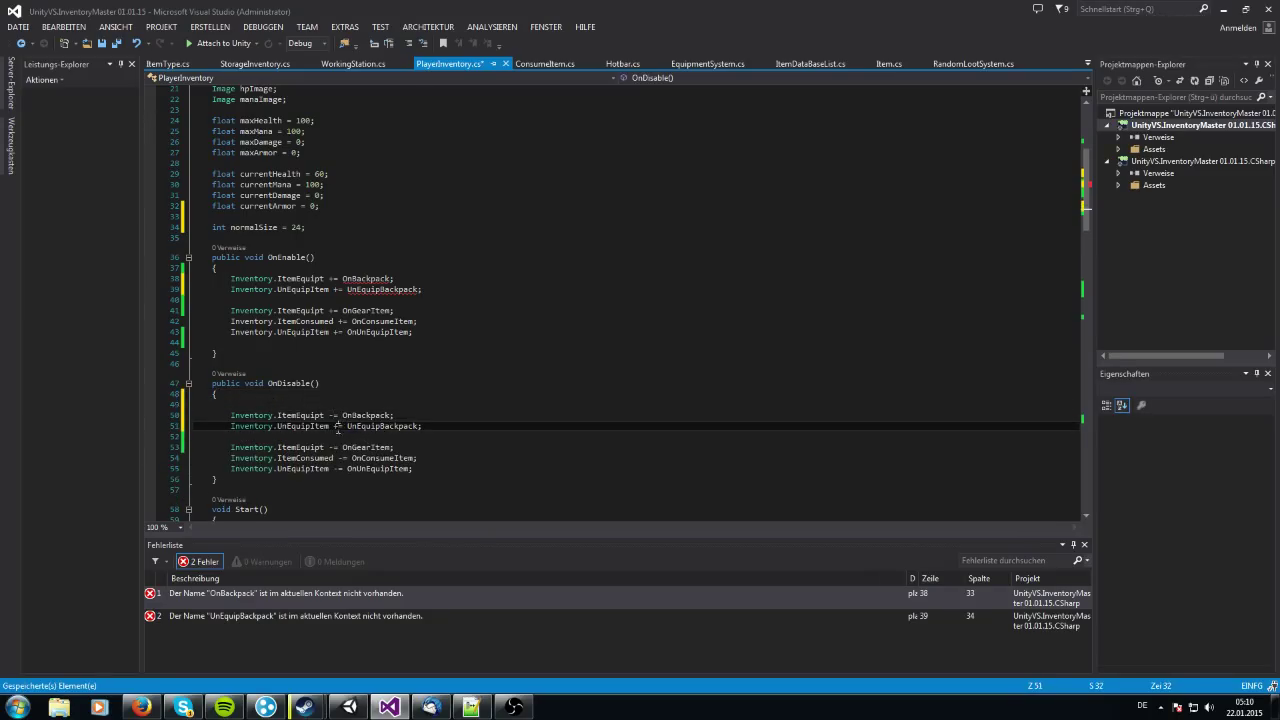
scroll("down", 3)
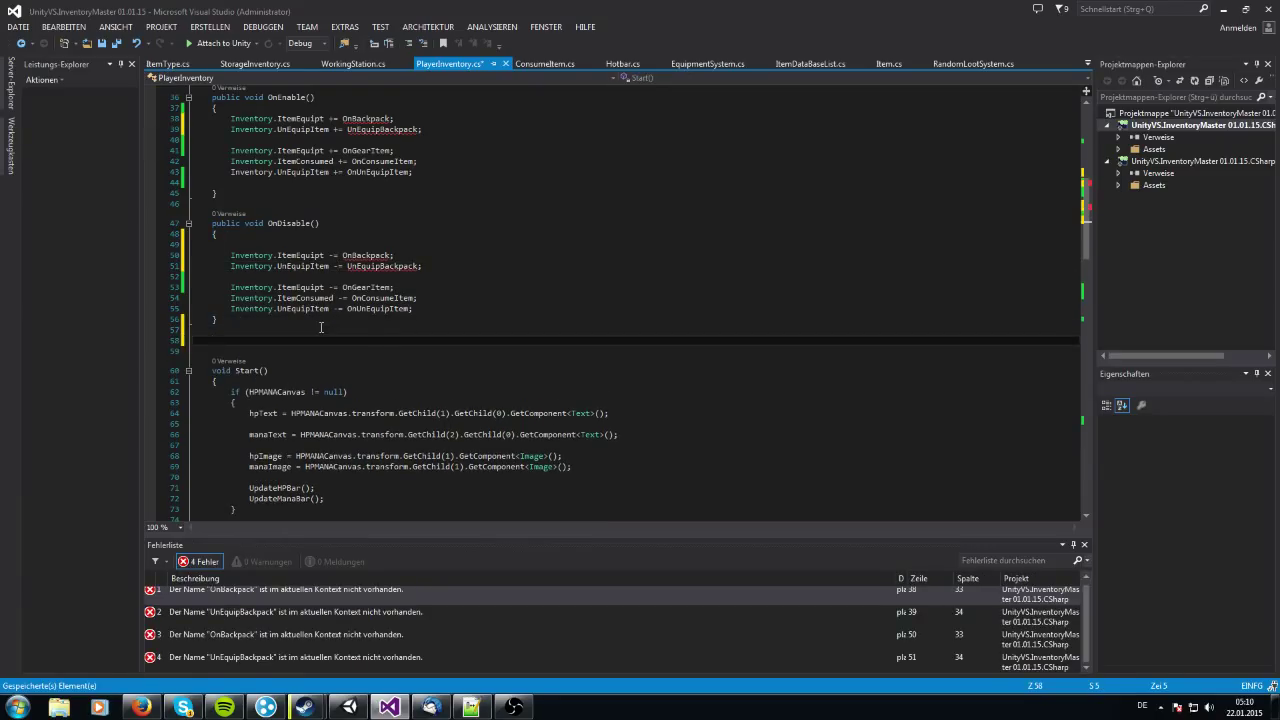
Define an empty OnBackpack(Item item) handler method
type("void OnB")
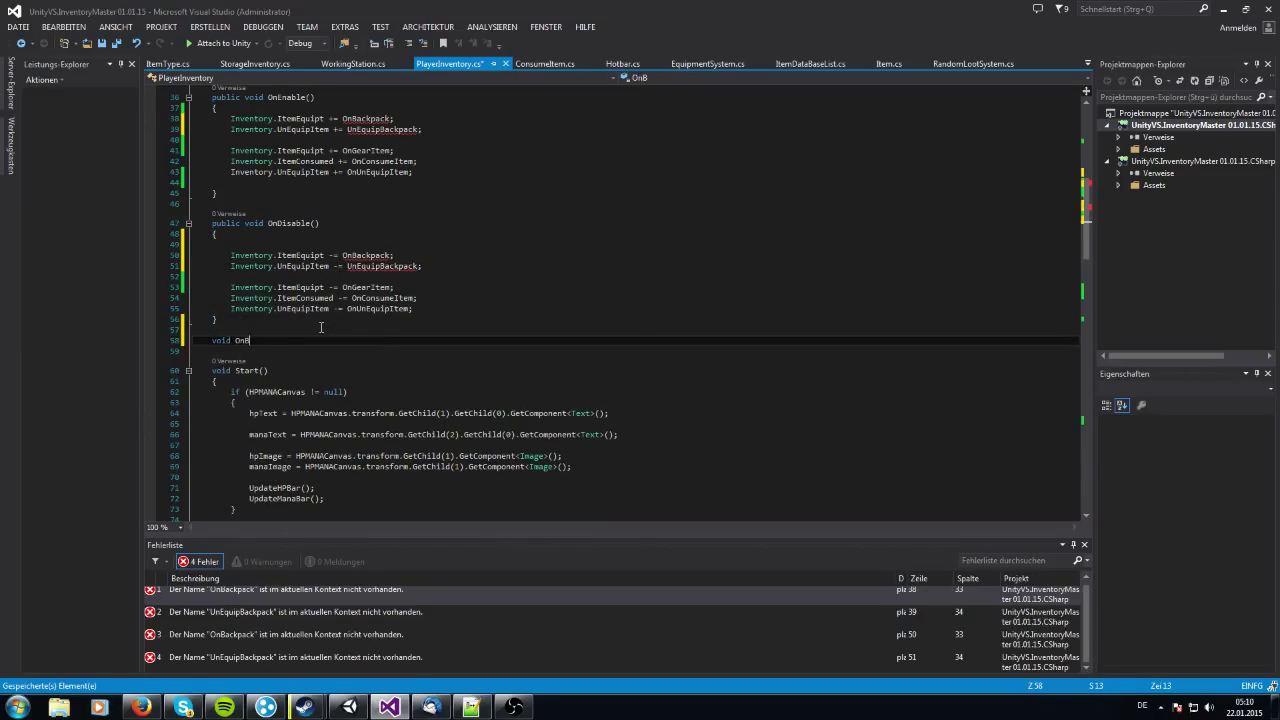
type("ackpack()")
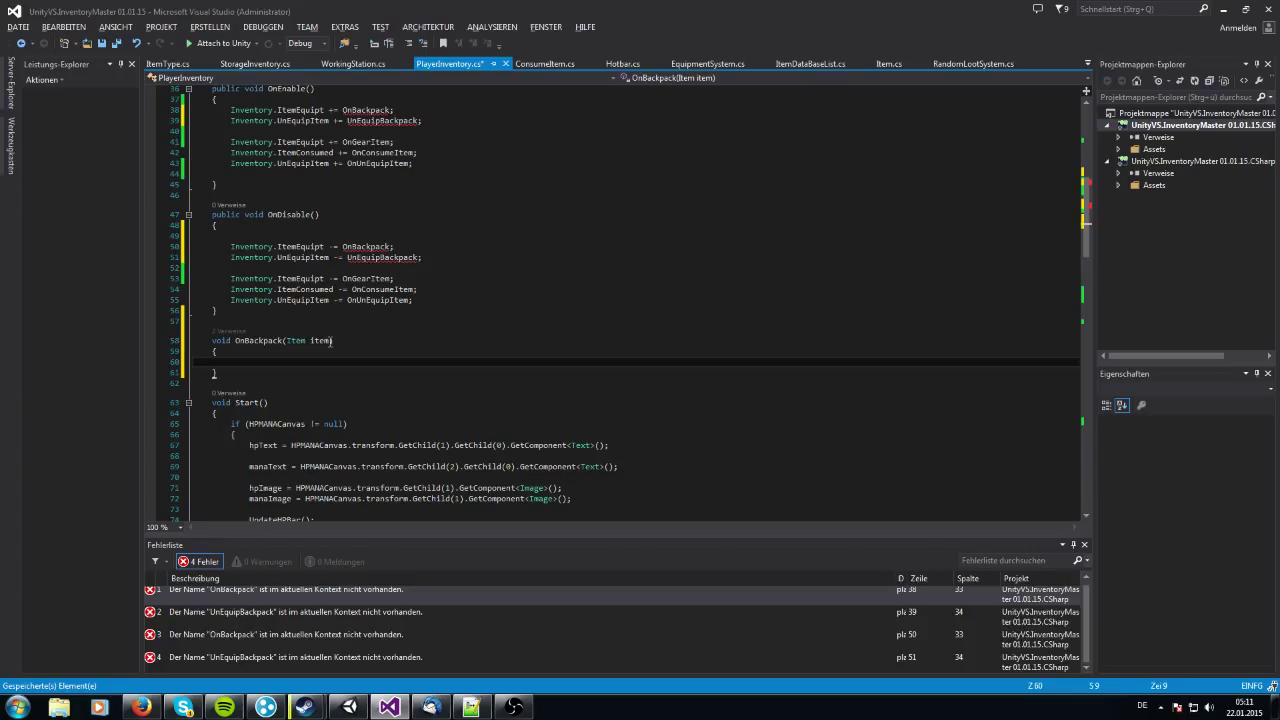
double_click(320, 340)
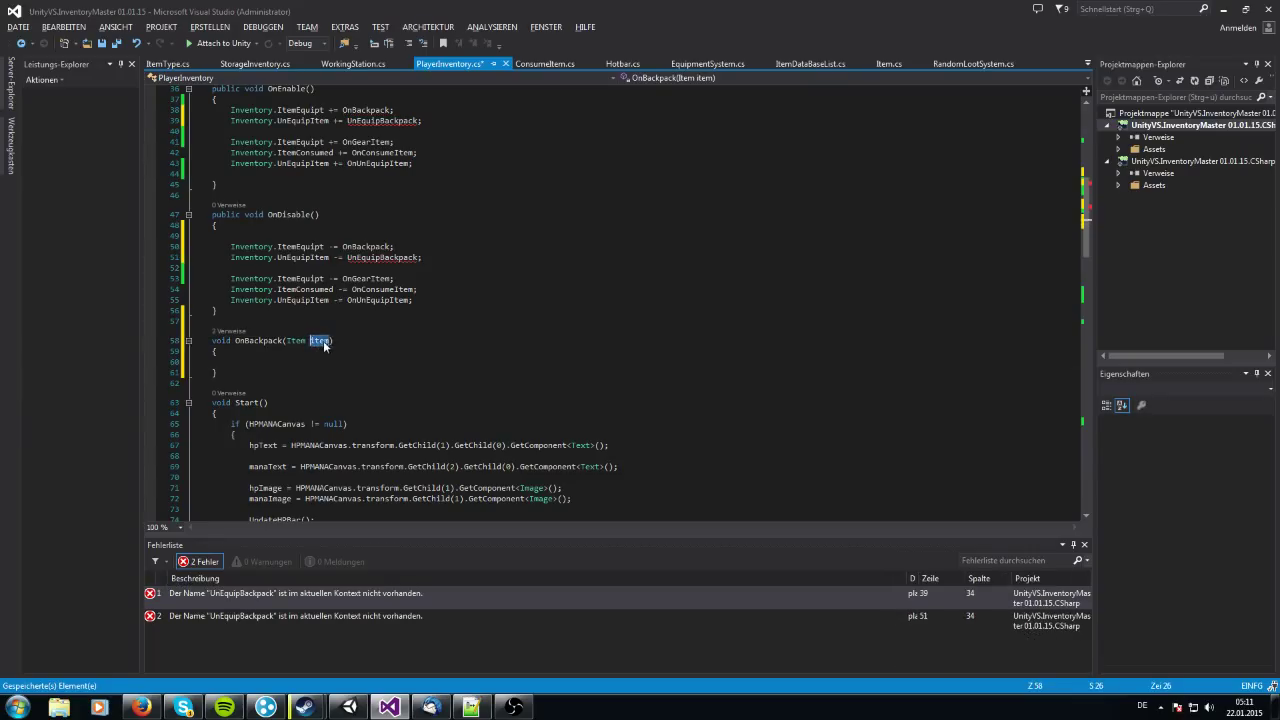
double_click(319, 340)
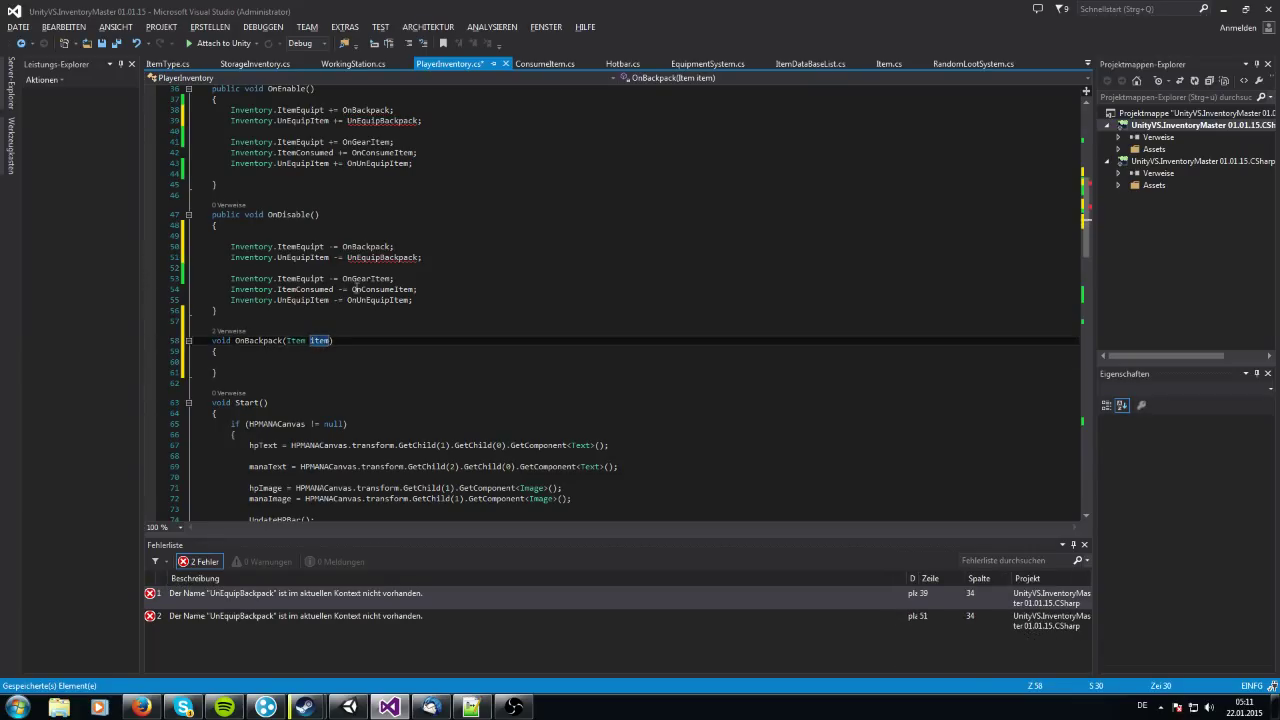
Add an empty 'void UnEquipBackpack(Item item)' method on a new line below OnBackpack
left_click(267, 371)
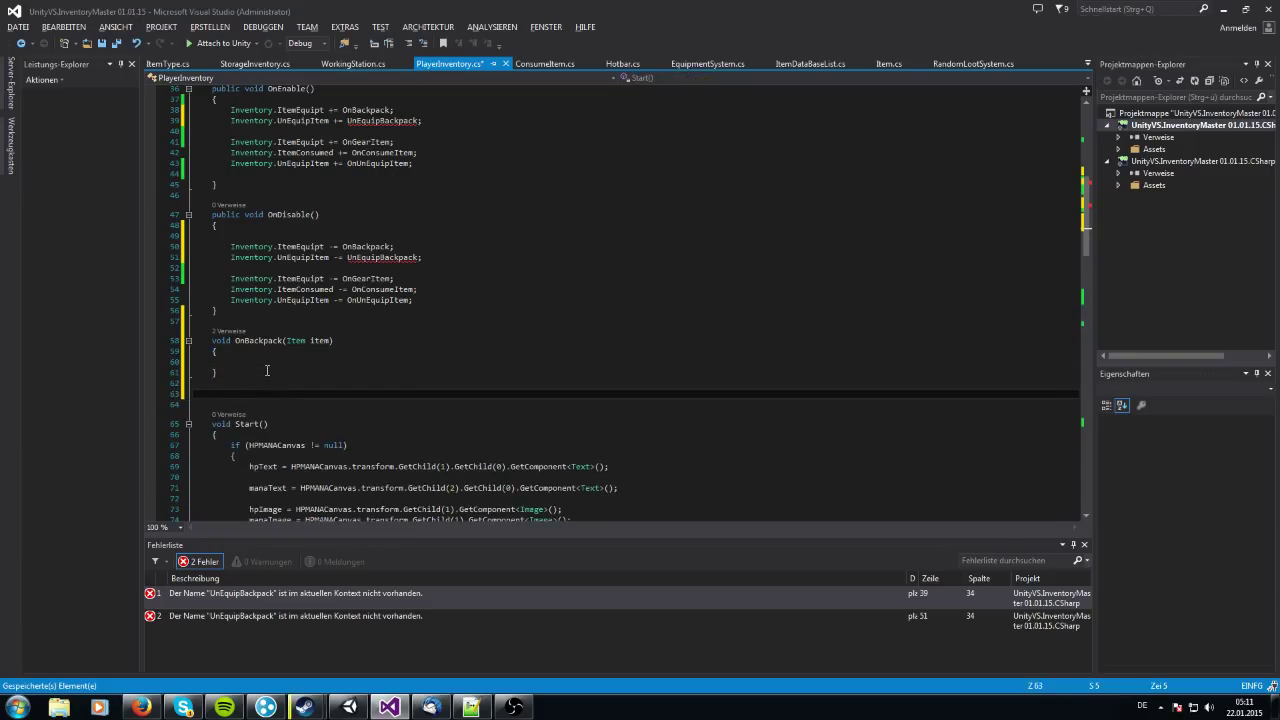
type("void")
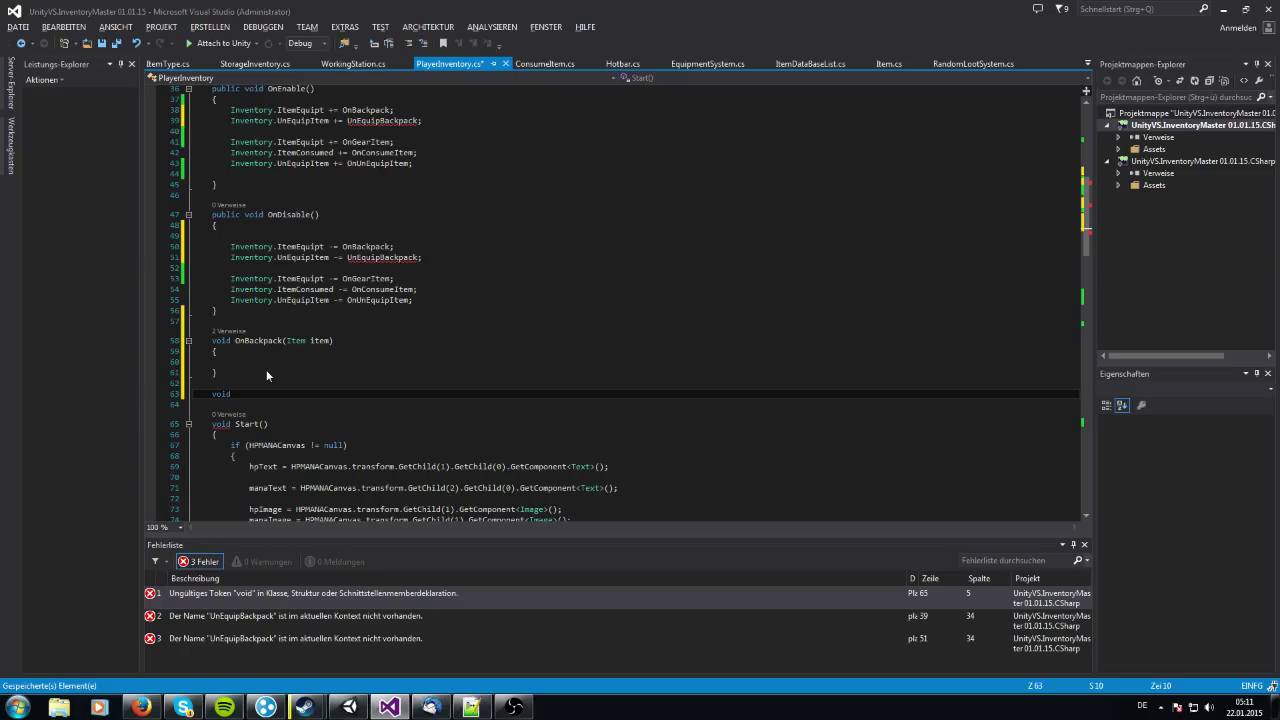
type("Un")
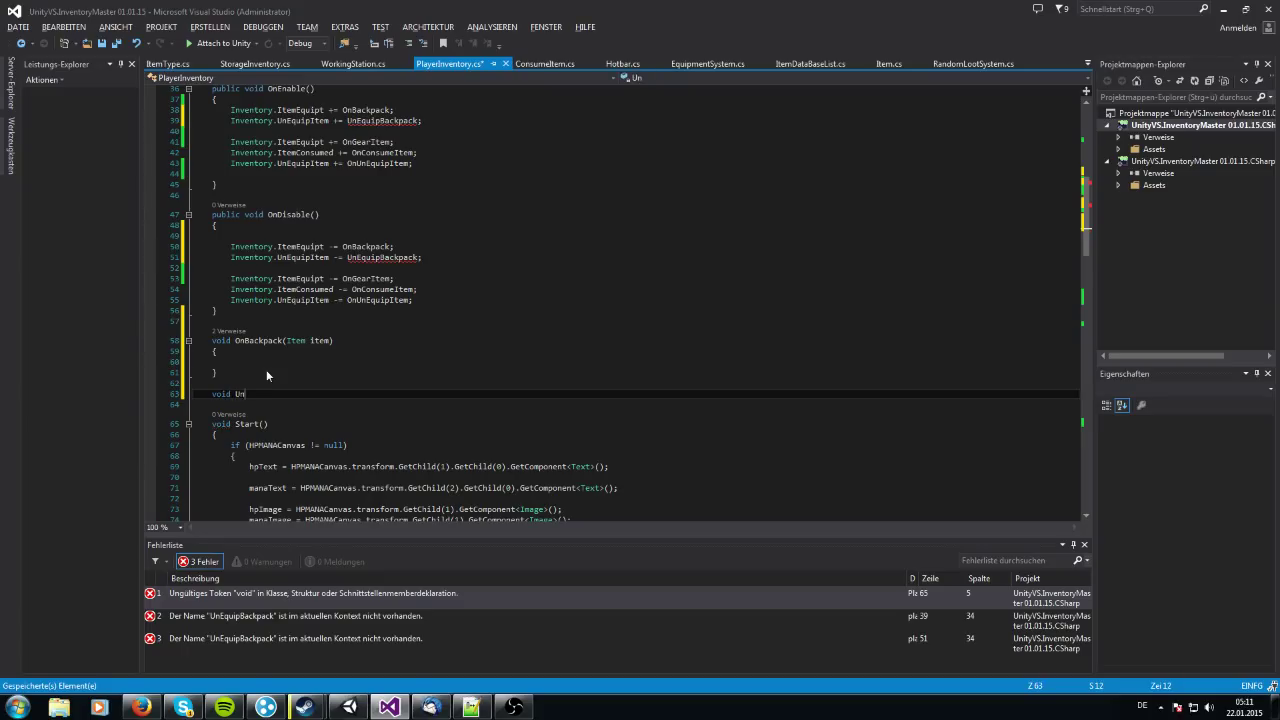
type("EquipBackpack(Item item")
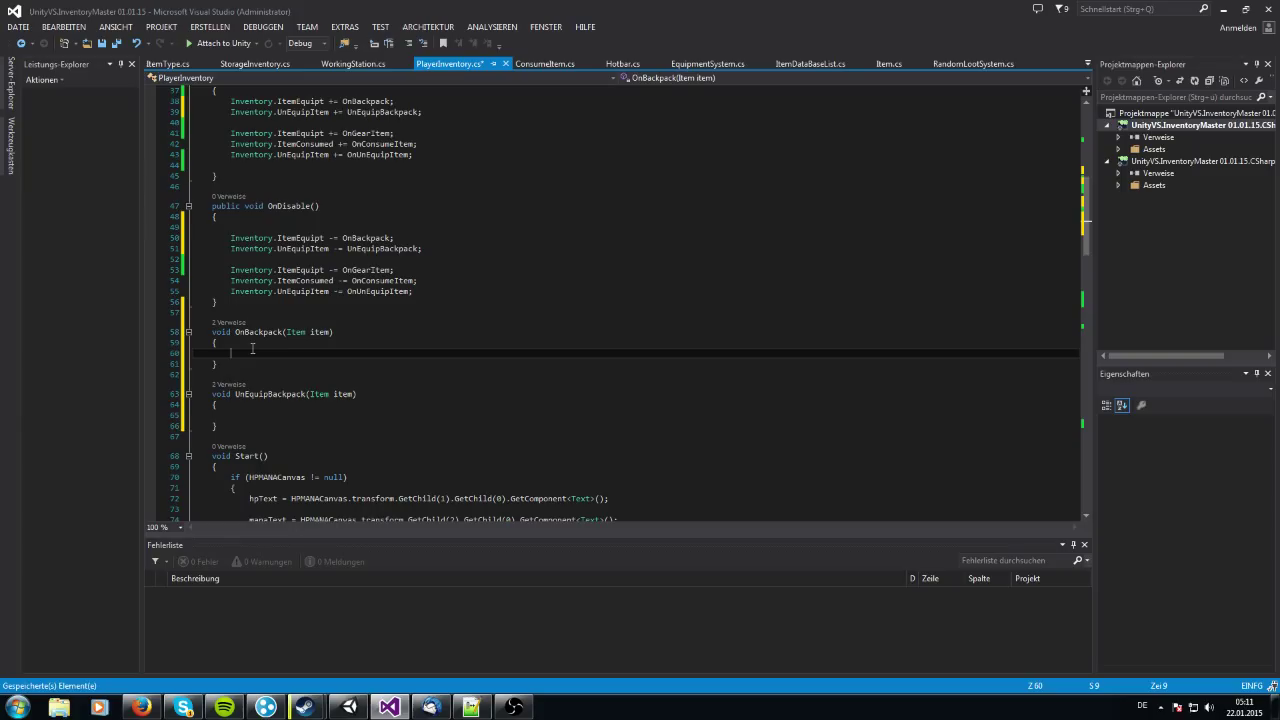
In OnBackpack, add if(item.itemType == ItemType.Backpack)
type("if(")
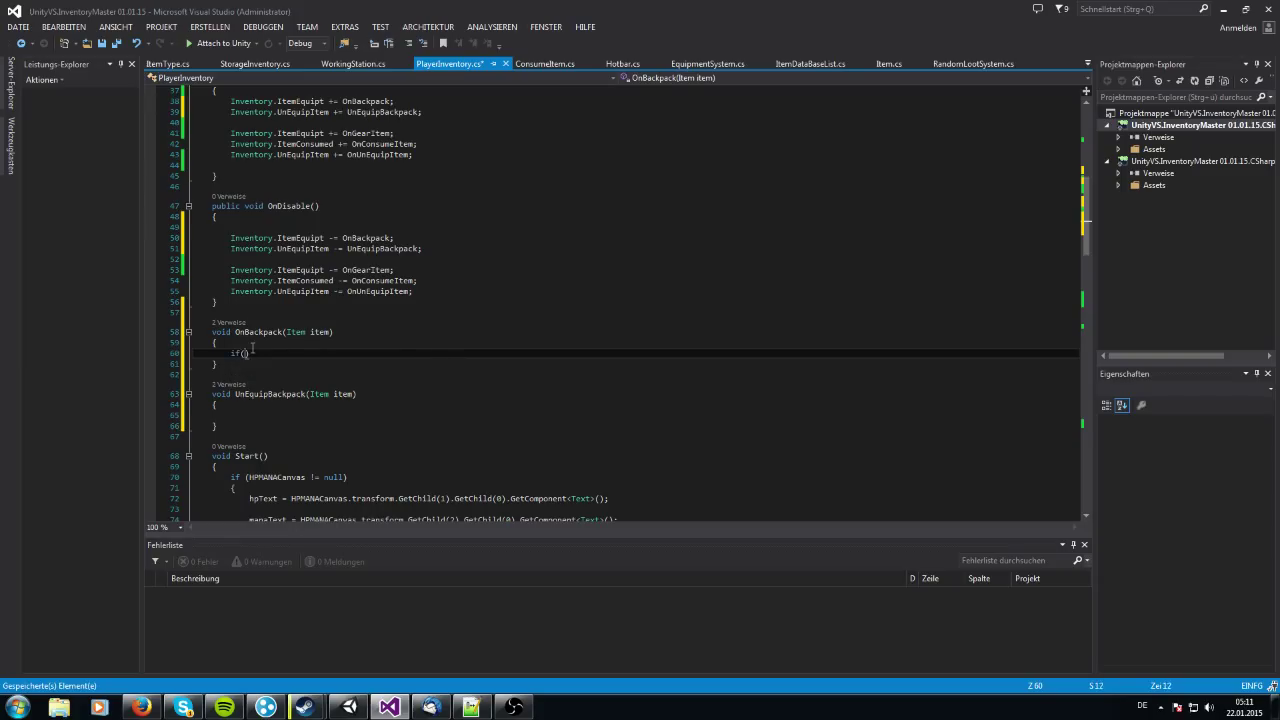
type("item.itemType == Imte")
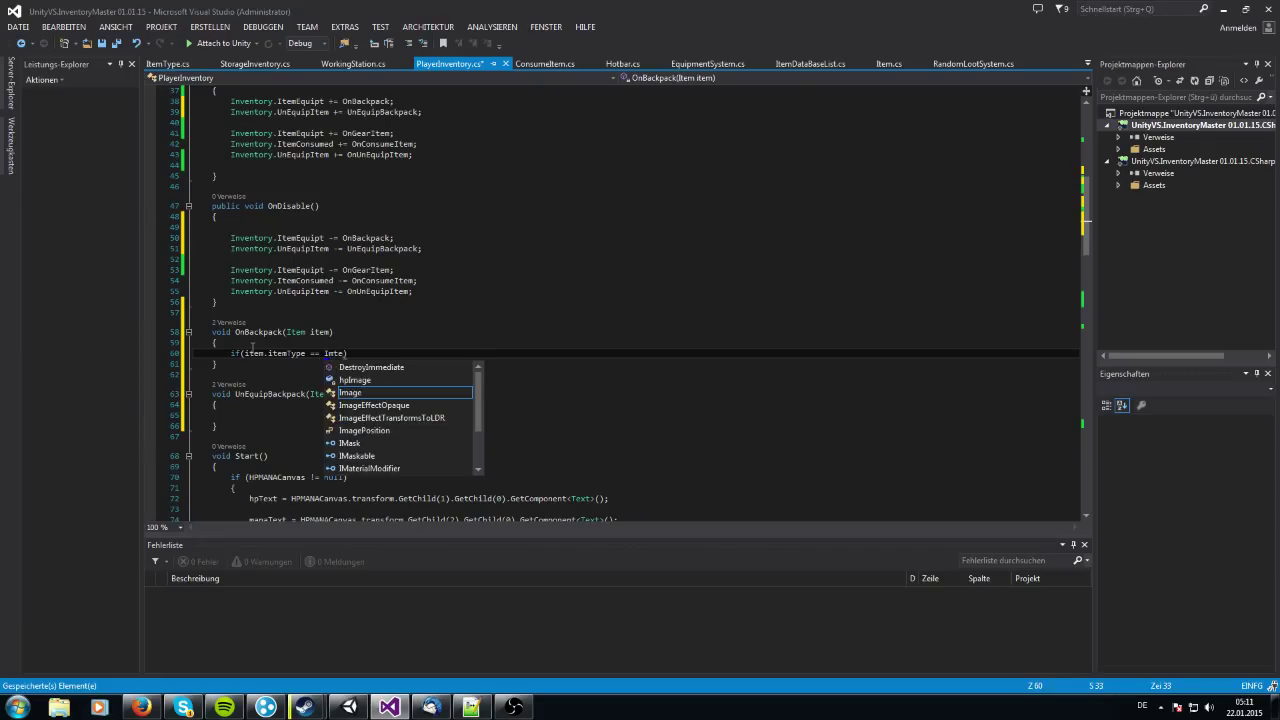
type("ItemType.bac")
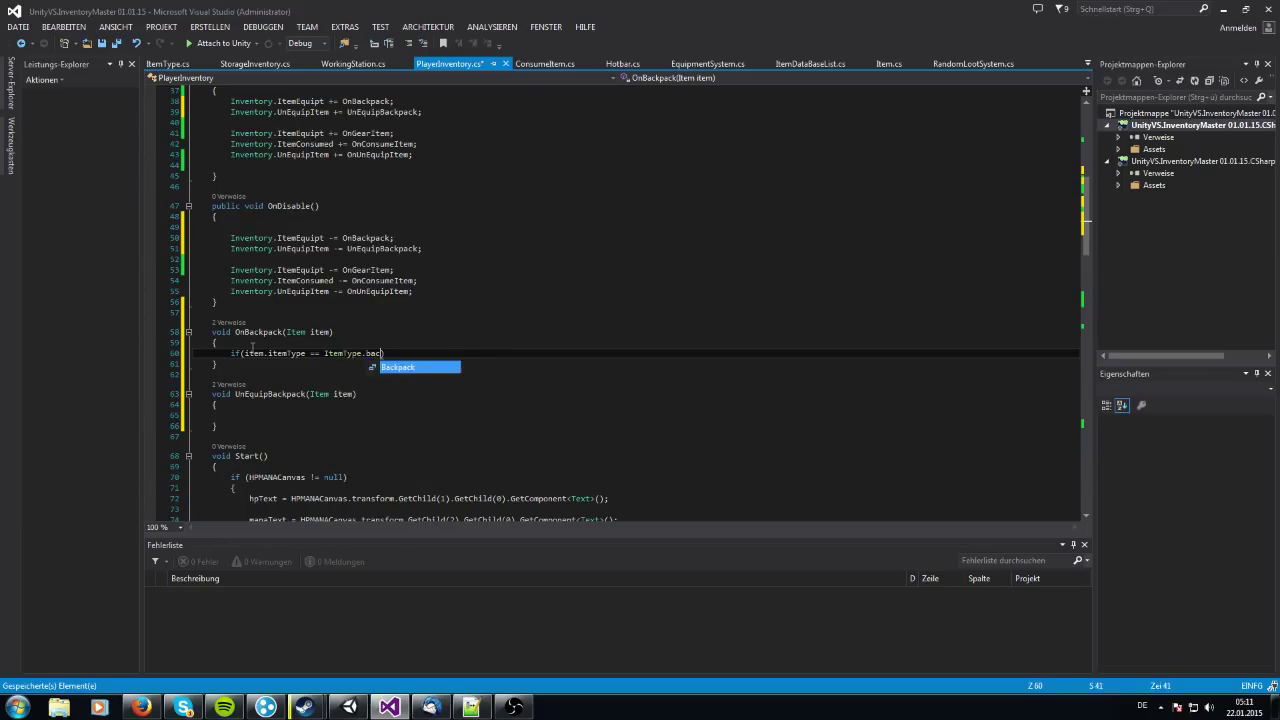
Inside it, loop i from 0 to item.itemAttributes.Count
type("for(int i =")
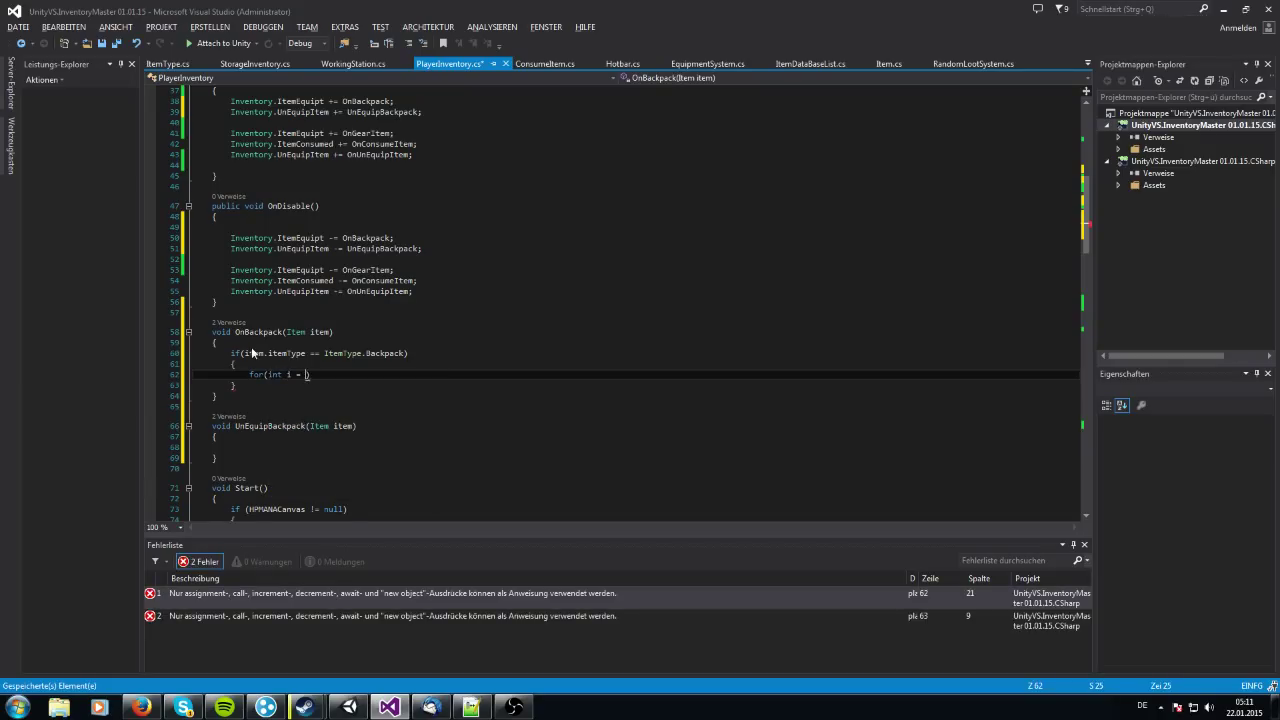
type("0;")
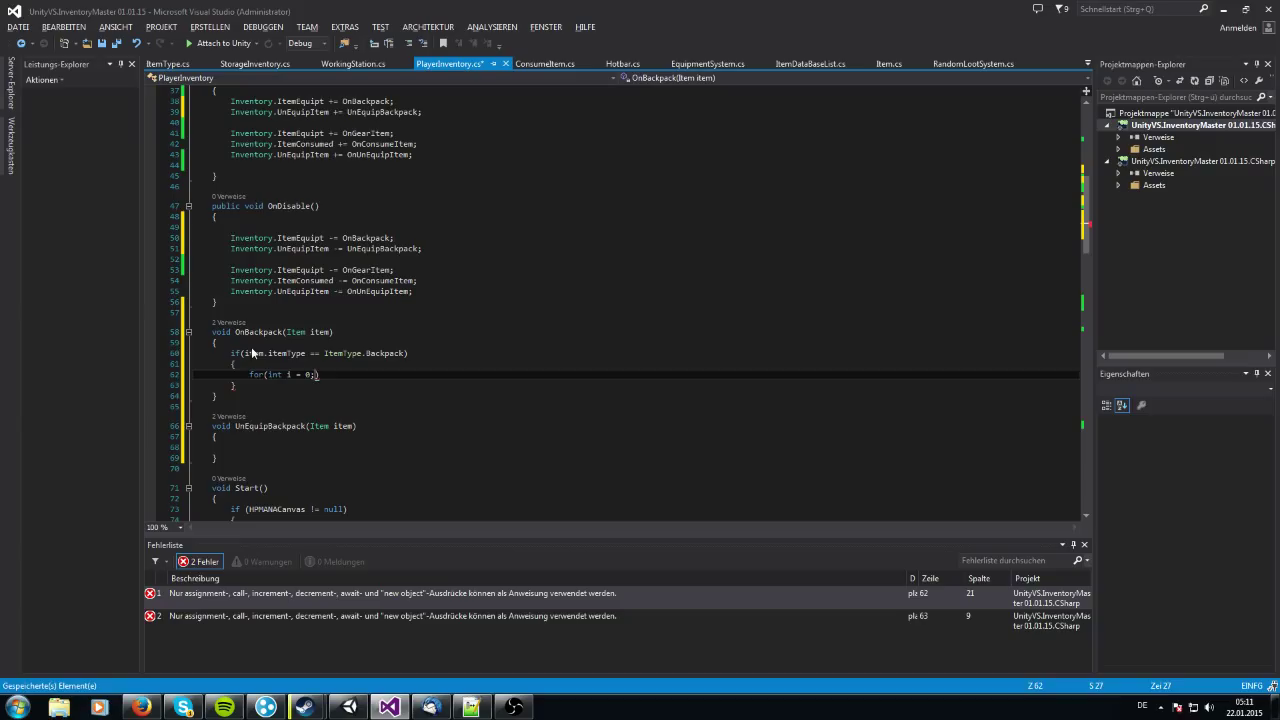
type("i<")
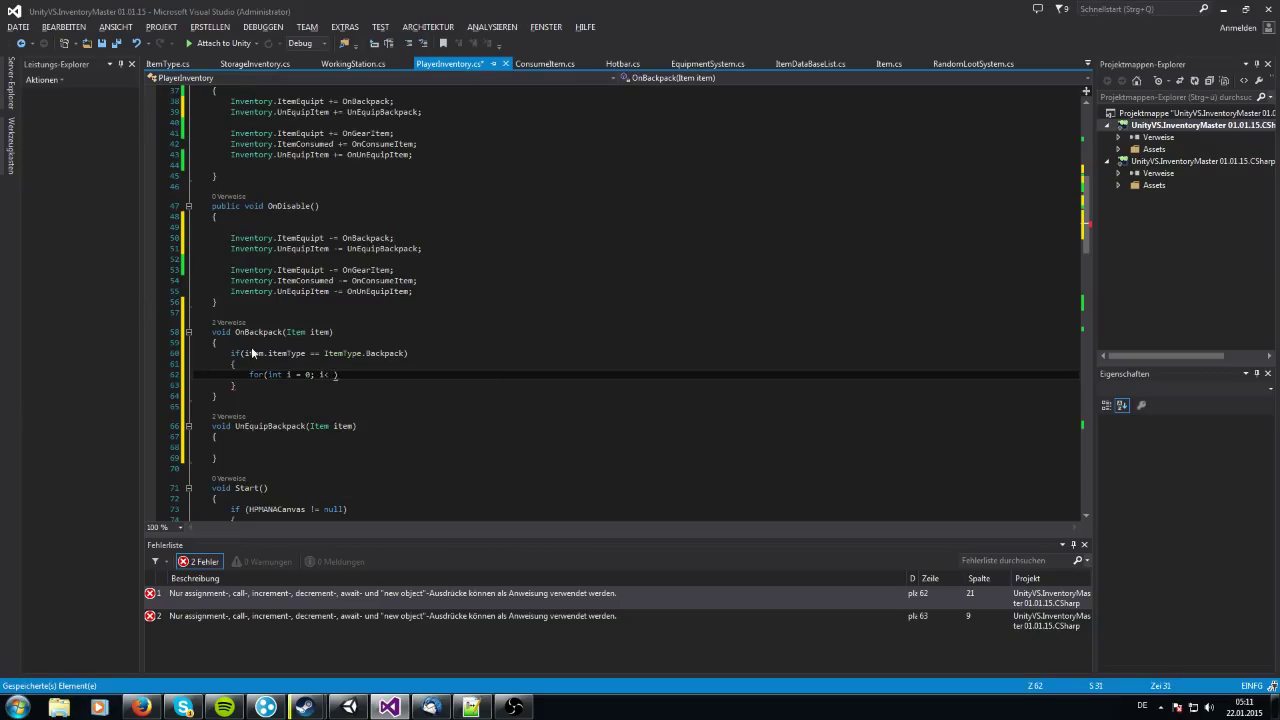
type("I")
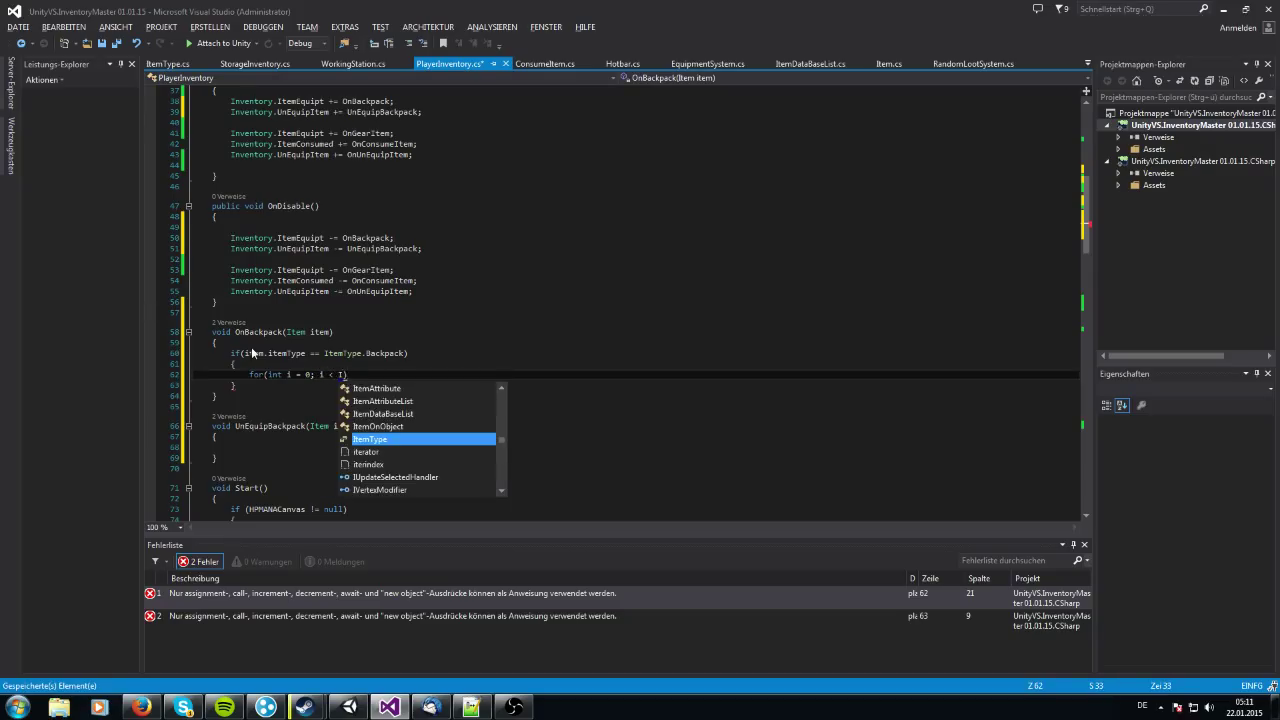
type("tem.itemAttributes")
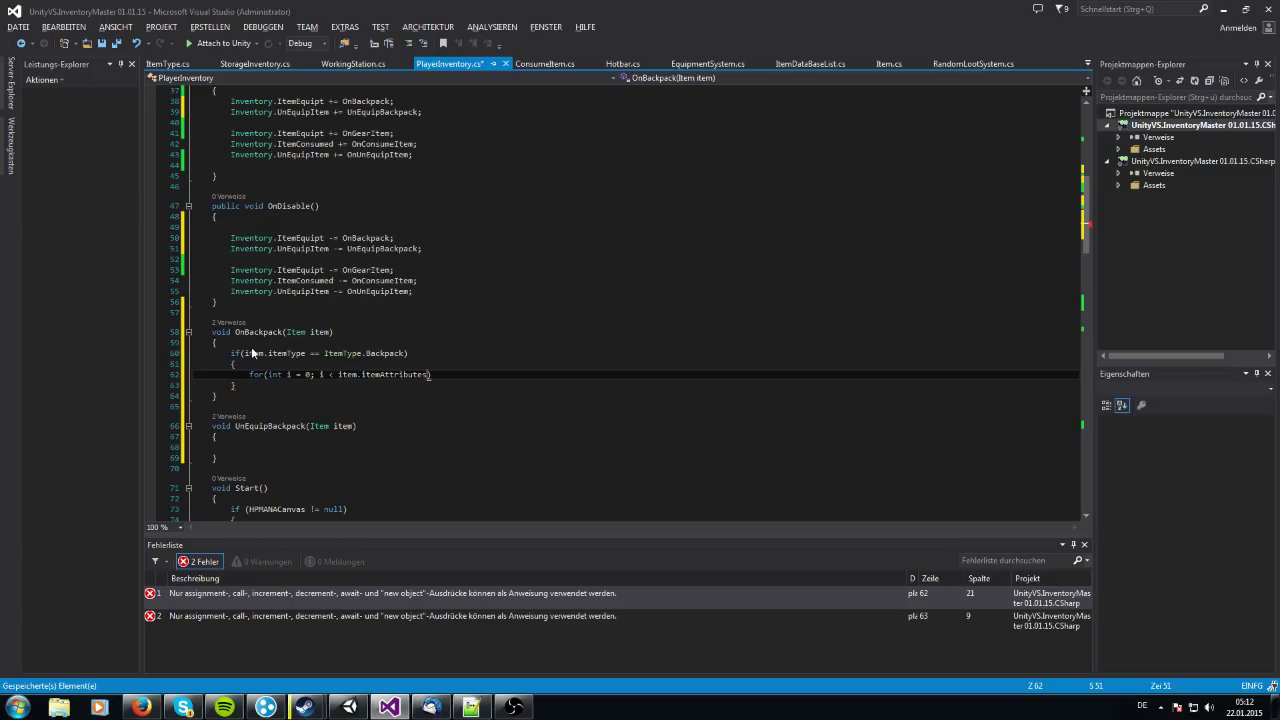
type(".Count;")
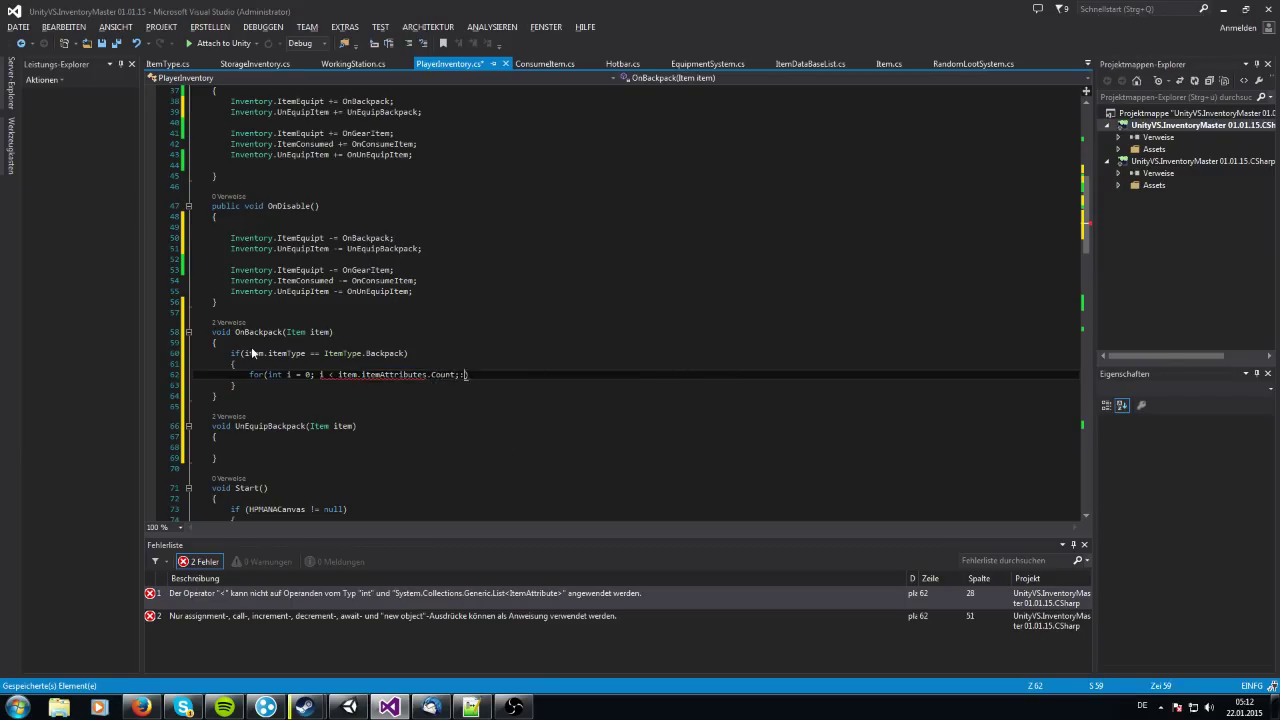
type("i++")
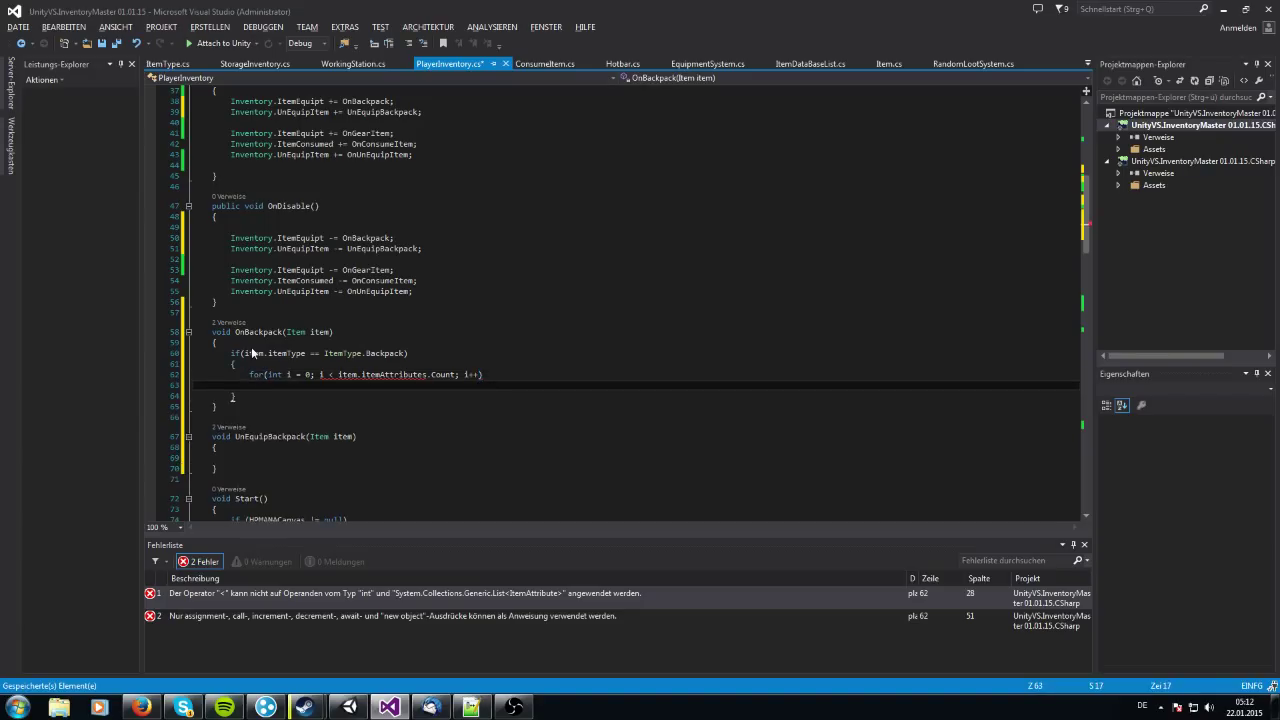
type("{")
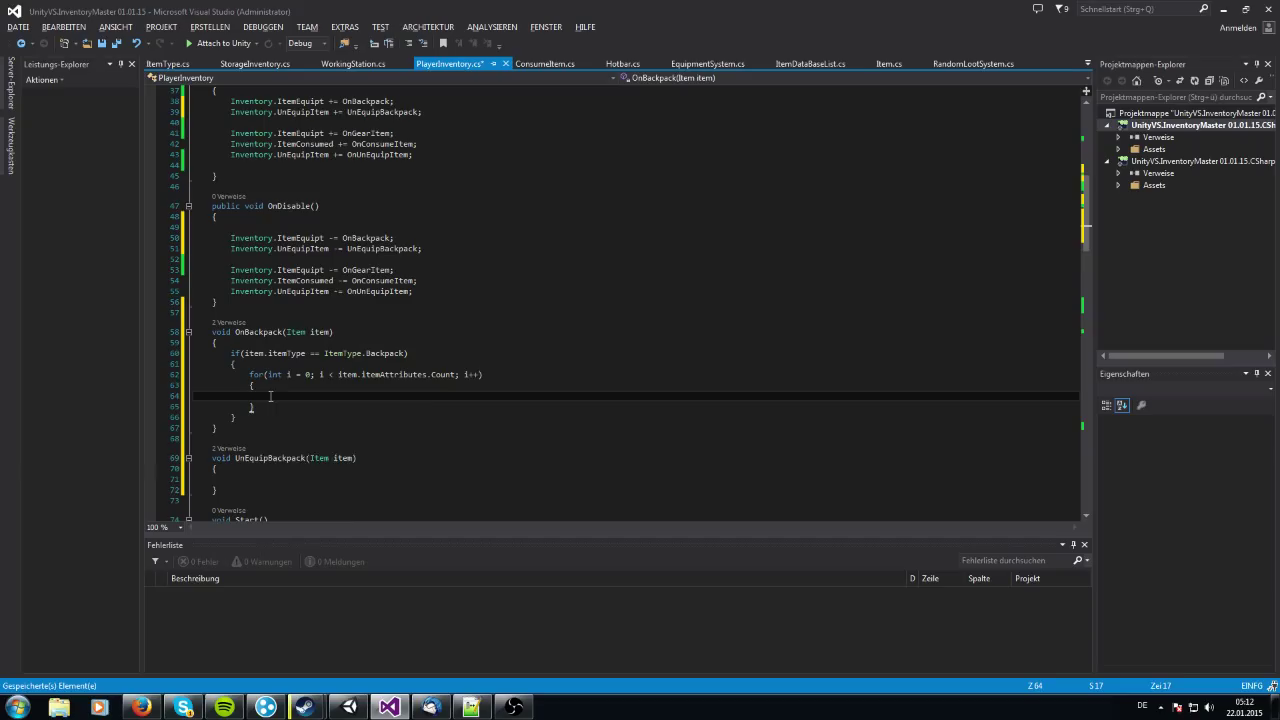
In the loop, check whether item.itemAttributes[i].attributeName == "Slots"
type("if(i")
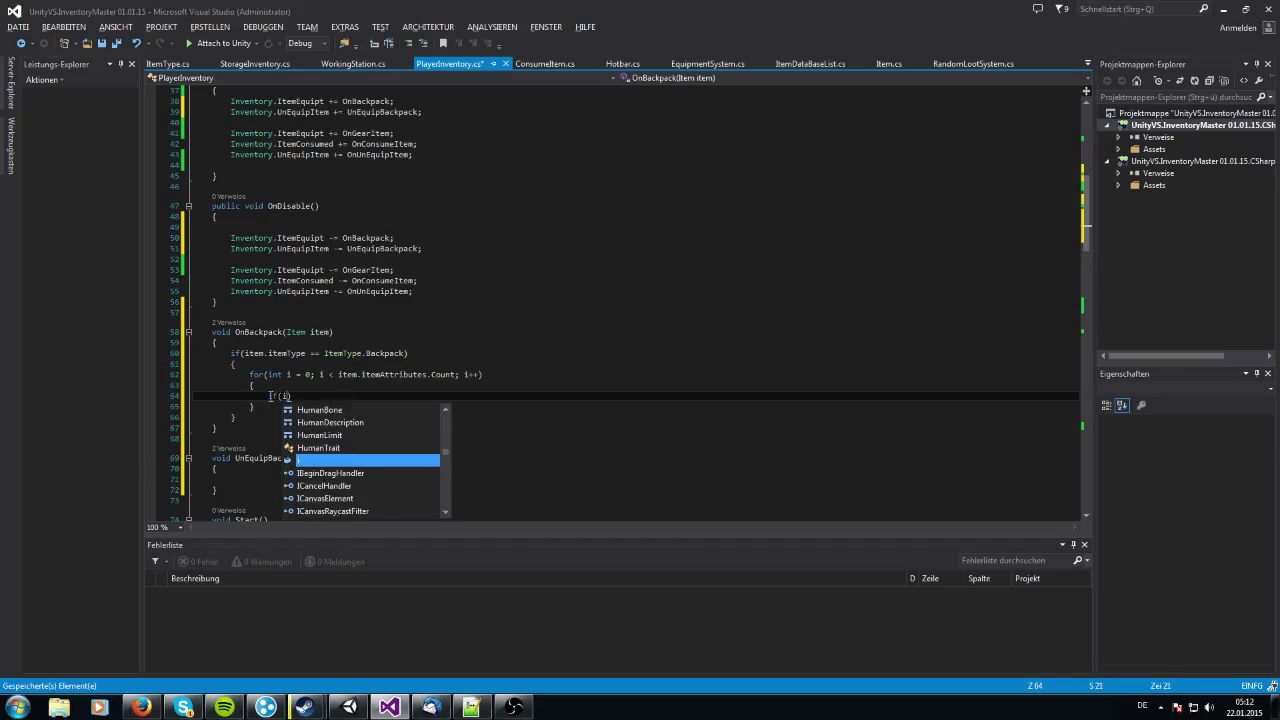
type("item.itemAttributes")
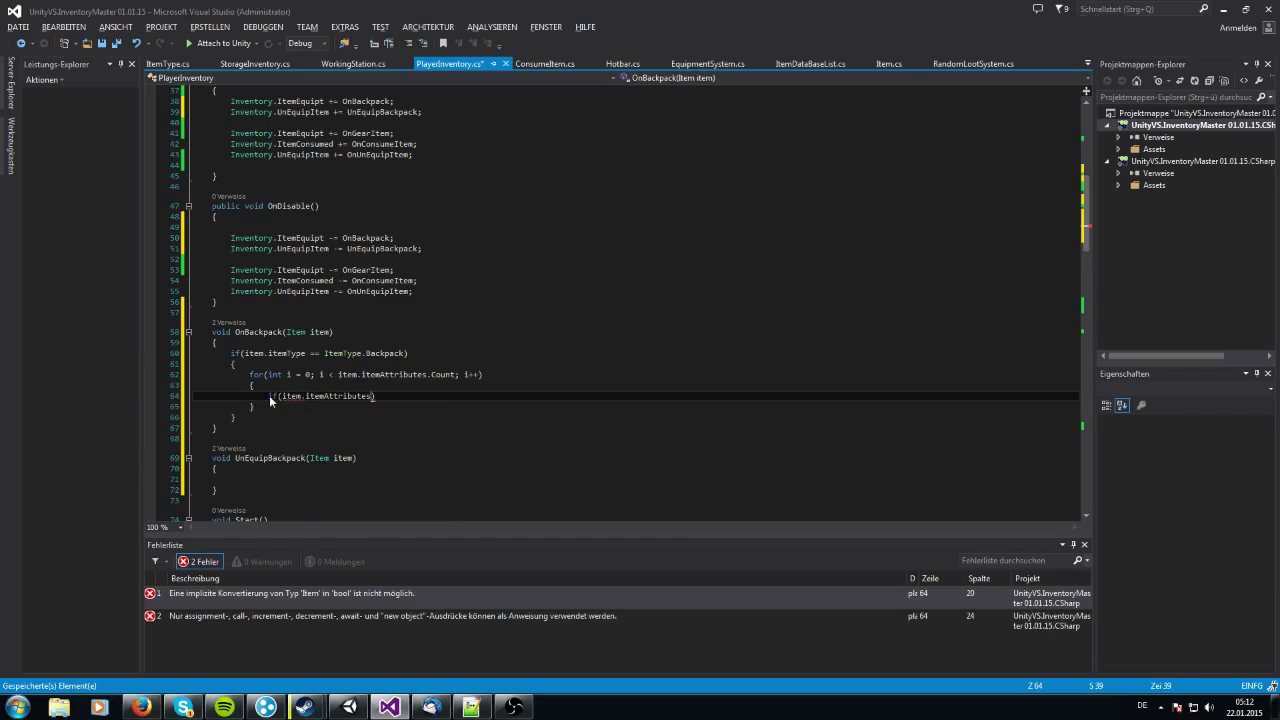
type("[i].i")
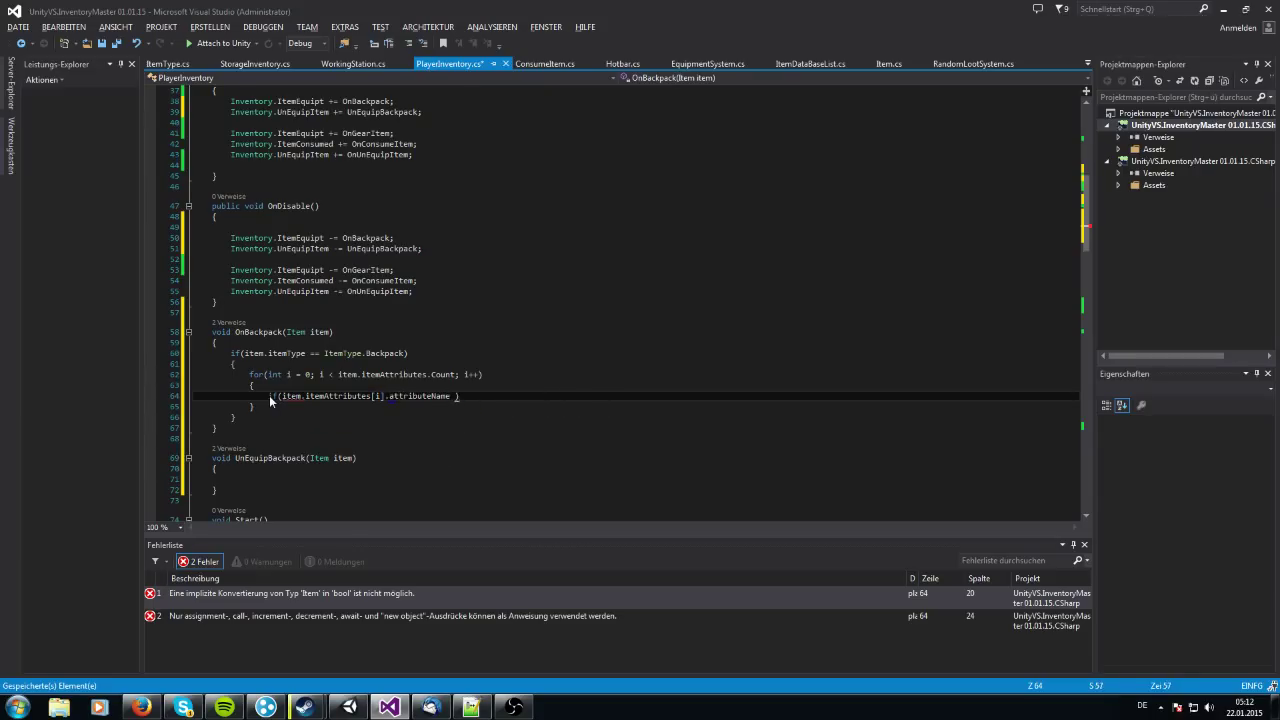
type("==")
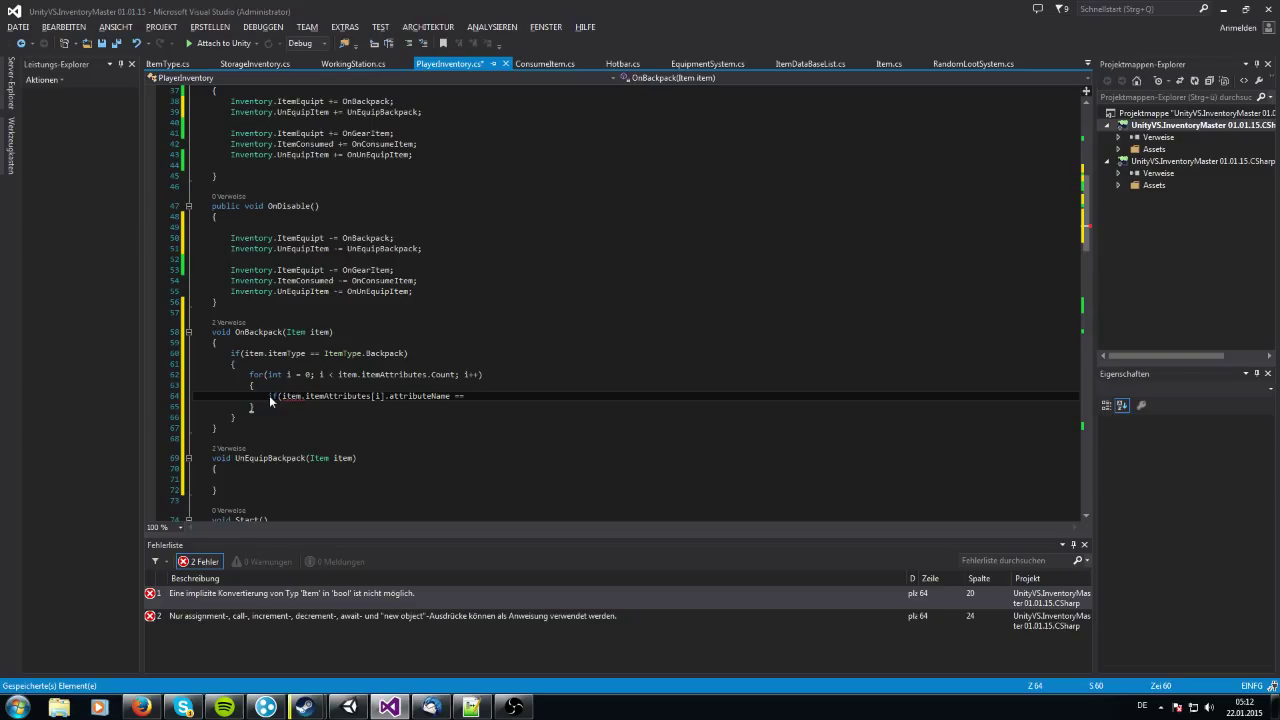
type("\"Slots\"")
type("void")
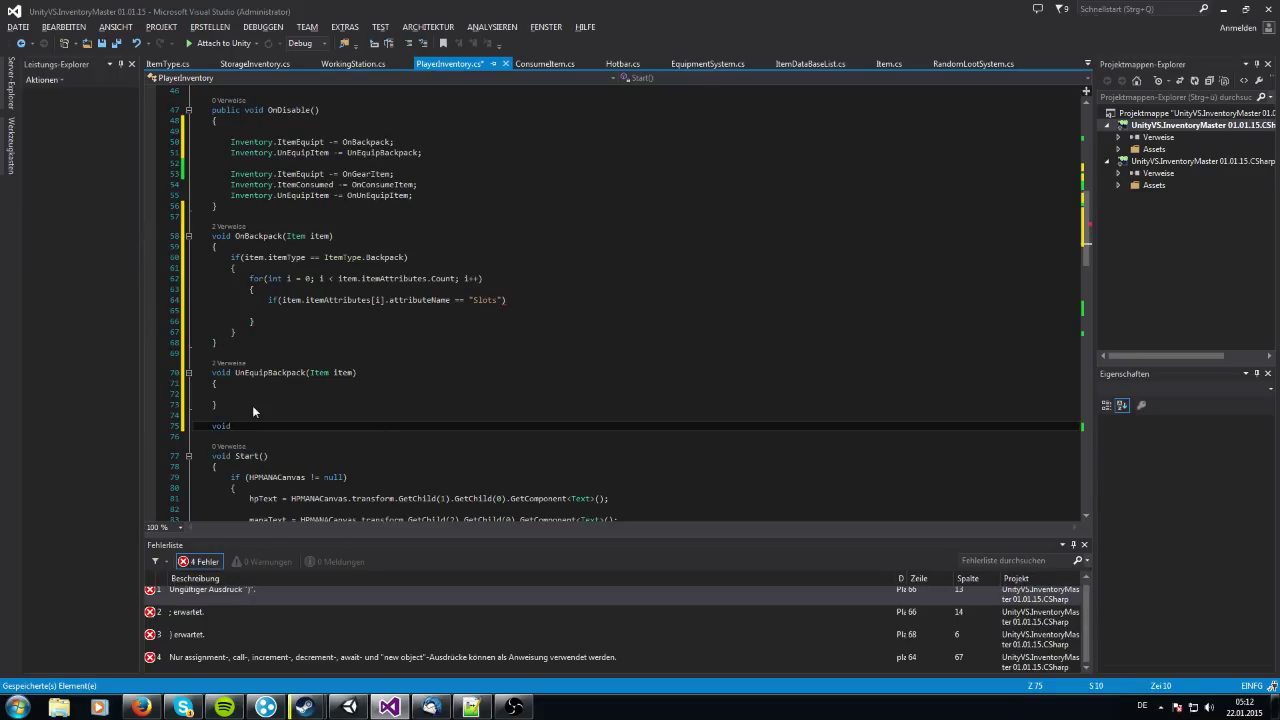
Declare changeInventorySize(int size) and call it with item.itemAttributes[i].attributeValue under the Slots check
type("changeInventorySize(int")
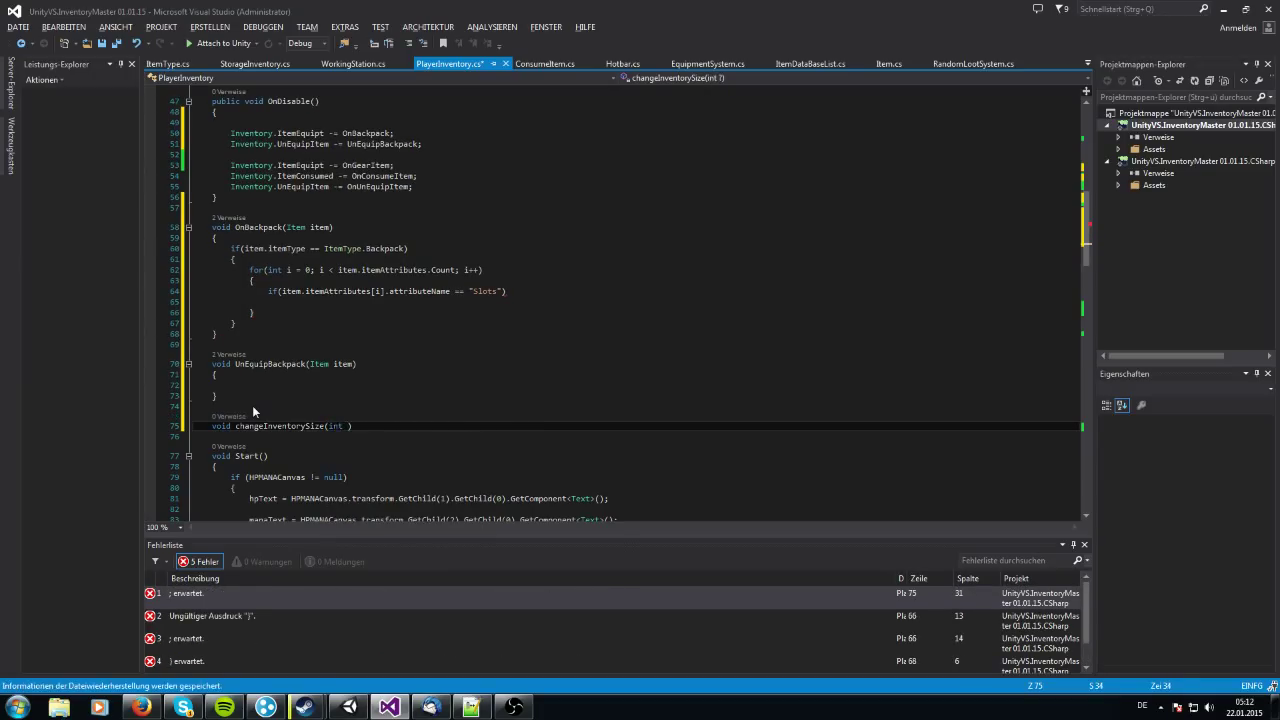
type("size")
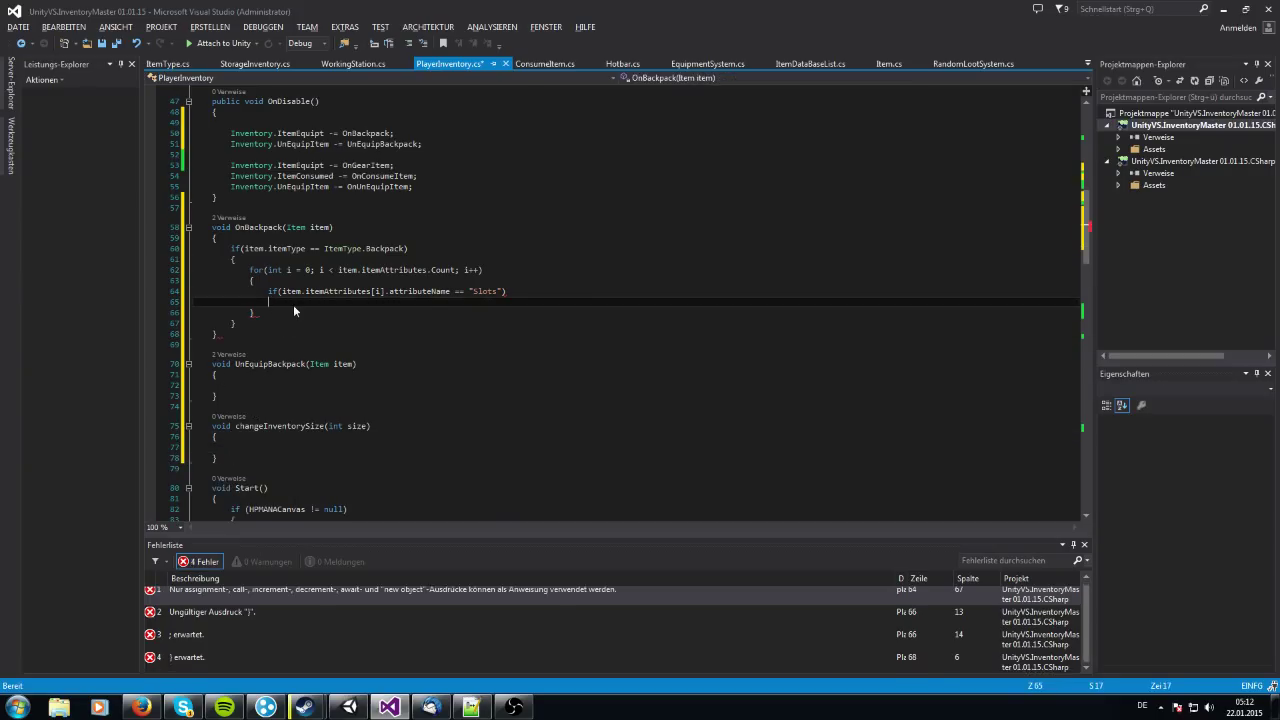
type("changeInventorySize")
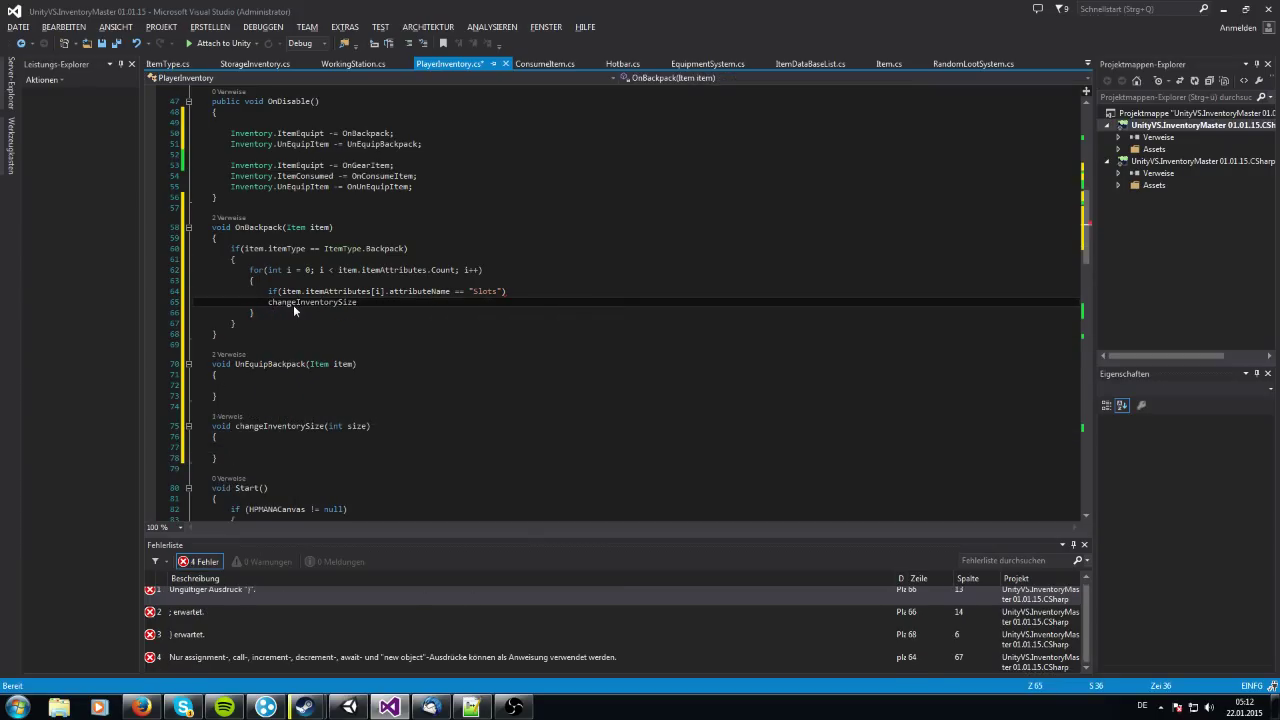
type("()")
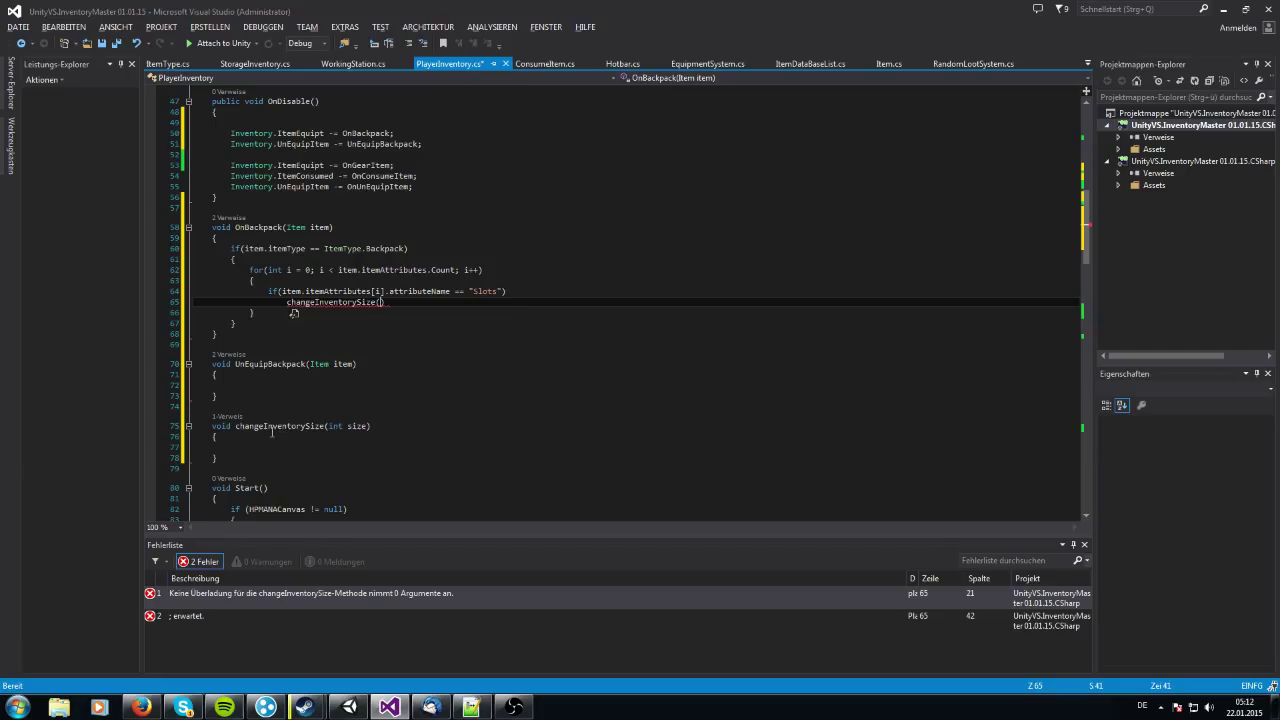
mouse_move(435, 342)
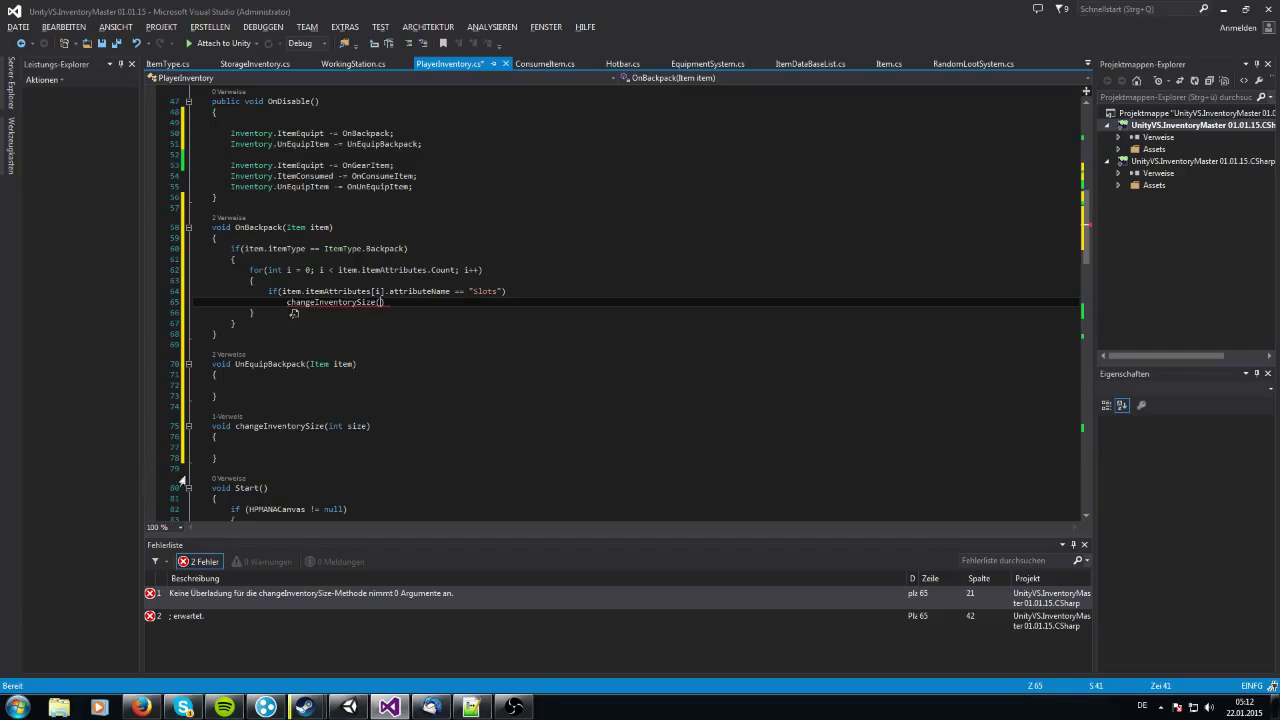
type("i")
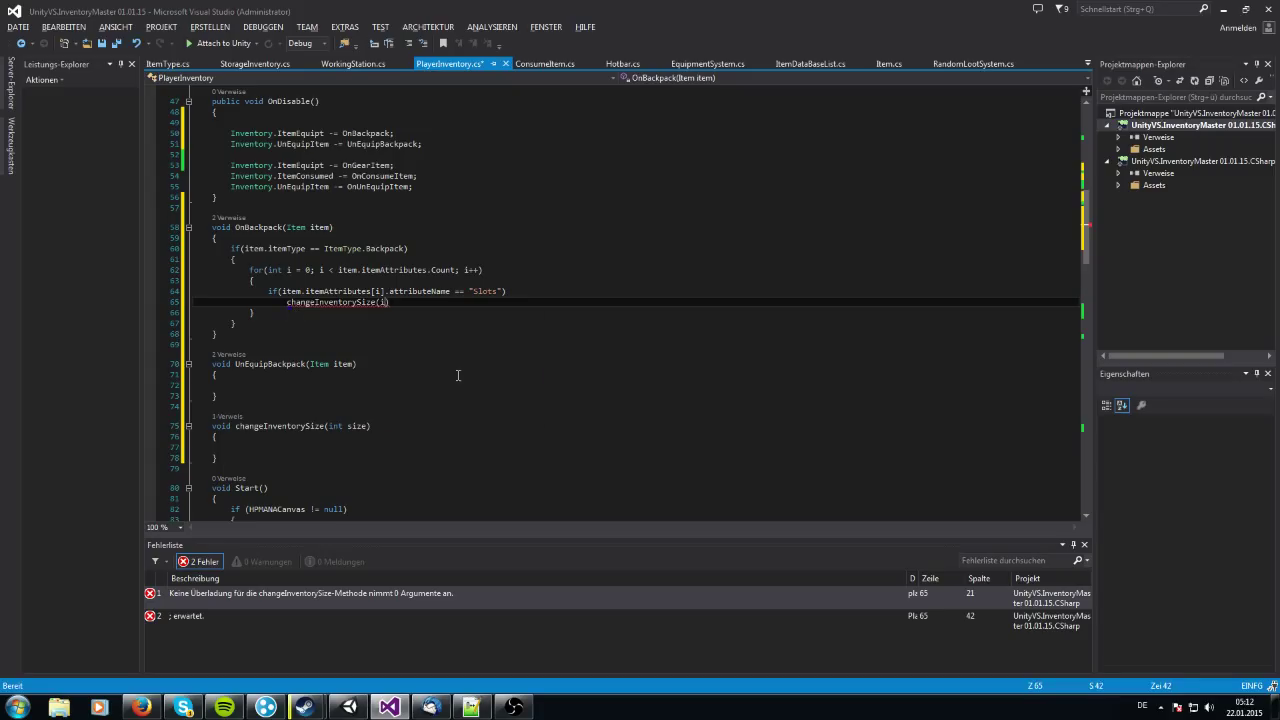
type("tem.itemAttributes[")
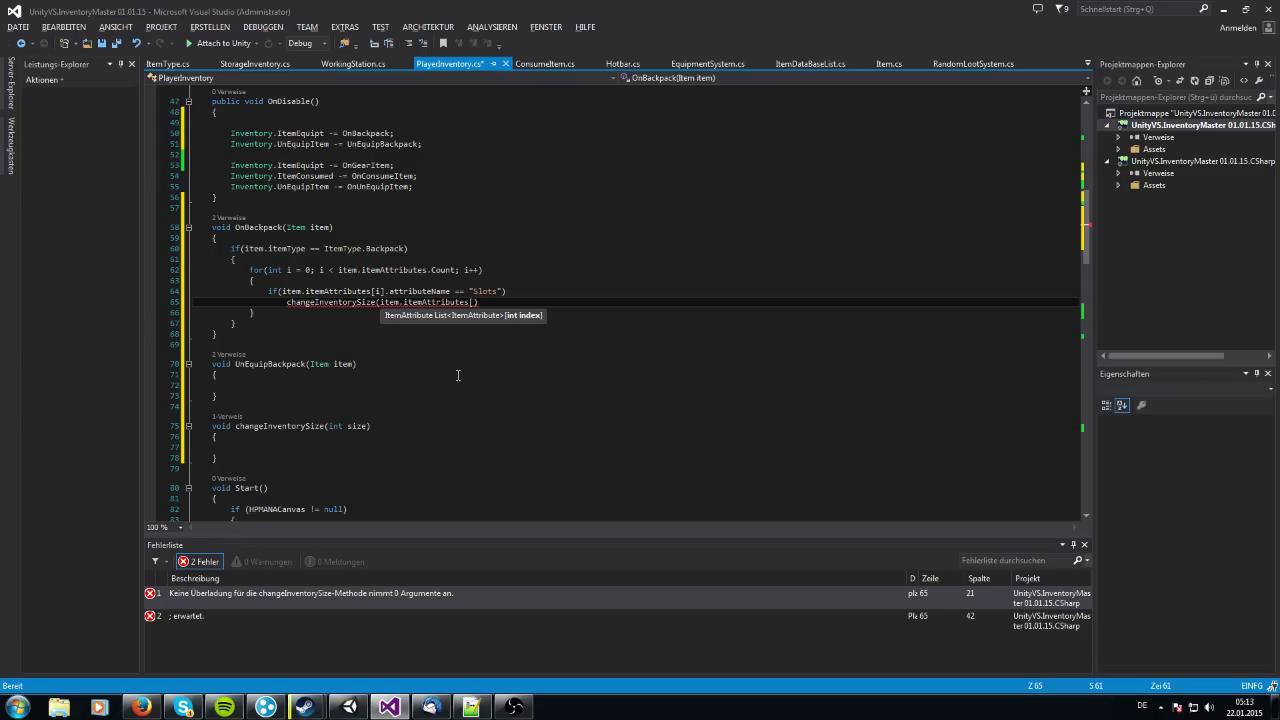
type("i]")
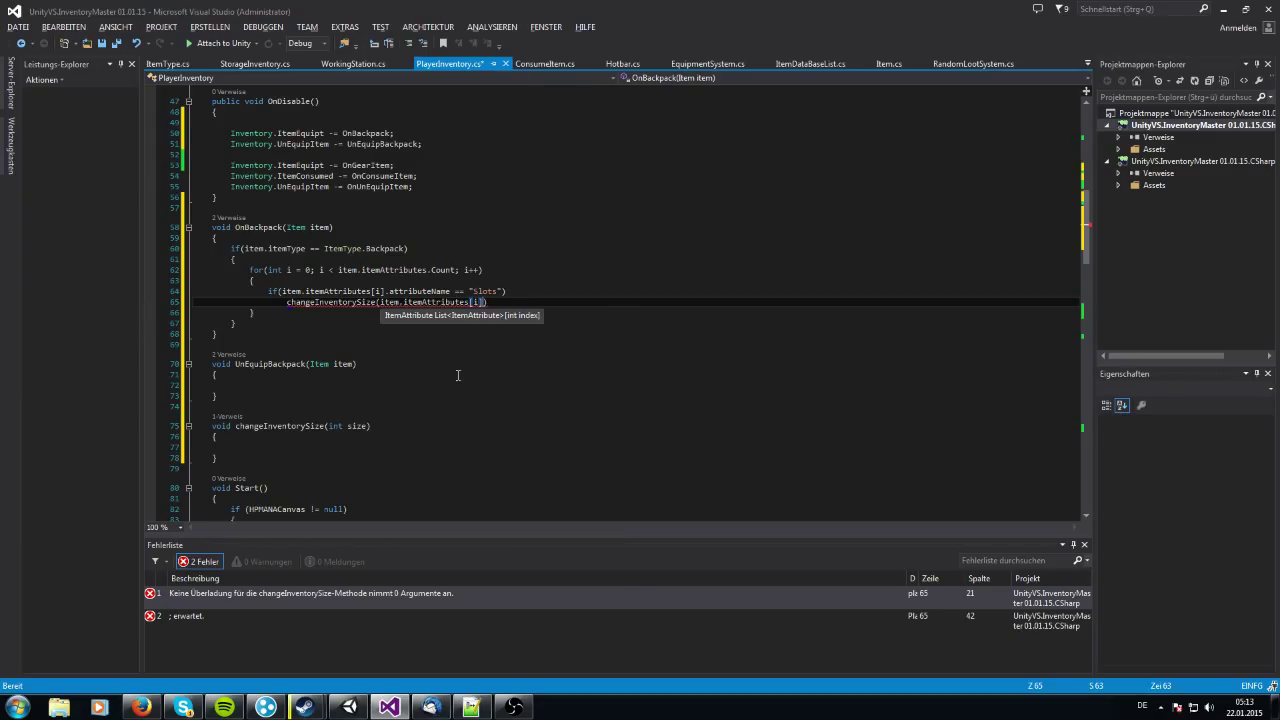
type(".attributeValue")
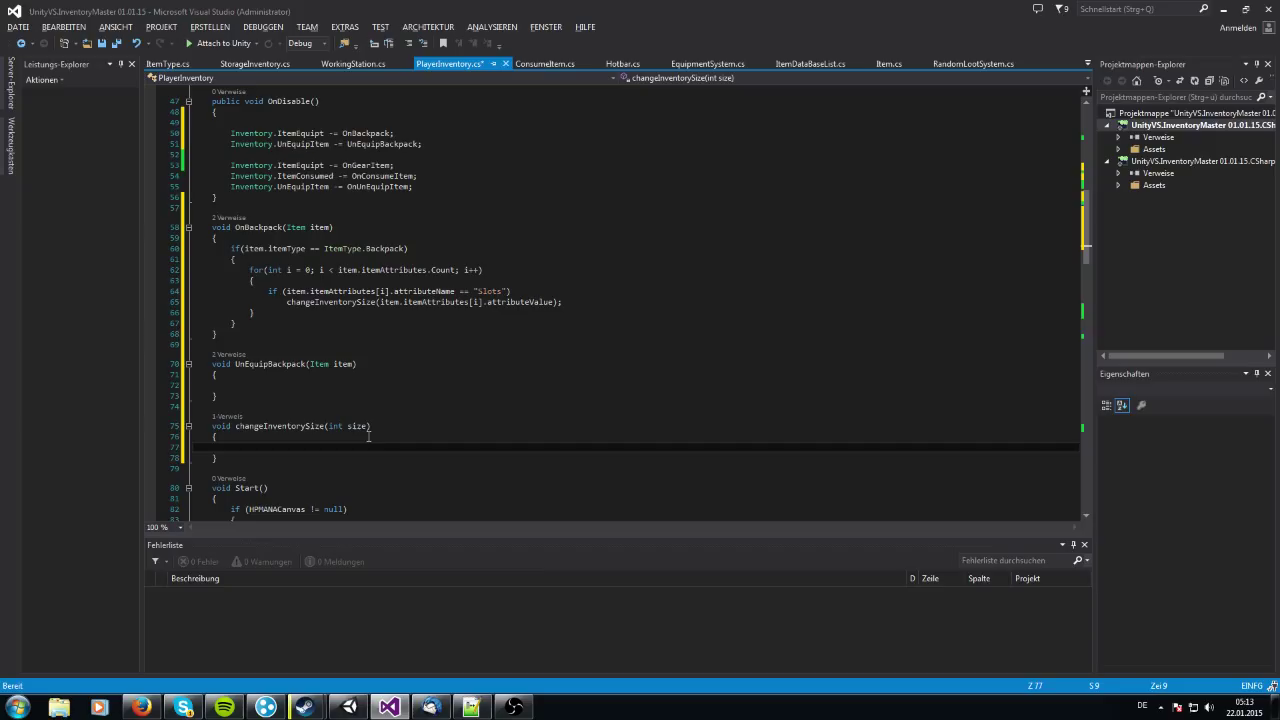
In changeInventorySize, add if(size == 24) setting mainInventory width 6 and height 4
left_click(232, 447)
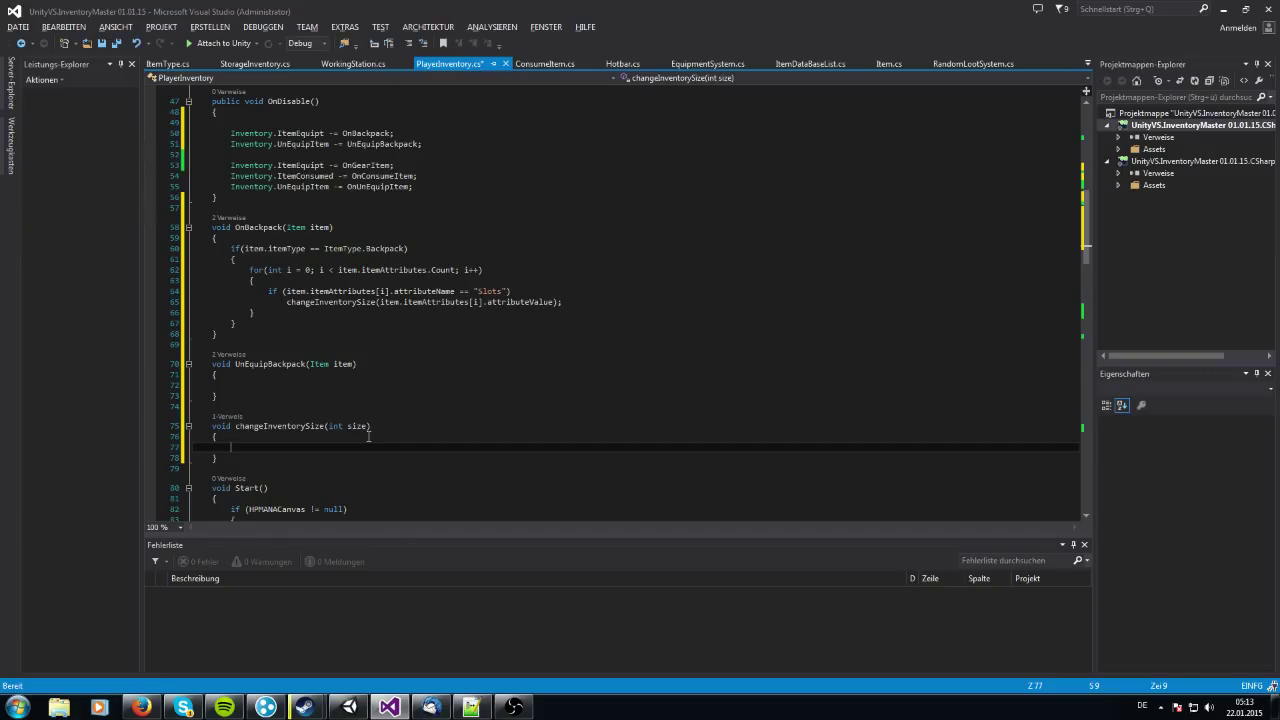
type("i")
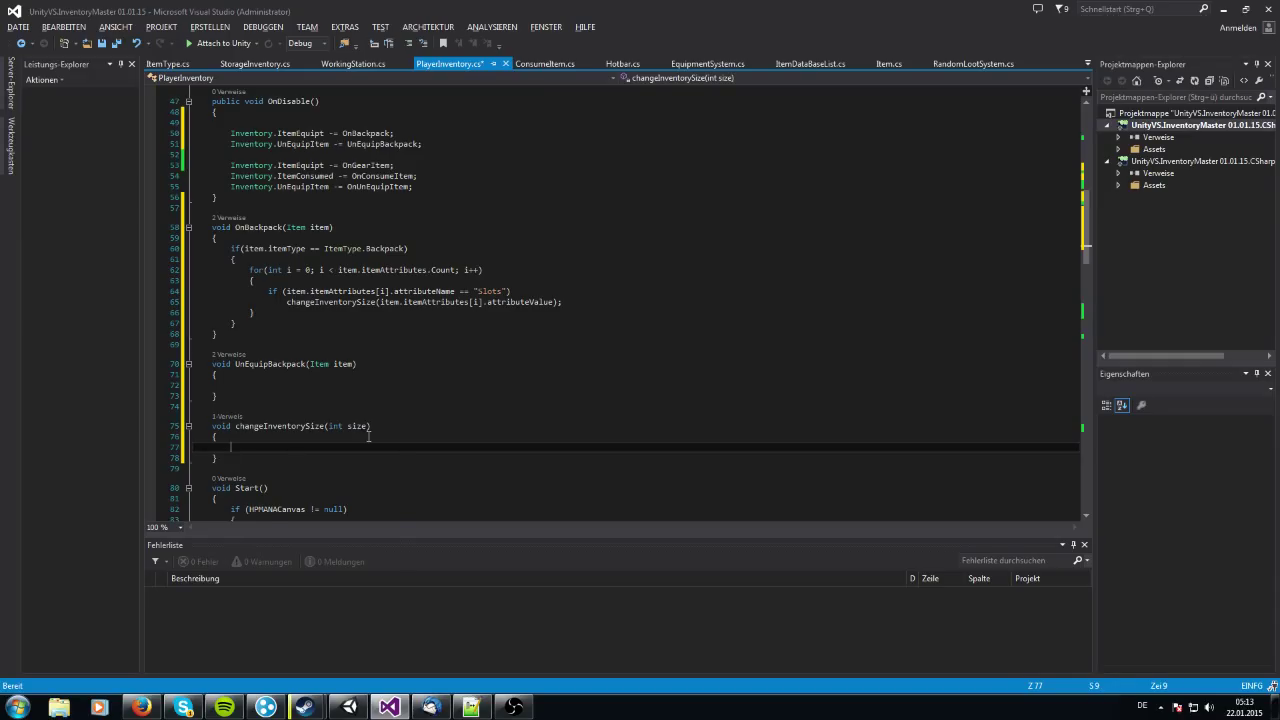
type("i")
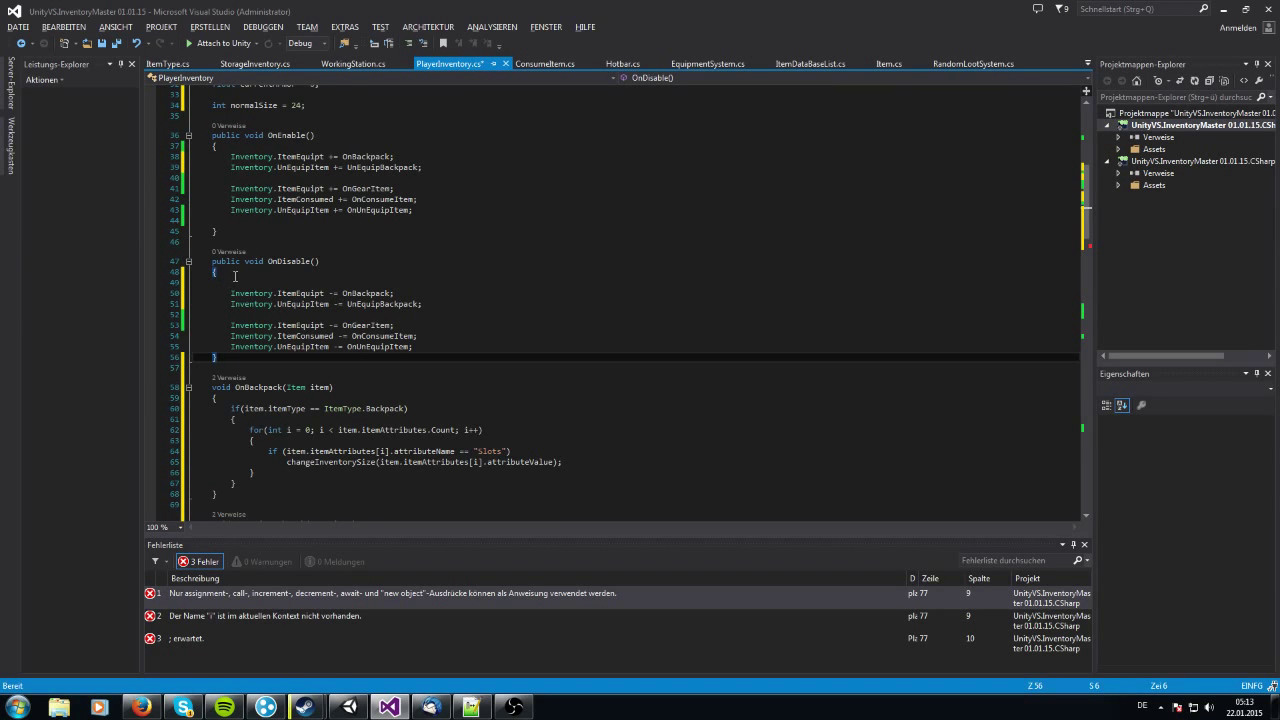
scroll("up", 3)
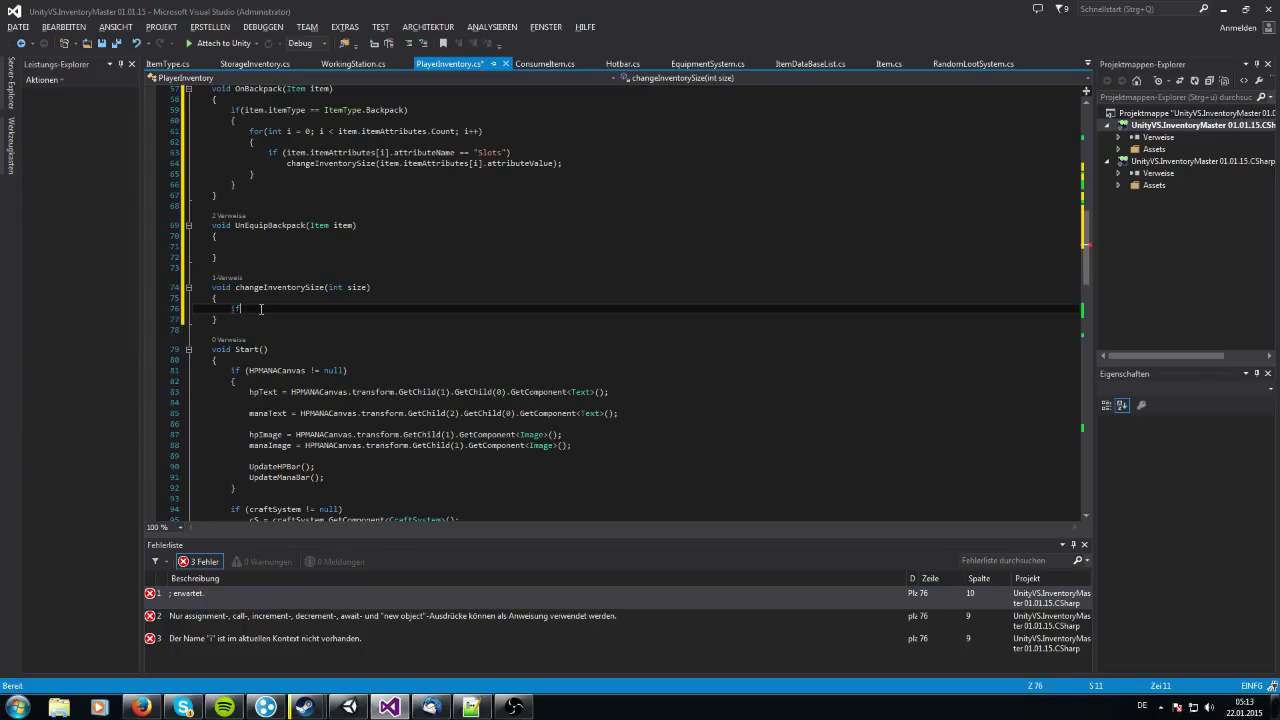
type("()")
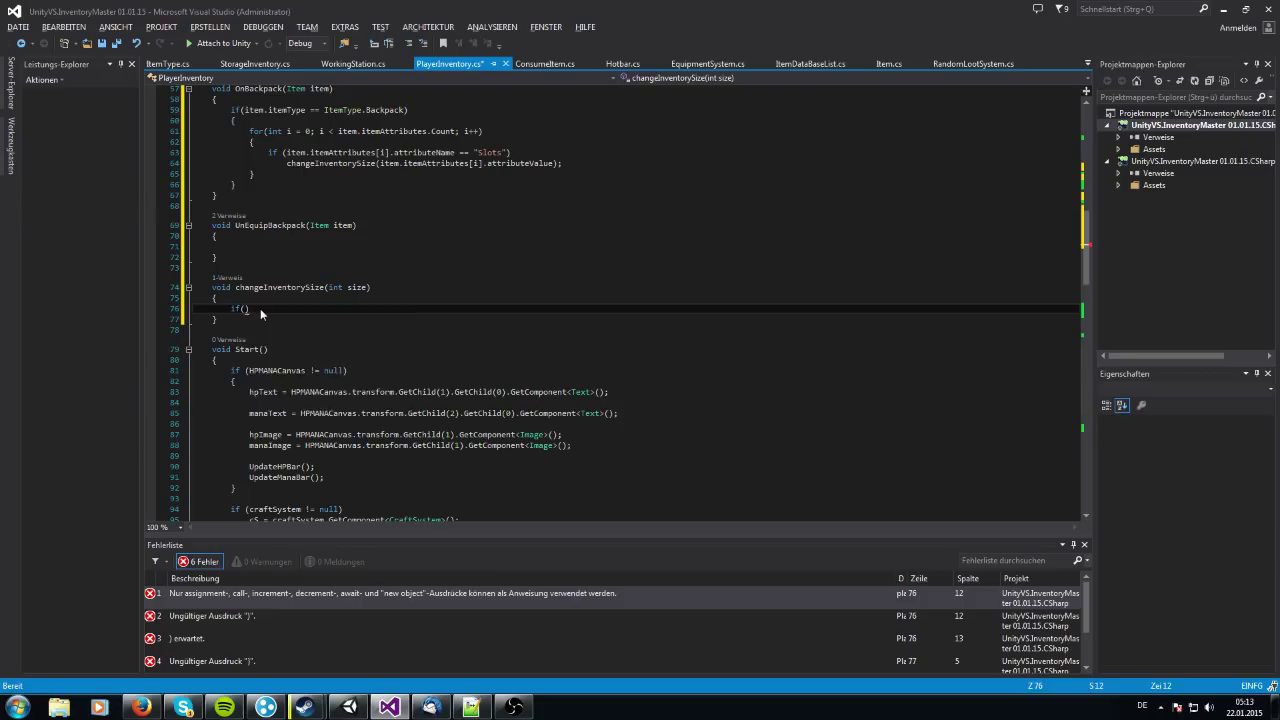
type("size == 24")
type("{")
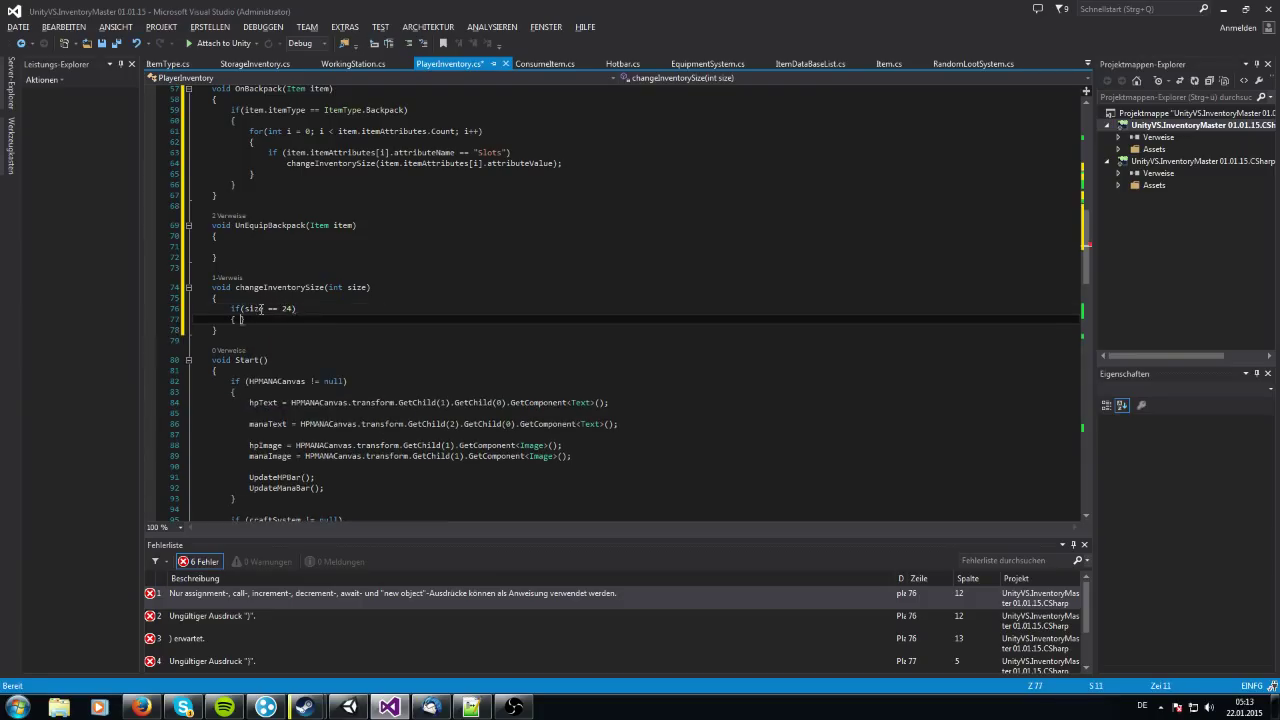
type("mainInventory.width = 6;")
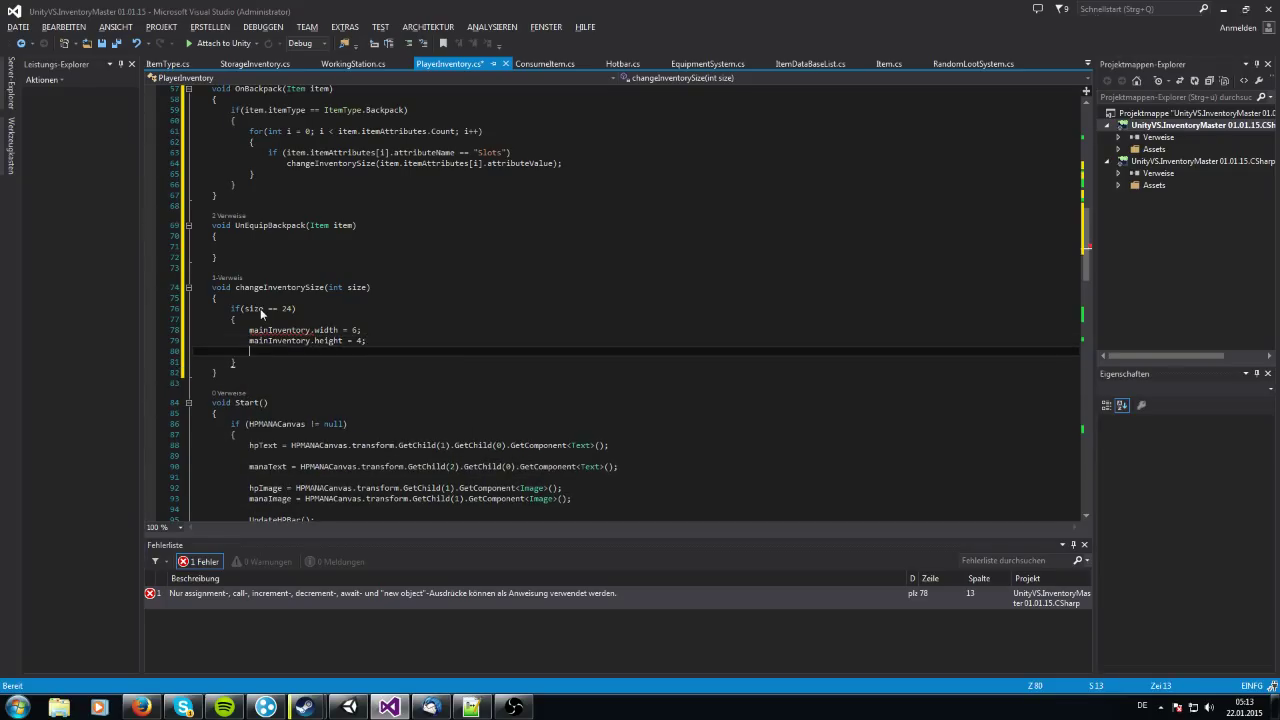
In that branch, call mainInventory.updateSlotAmount() and adjustInventorySize()
type("mainInventory.updateSlotAmount")
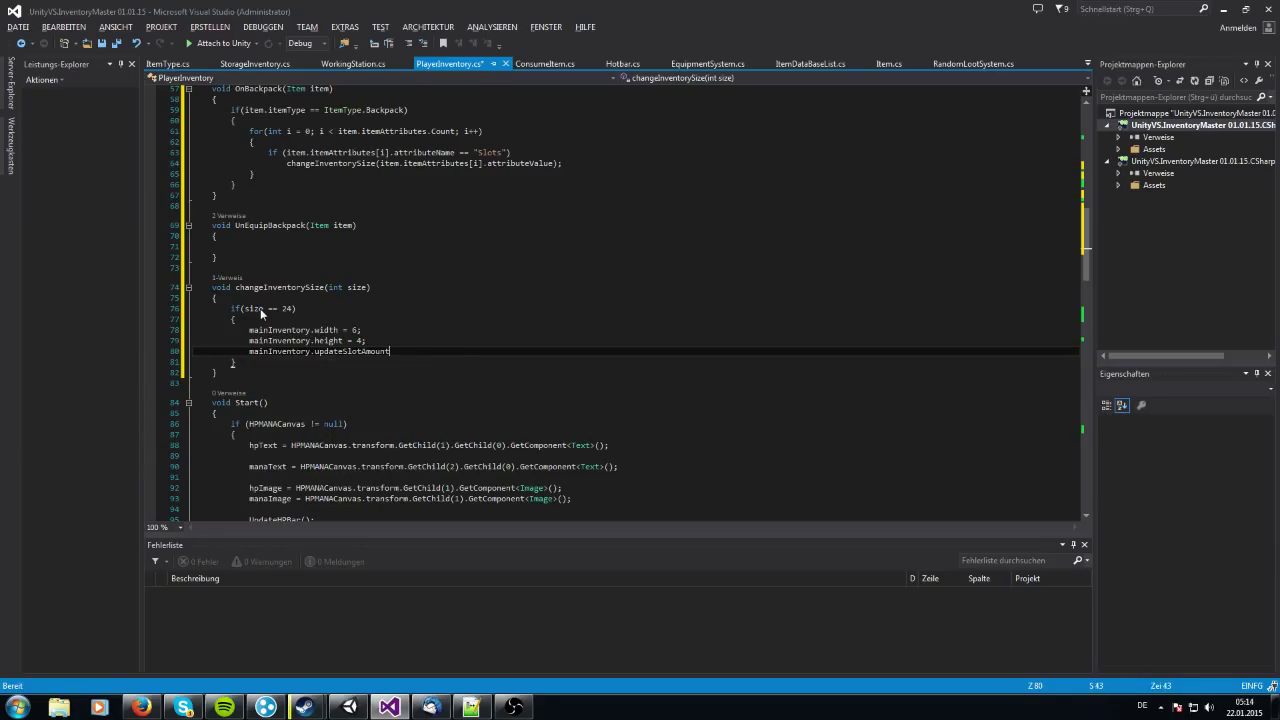
type("();")
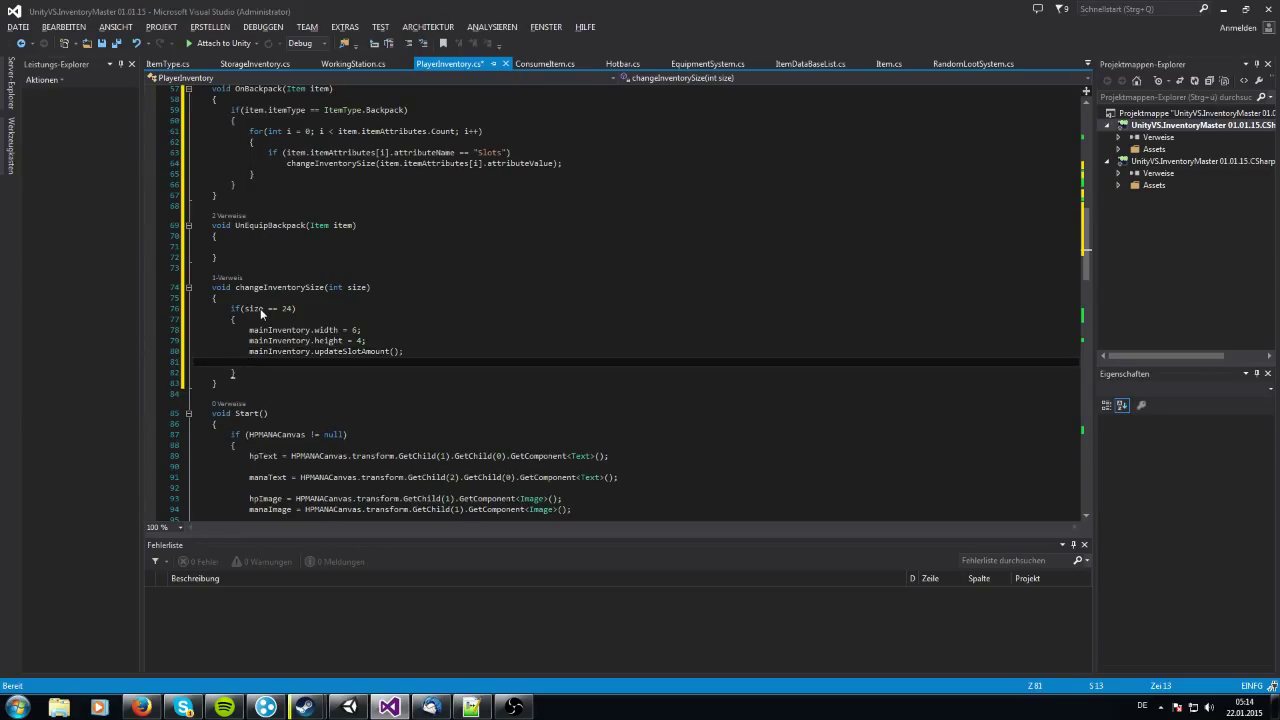
type("ma")
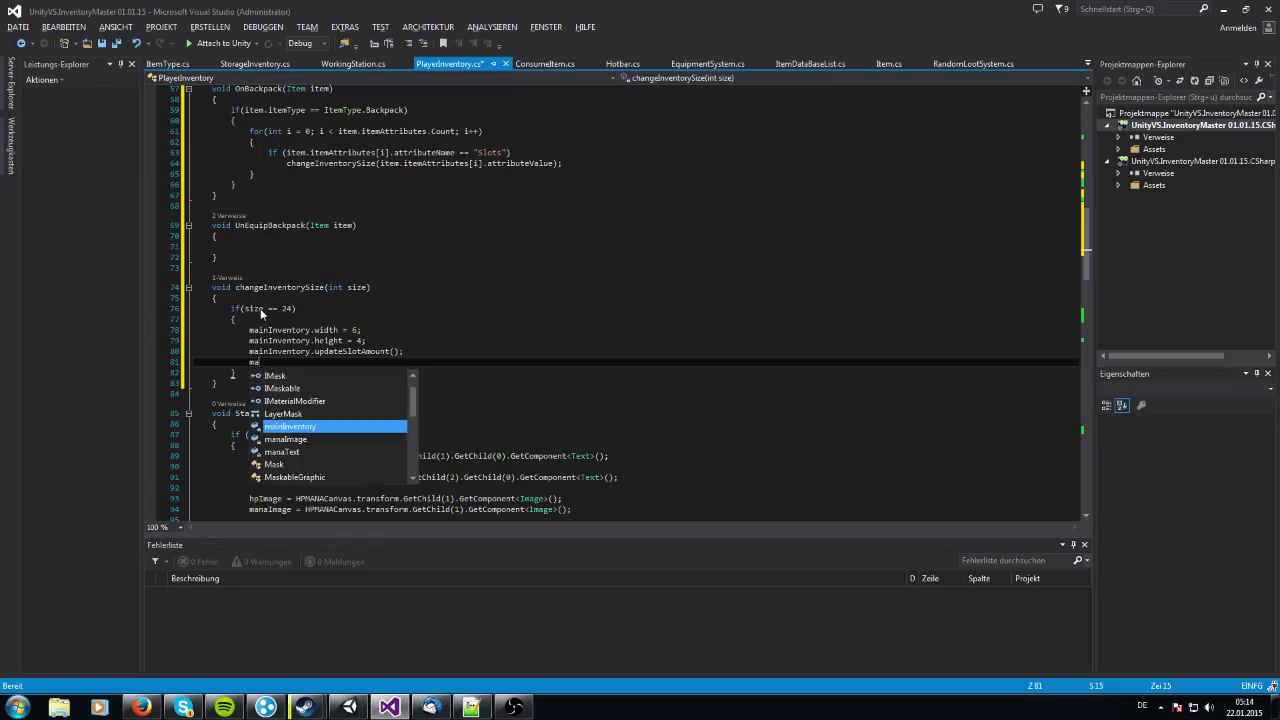
type(".adjustInventorySize();")
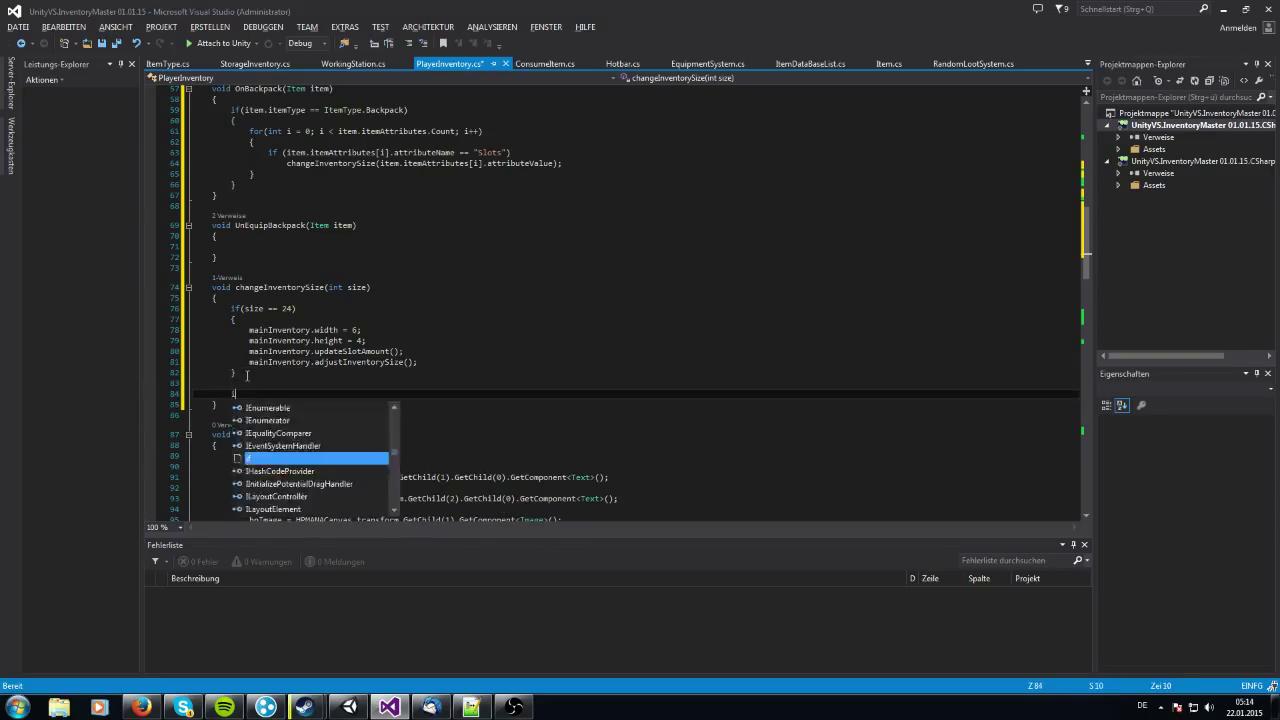
Add an empty 'else if(size == 30)' branch after the size-24 block
key("Escape")
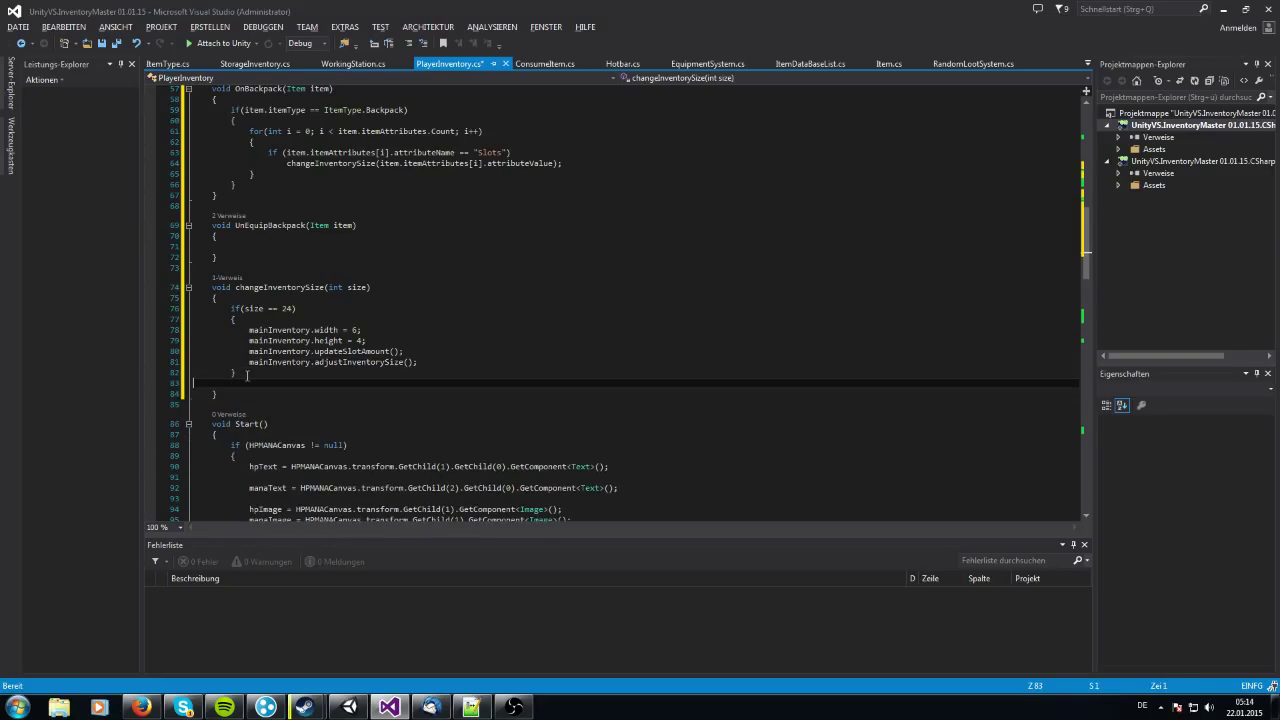
type("else if()")
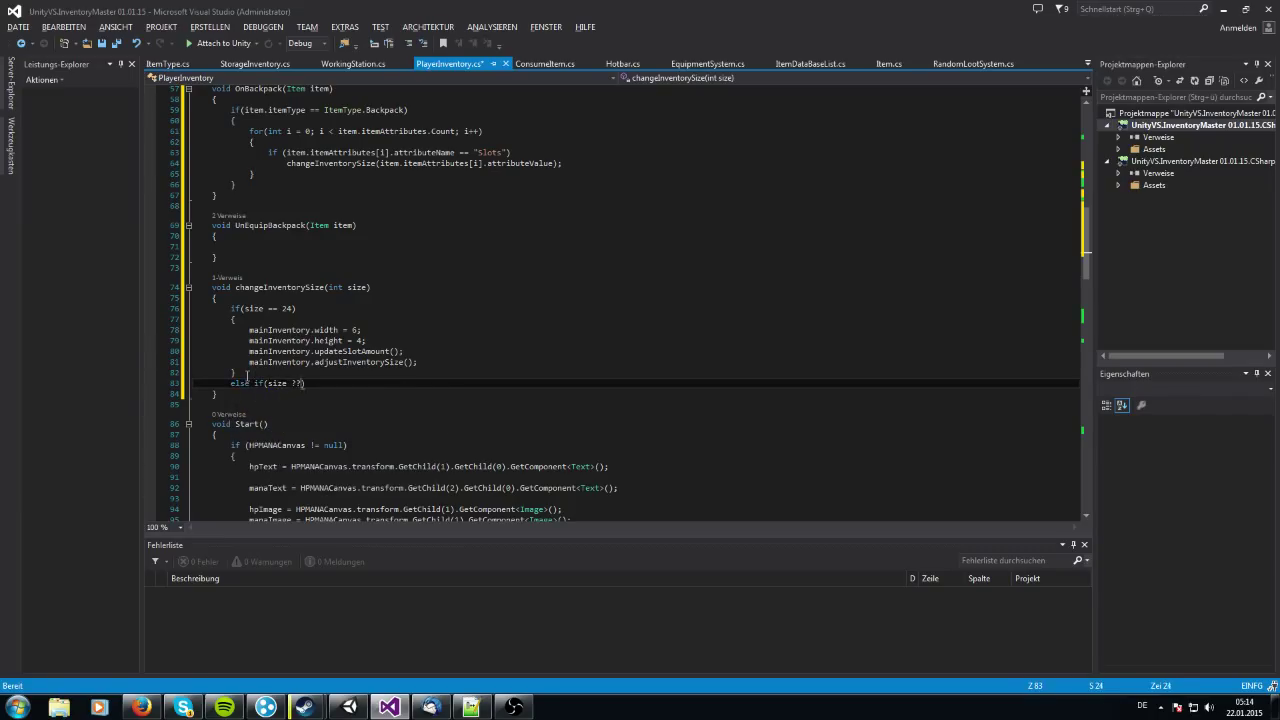
type("30")
type("{")
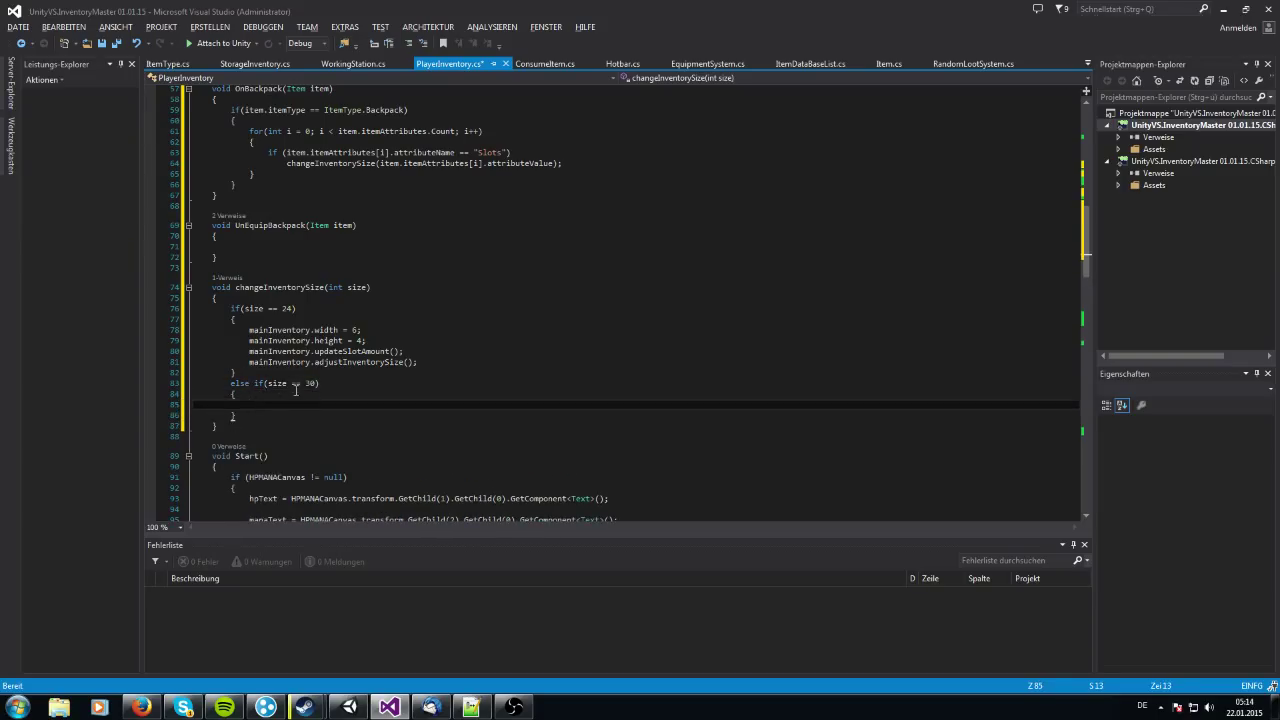
left_click_drag(250, 329, 418, 361)
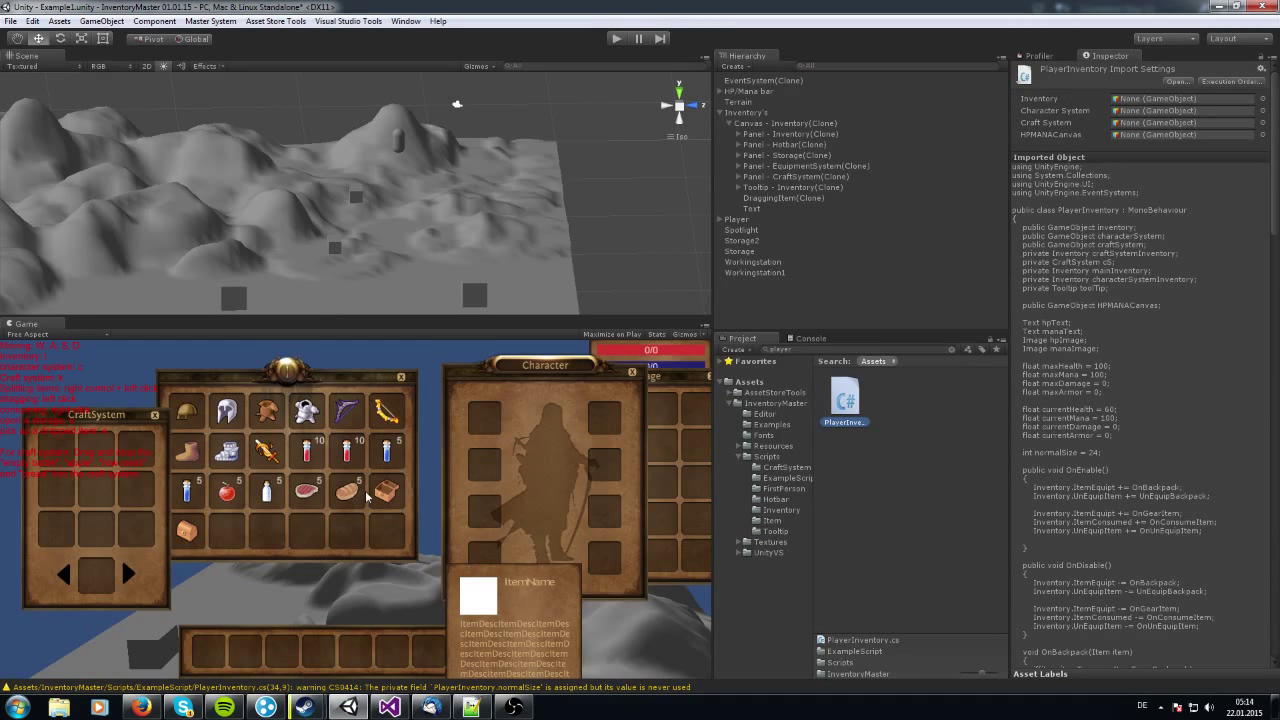
mouse_move(514, 78)
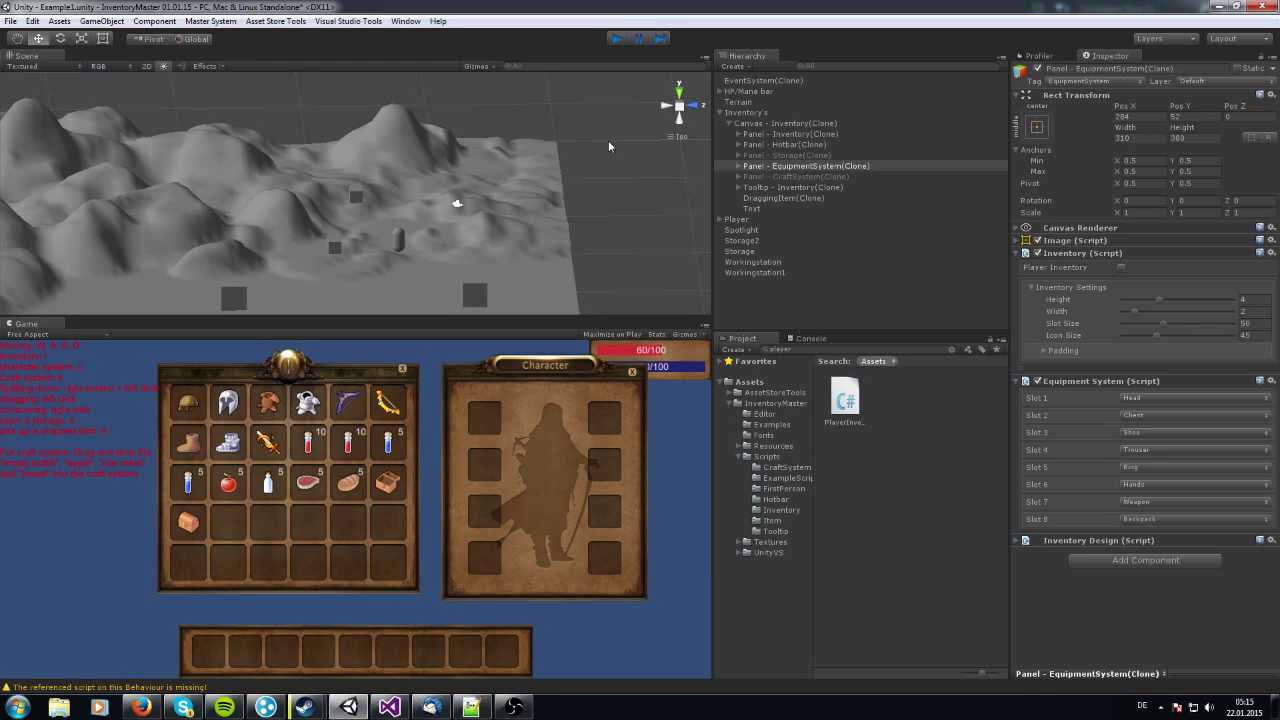
In UnEquipBackpack, call changeInventorySize(normalSize) when item.itemType is Backpack
left_click(388, 708)
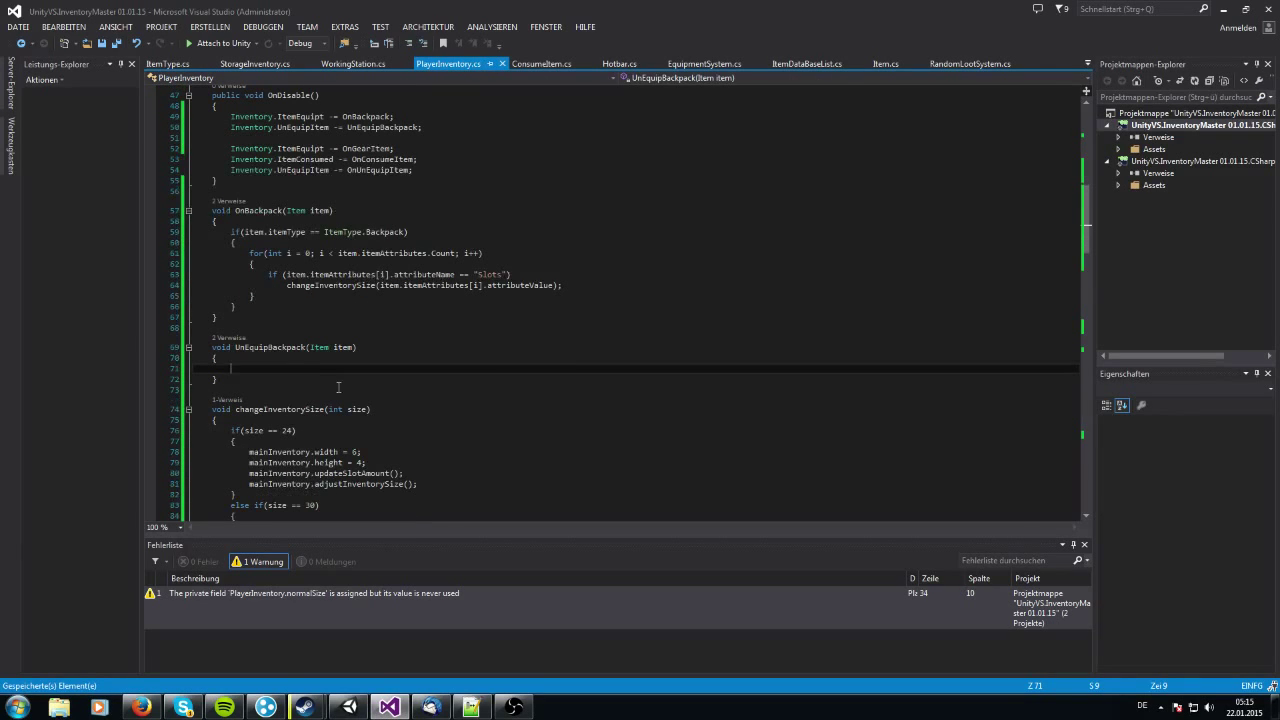
type("if(item.itemType == I")
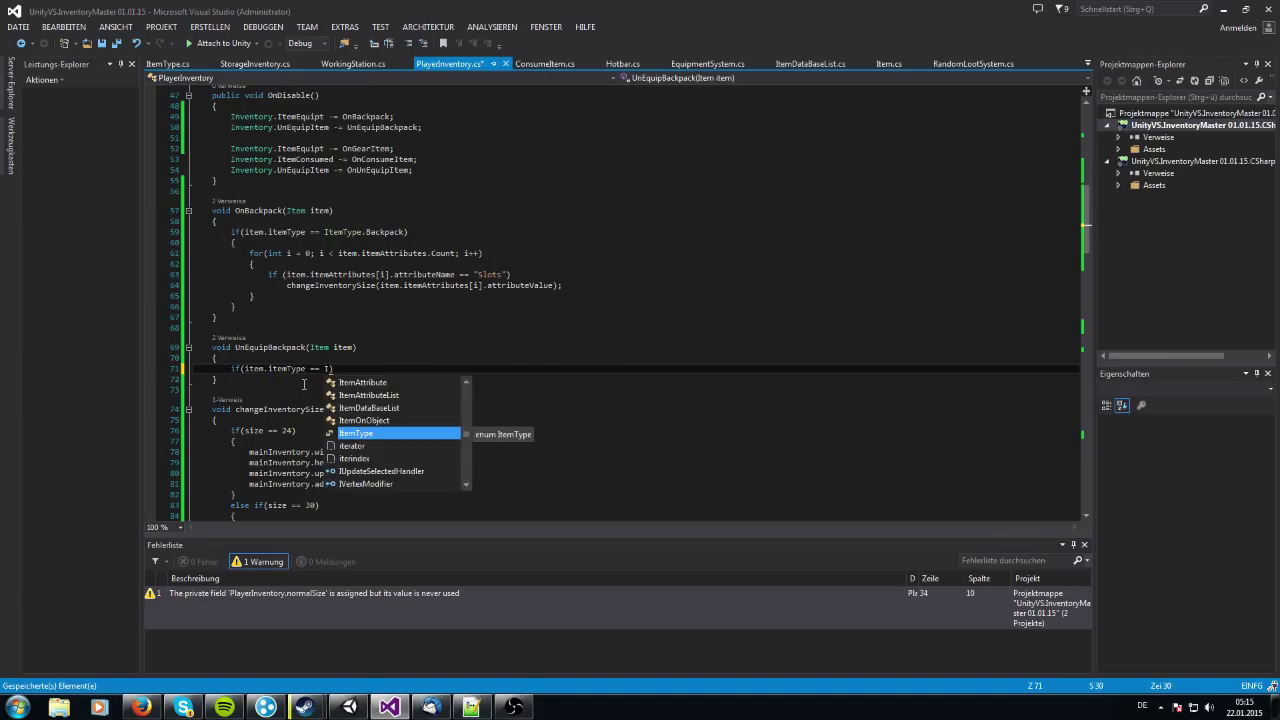
type(".backpack")
type("changeInventorySize()")
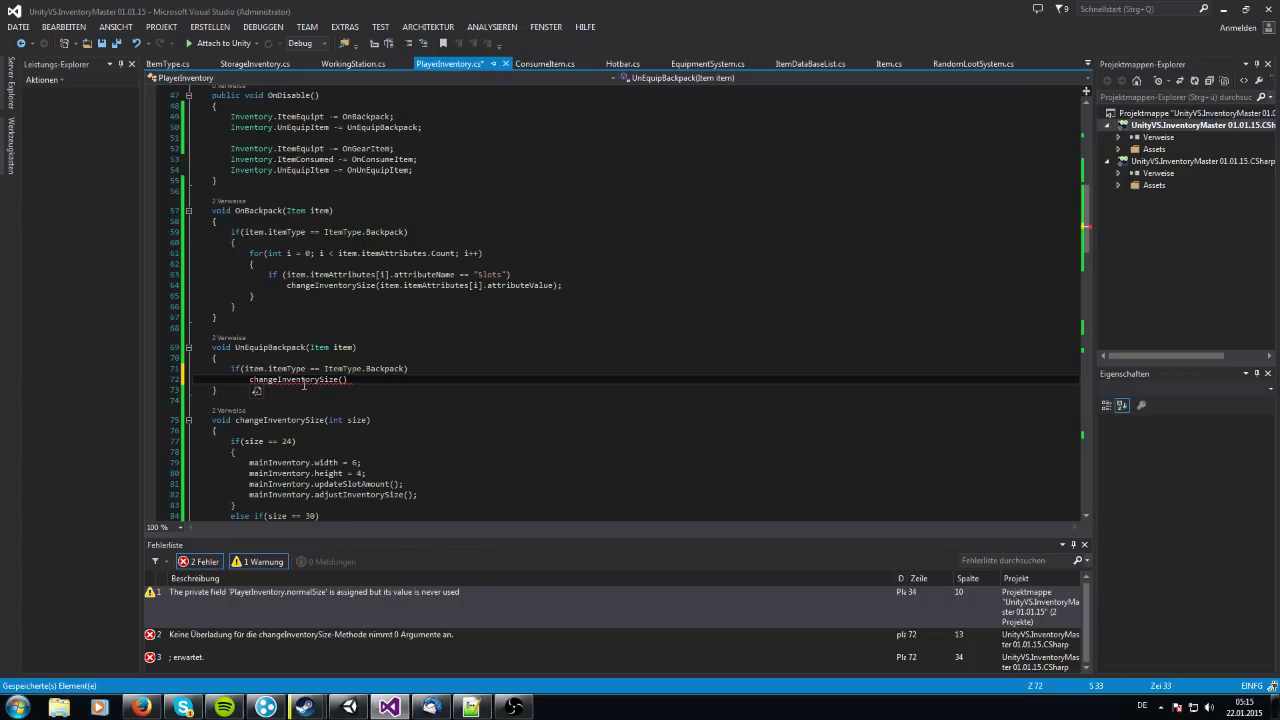
mouse_move(418, 408)
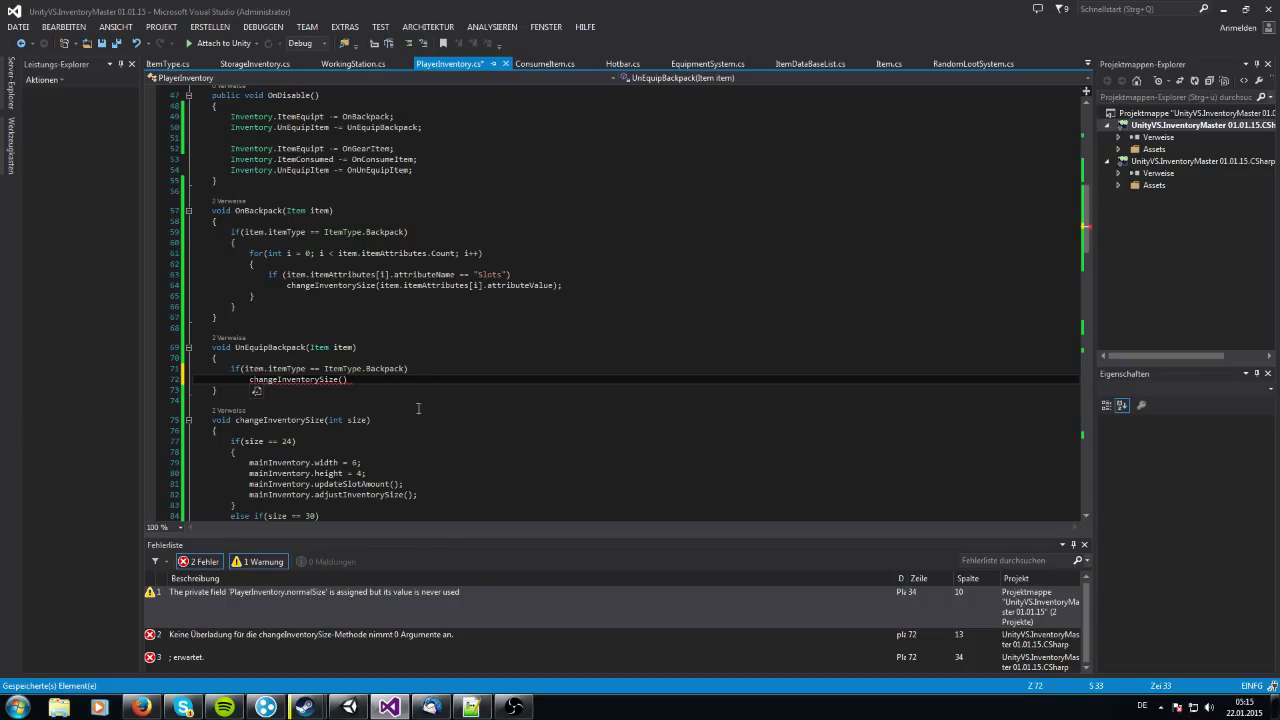
type("24")
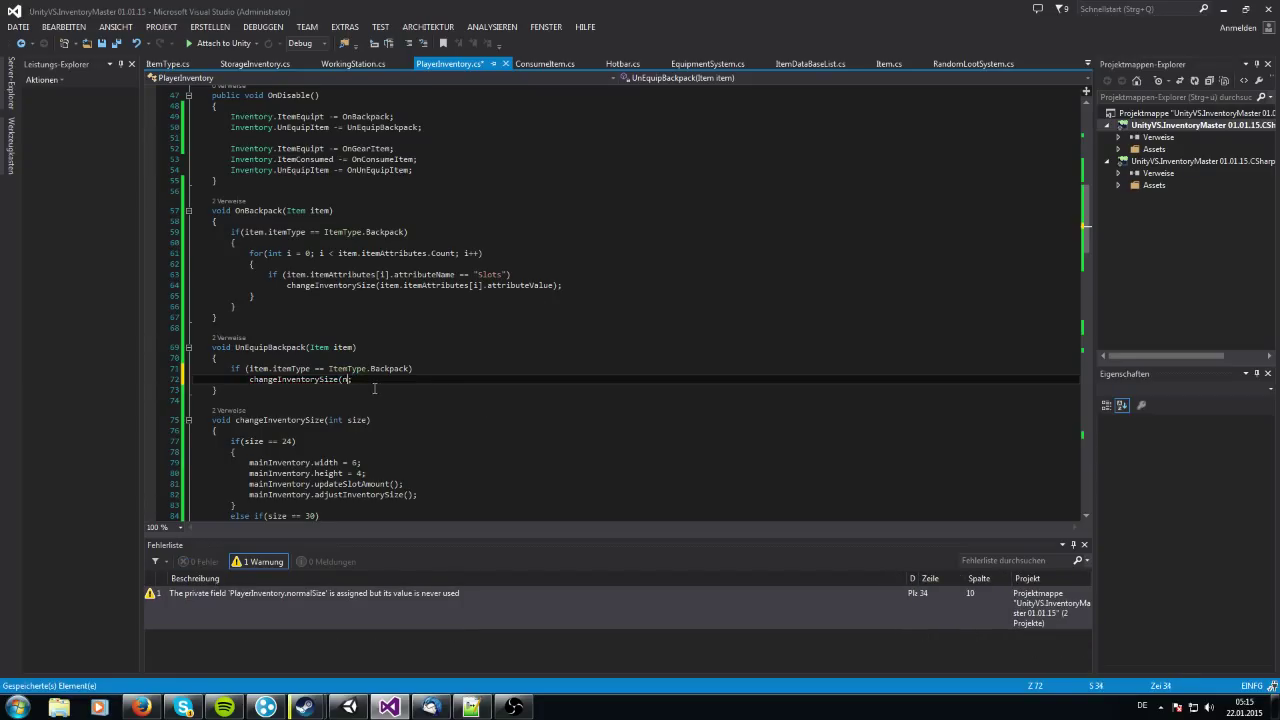
type("normalSize")
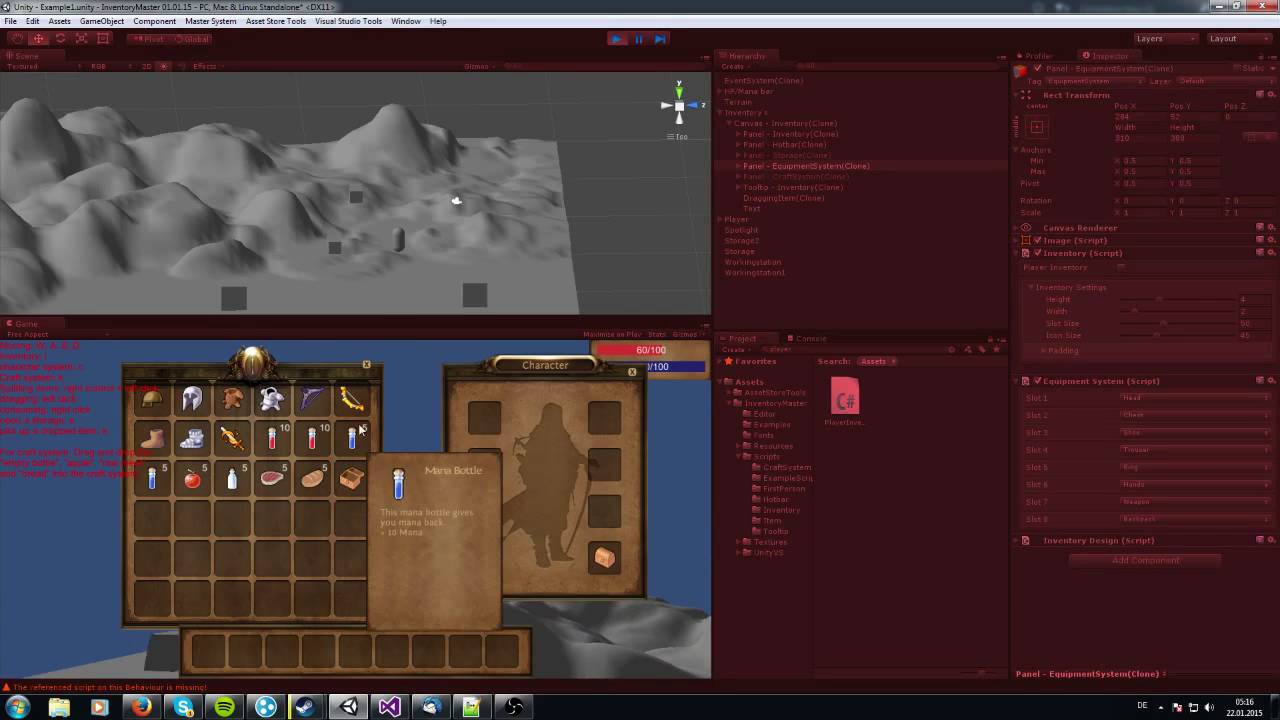
mouse_move(407, 504)
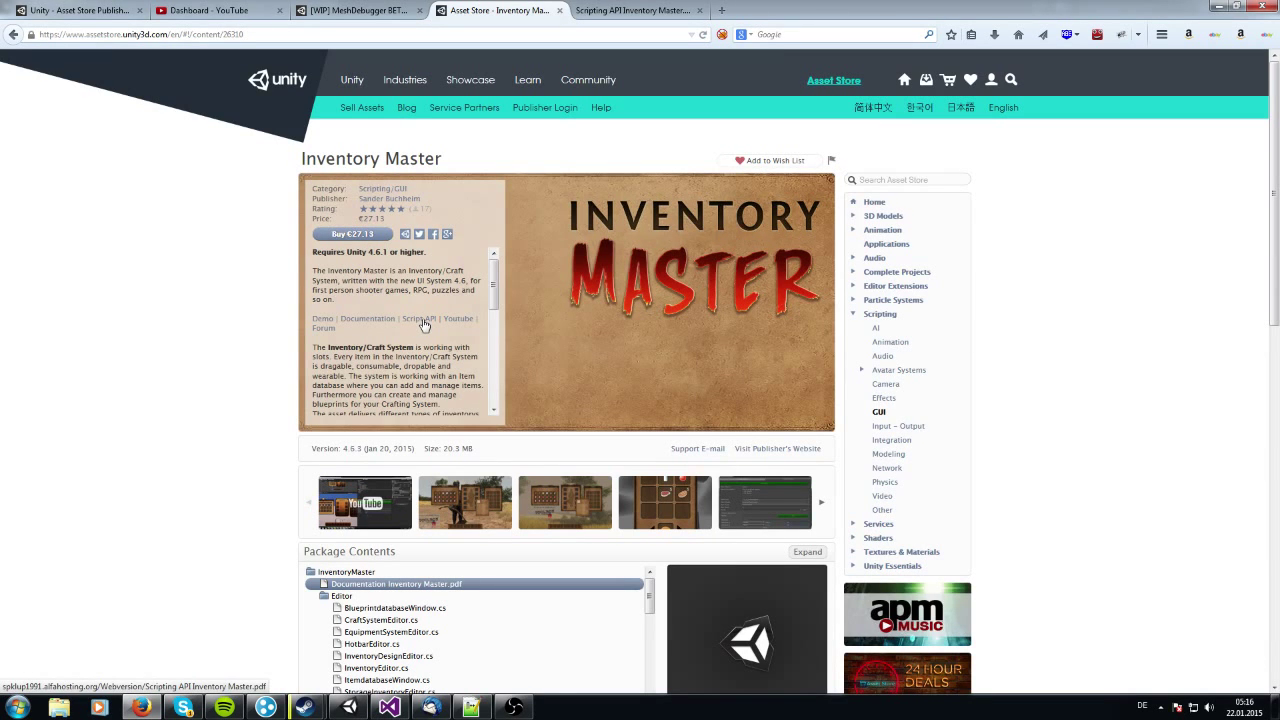
Browse the Inventory Master Script API PDF's Inventory class functions, then return to PlayerInventory.cs
left_click(418, 318)
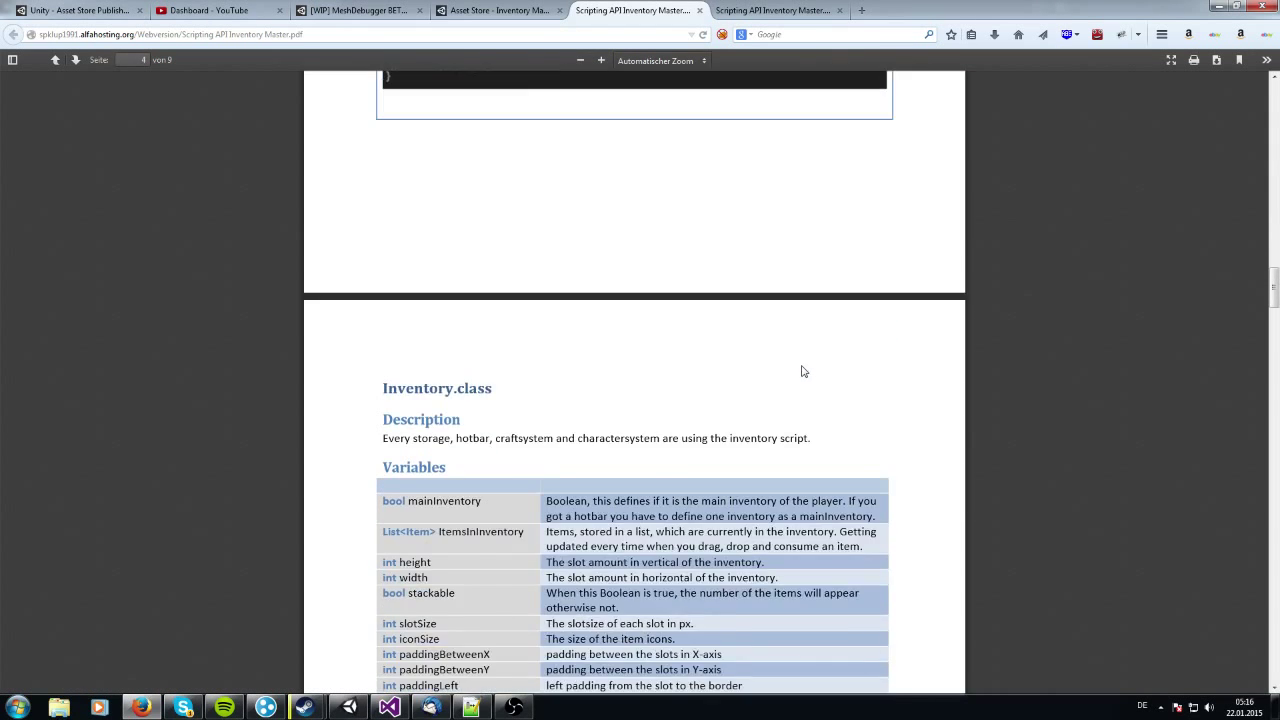
scroll("down", 3)
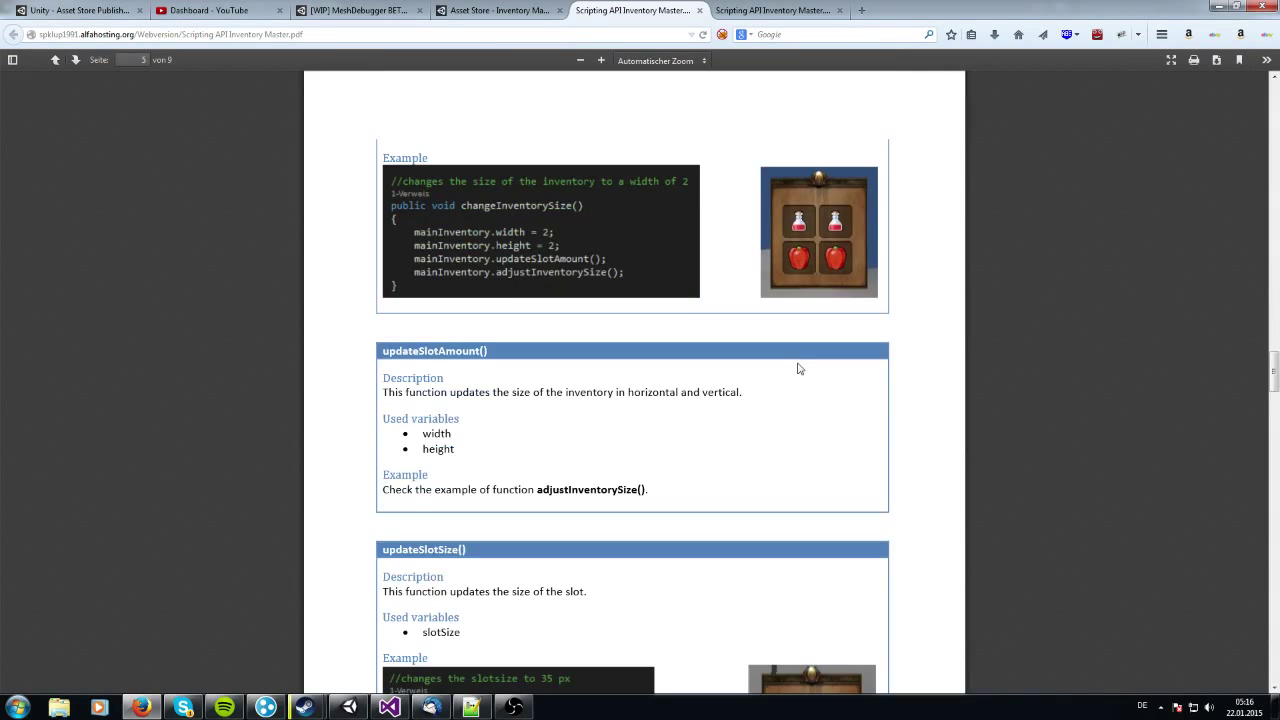
scroll("down", 3)
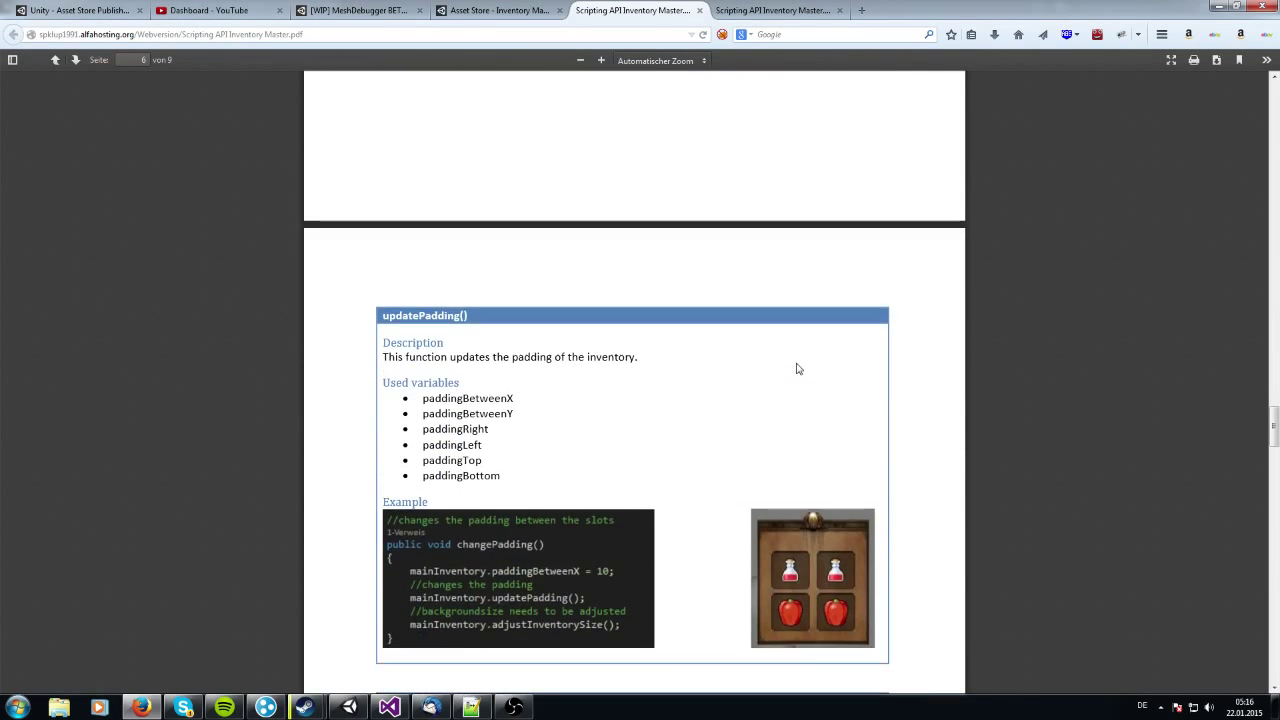
scroll("down", 3)
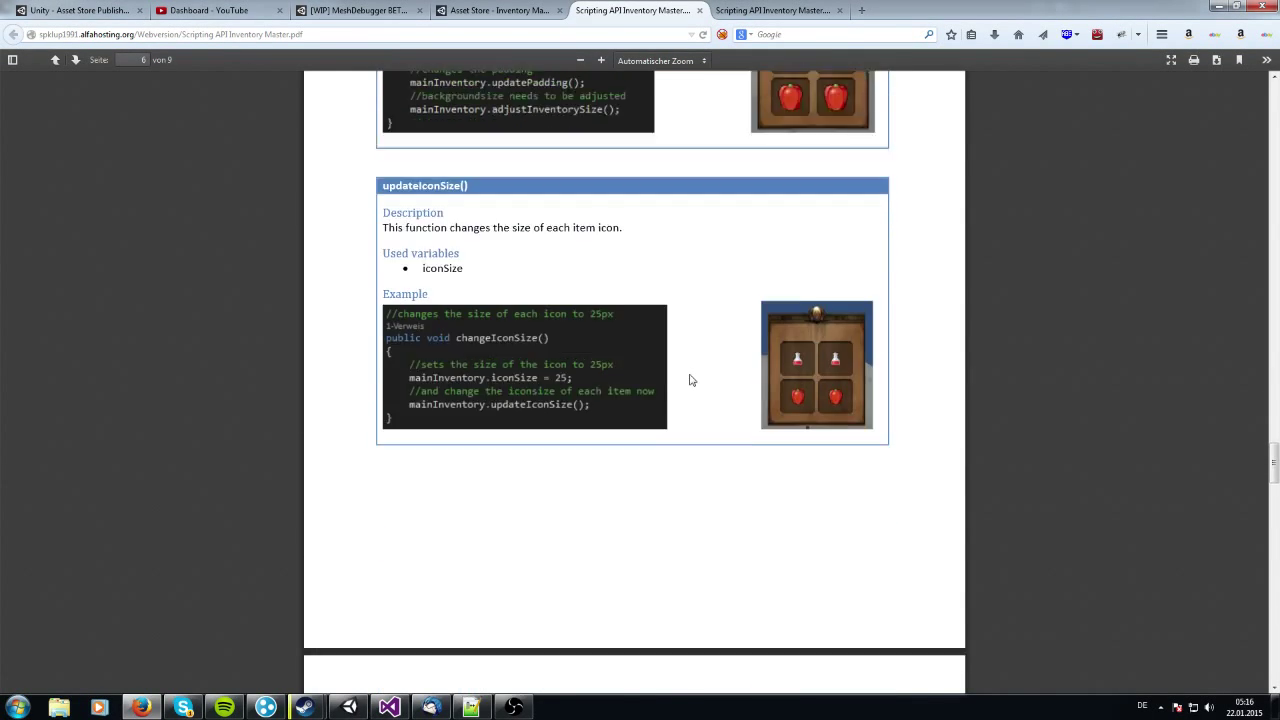
scroll("down", 3)
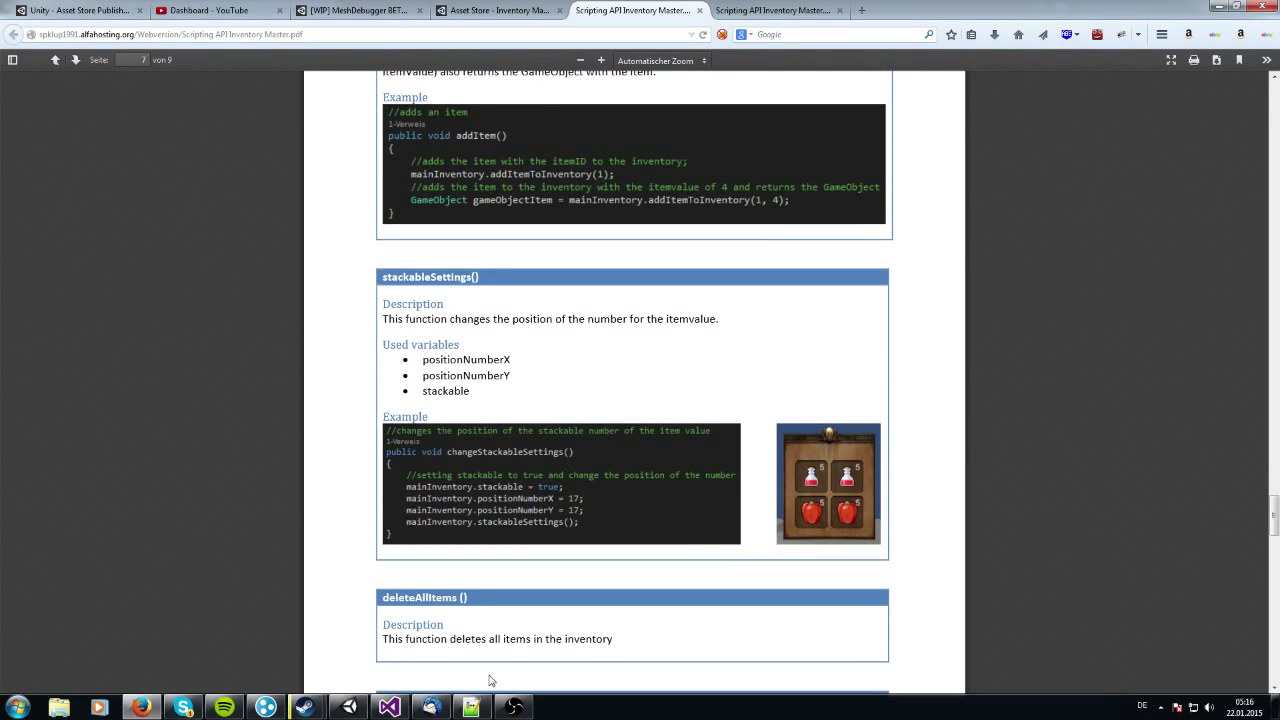
scroll("down", 3)
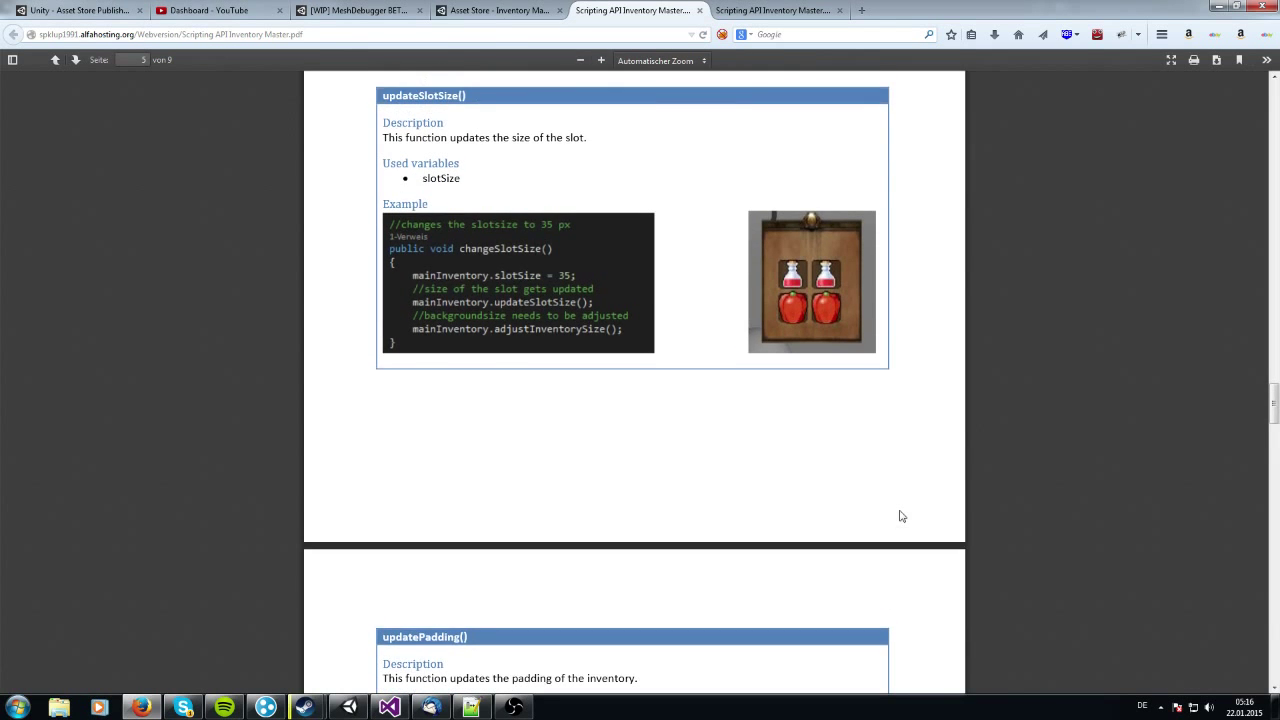
left_click(388, 707)
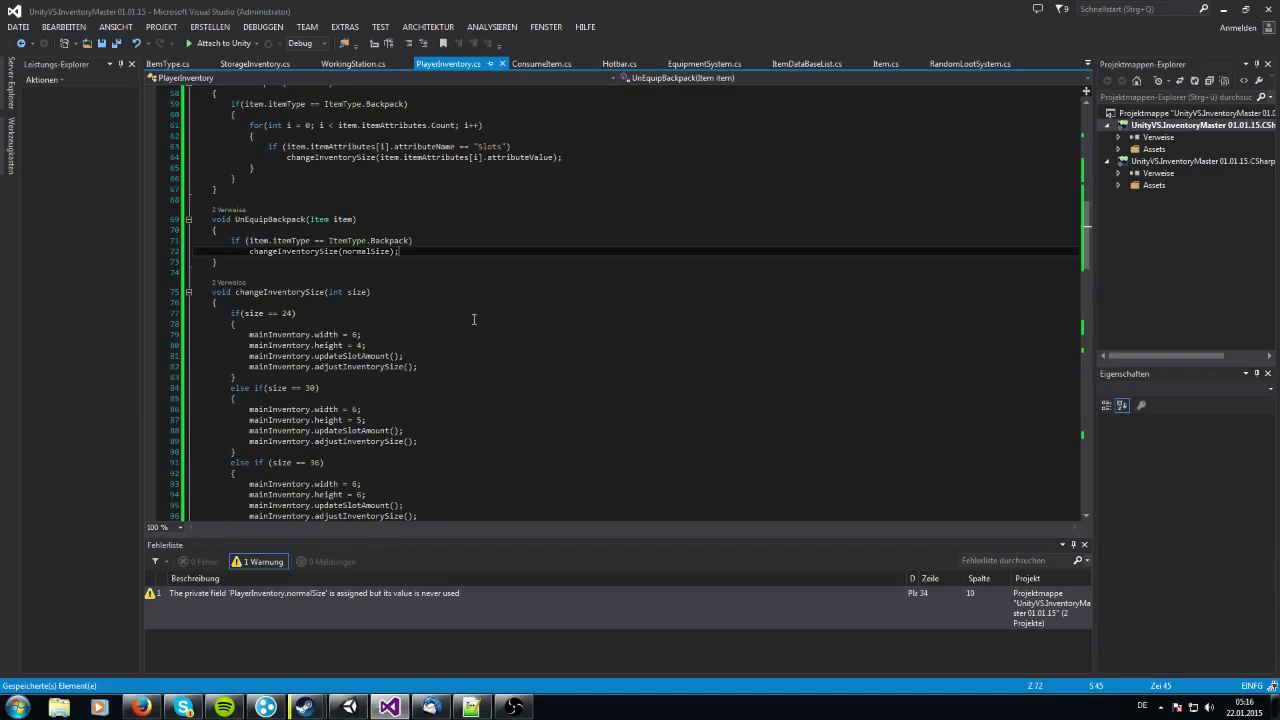
mouse_move(362, 685)
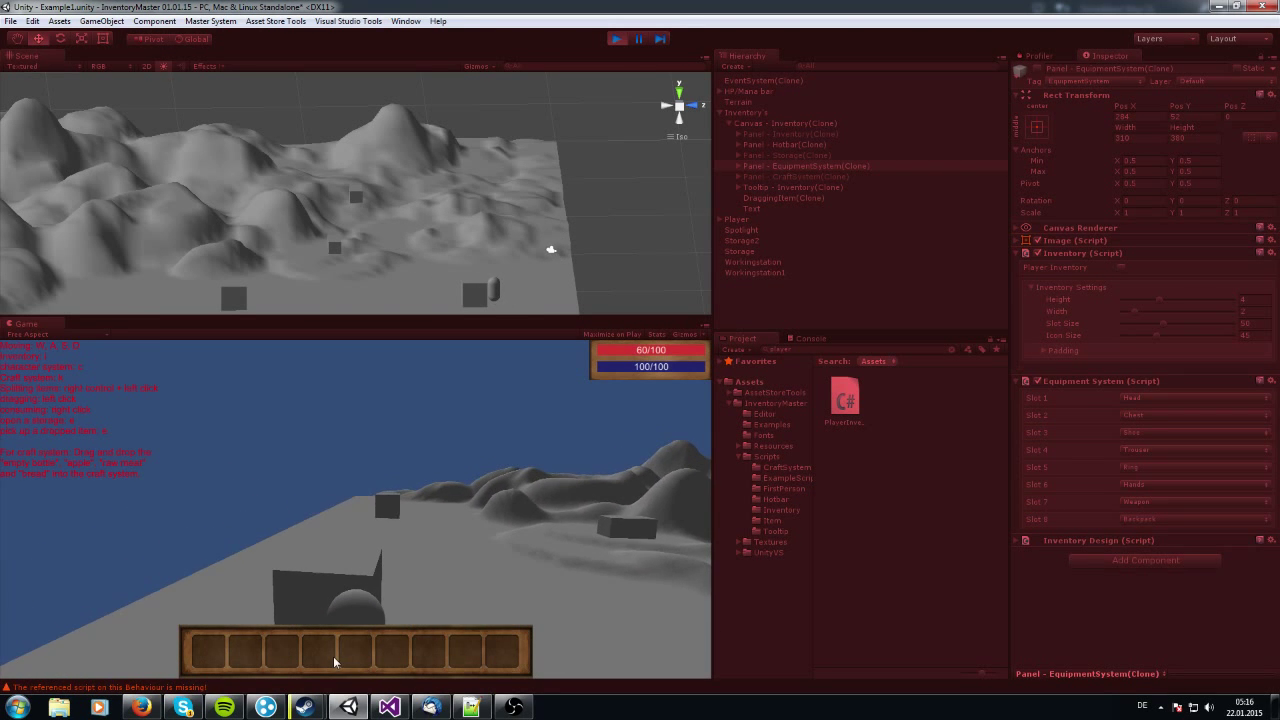
Open the in-game crafting window with the C hotkey, then close it
key("c")
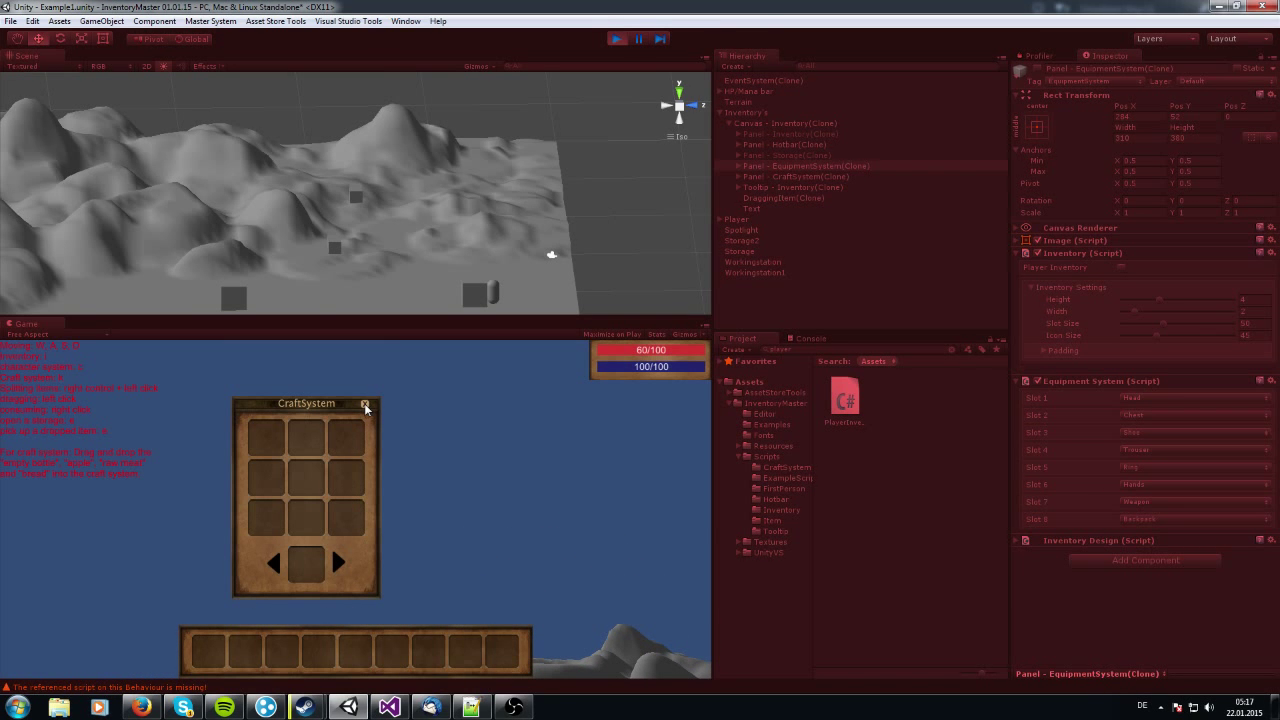
left_click(367, 404)
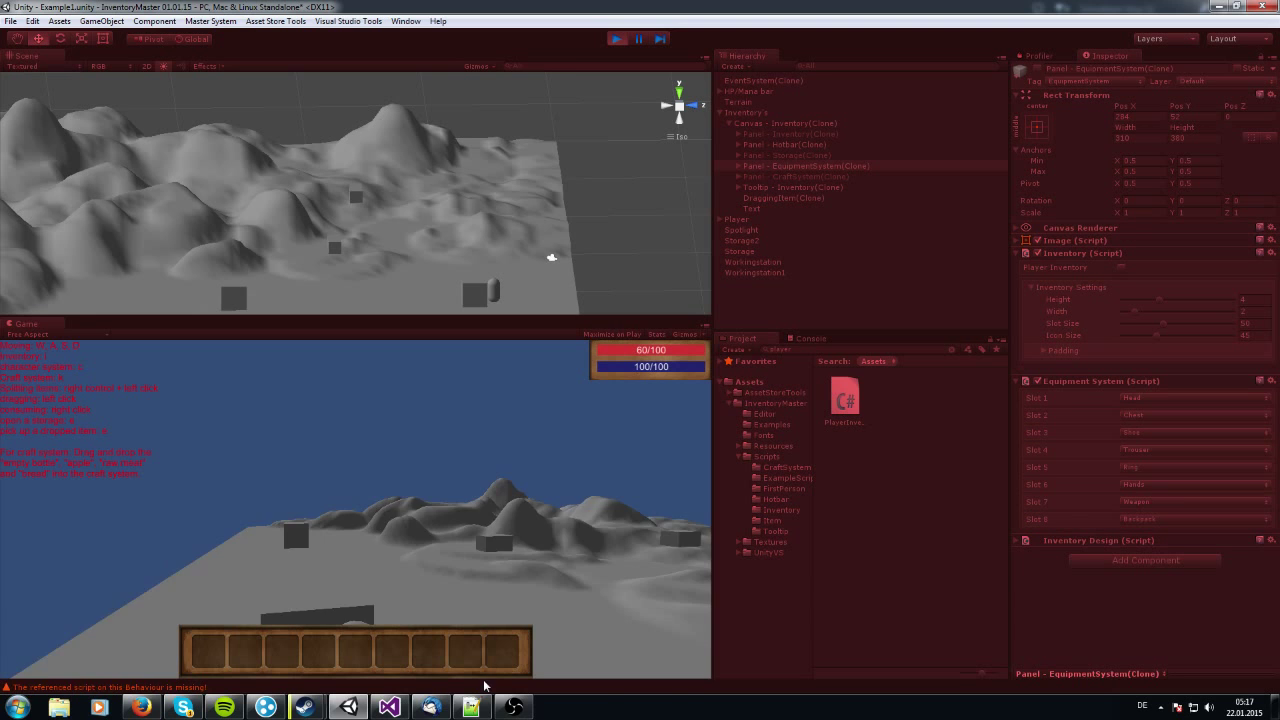